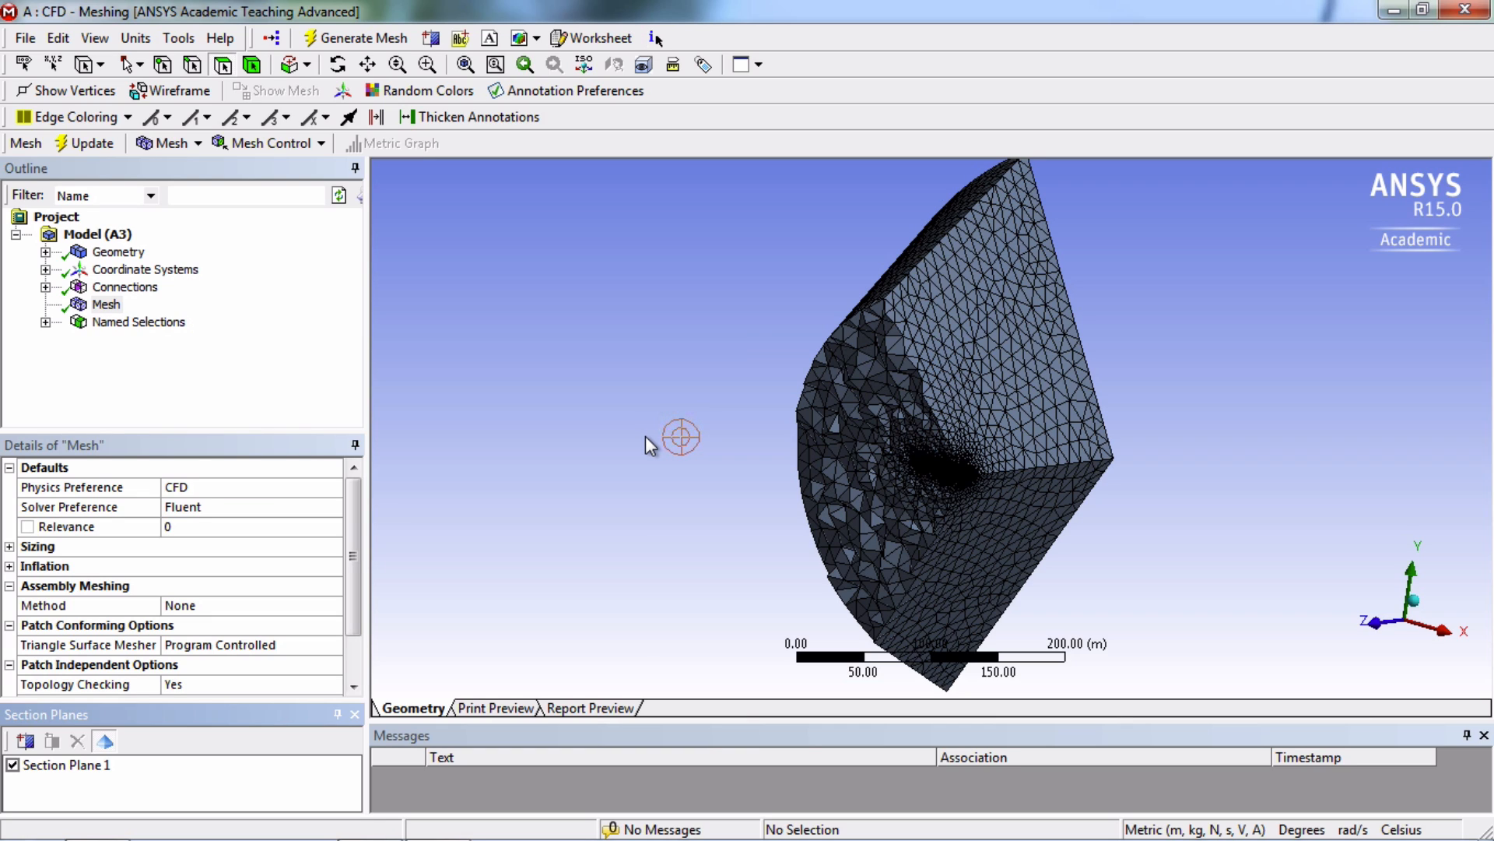
pyautogui.moveTo(649, 443)
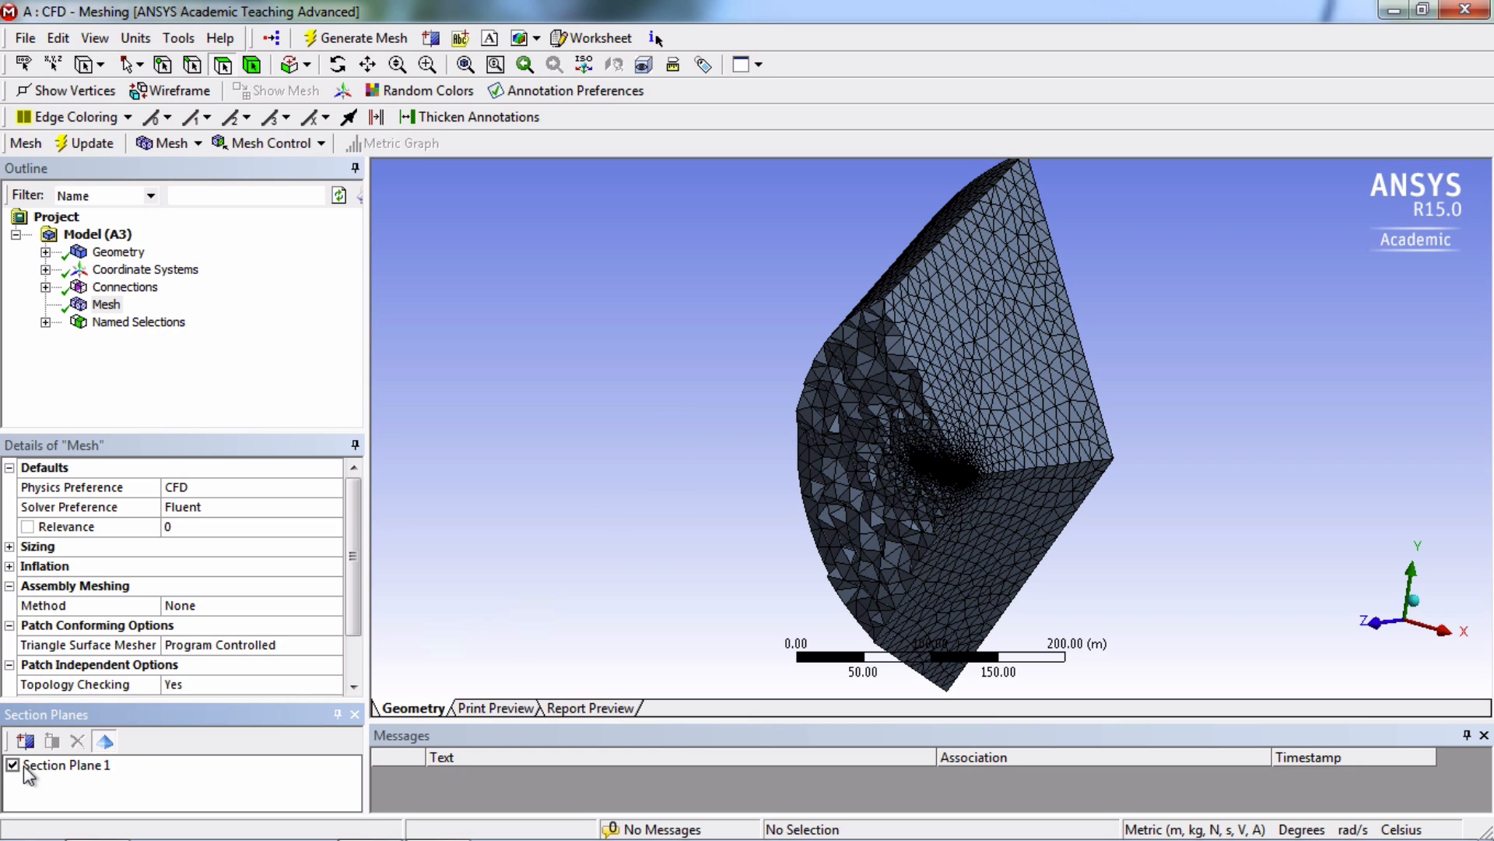
# Uncheck Section Plane 1 so the full outer surface mesh of the domain shows
pyautogui.click(13, 764)
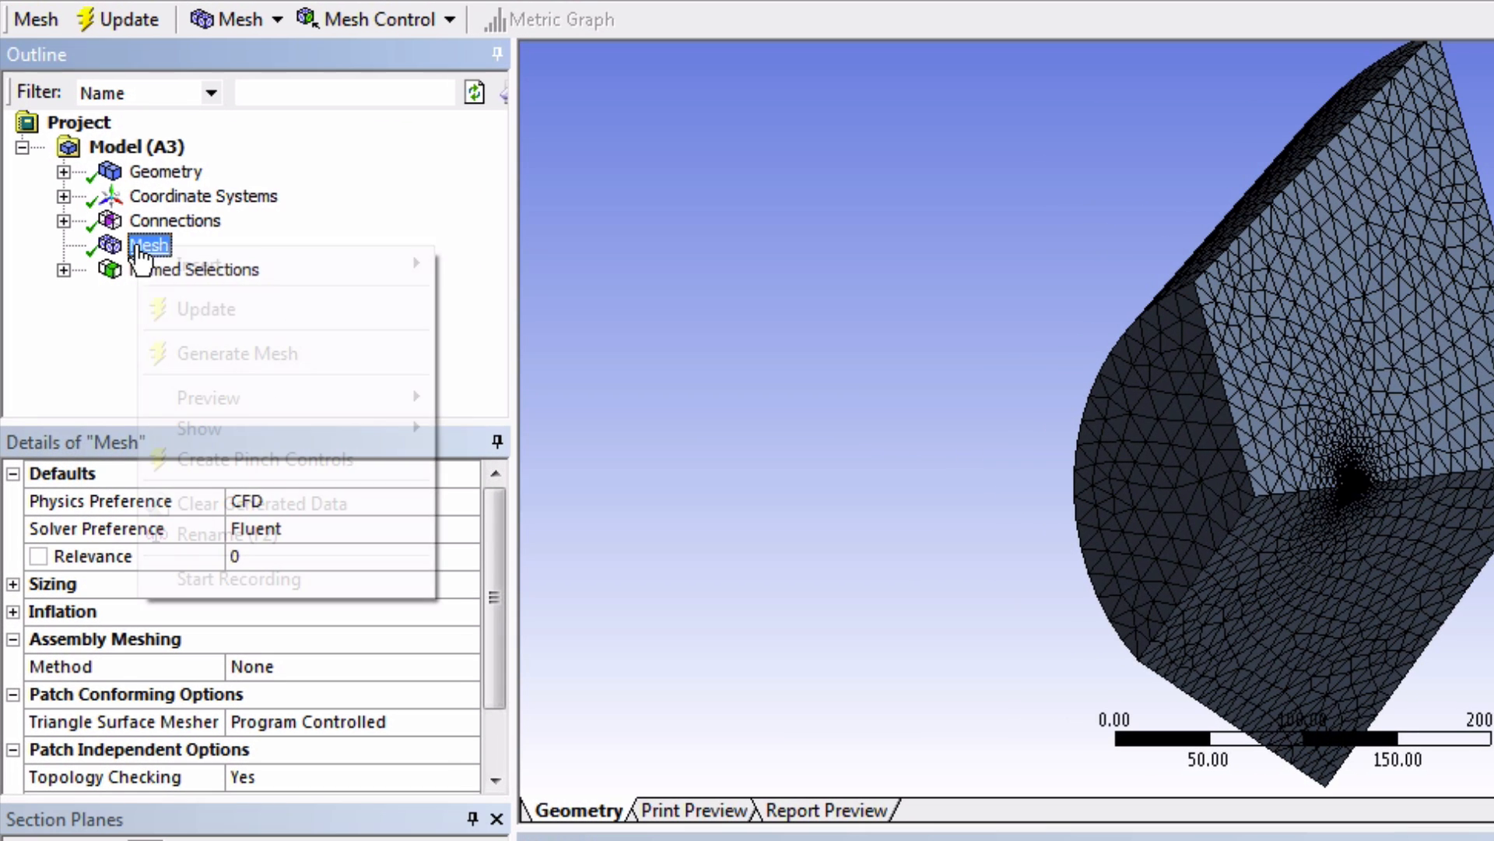
pyautogui.moveTo(198, 265)
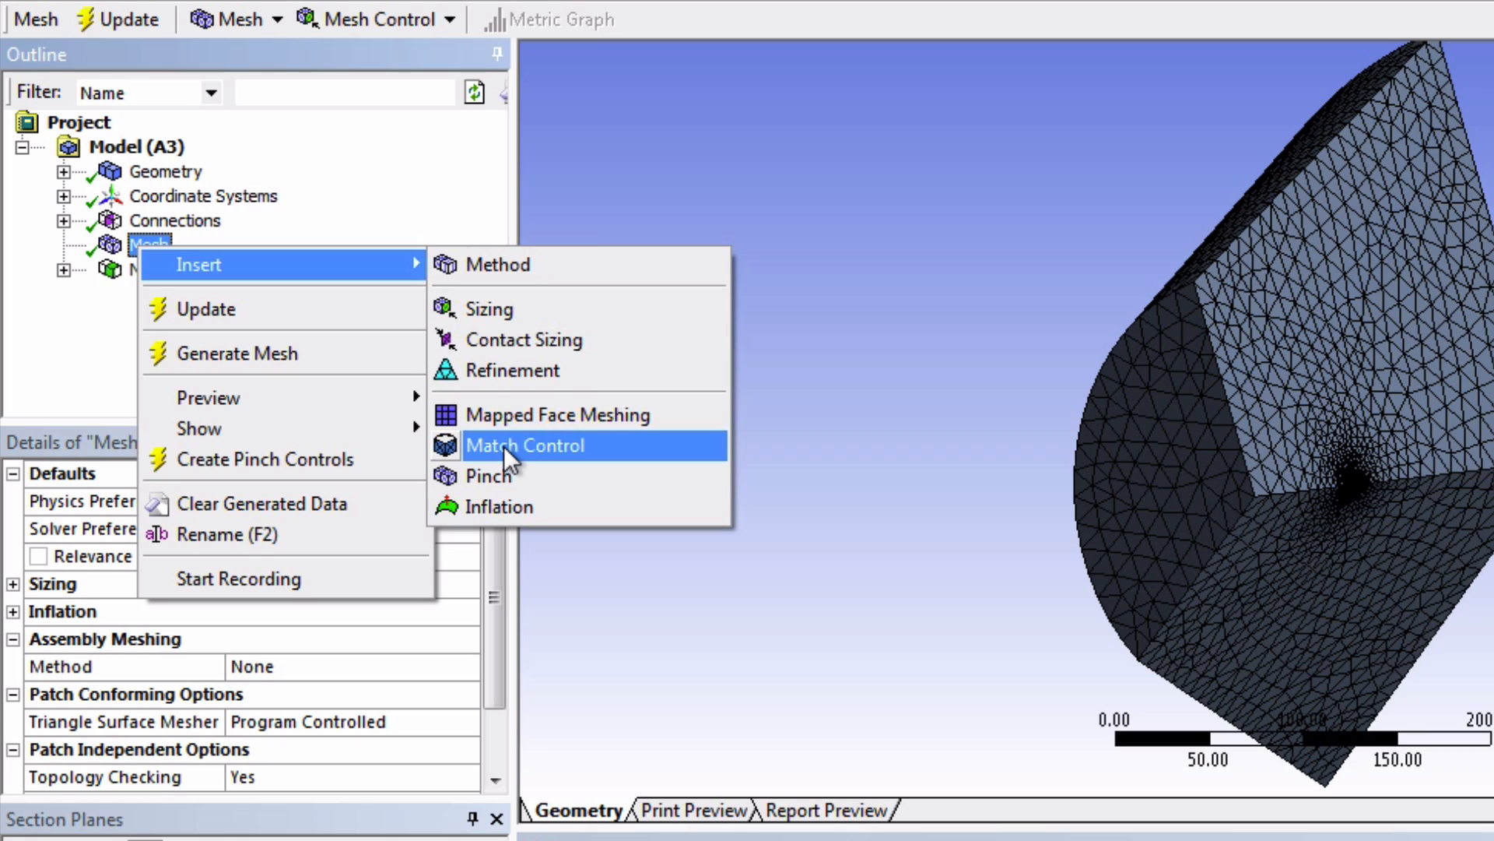
# Add a match control pairing the two periodic faces about the Global Coordinate System, then update
pyautogui.click(525, 445)
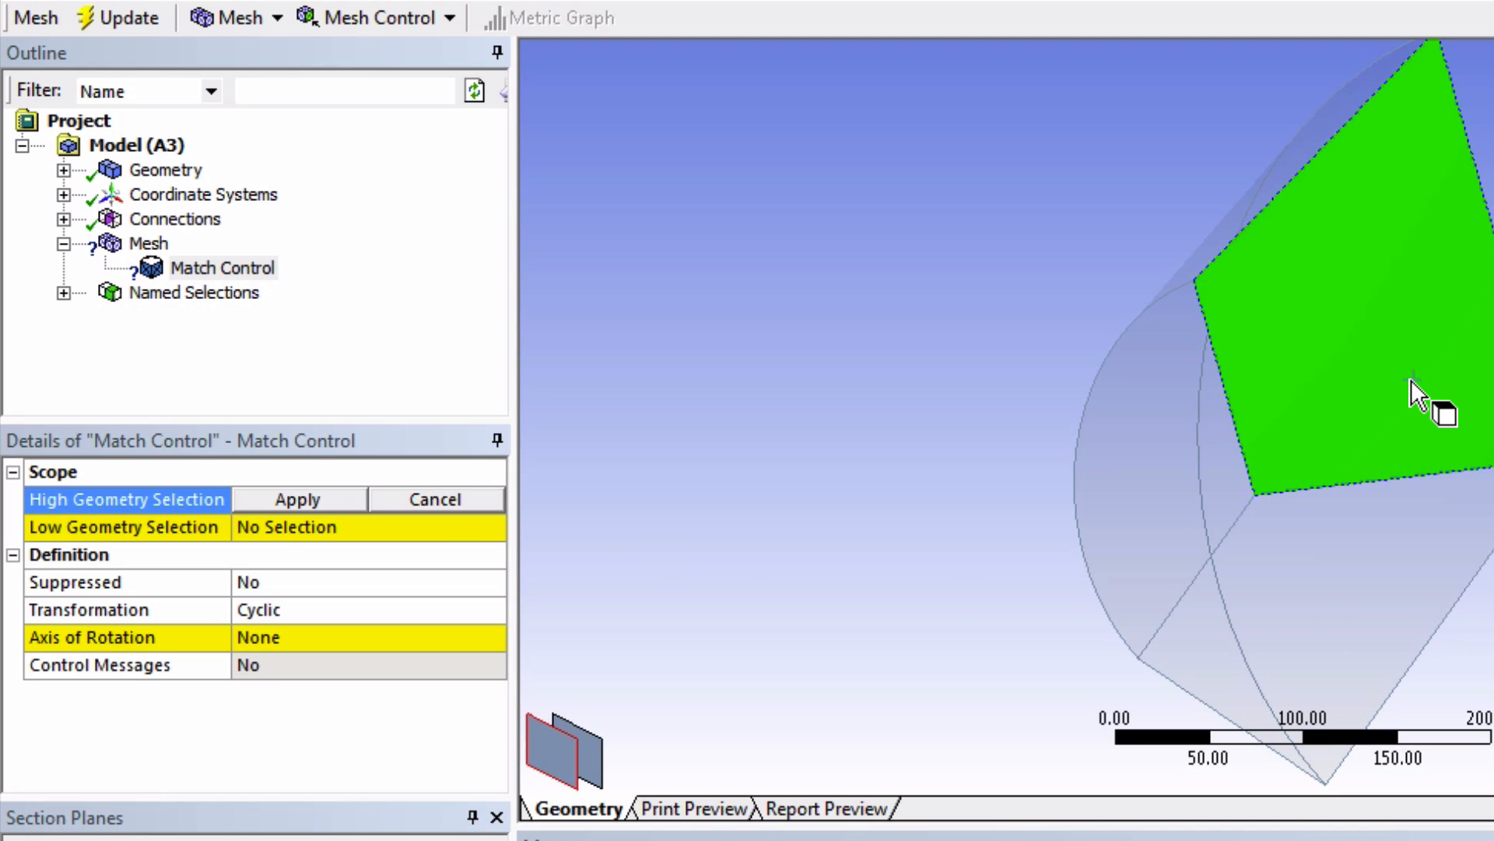
pyautogui.click(297, 498)
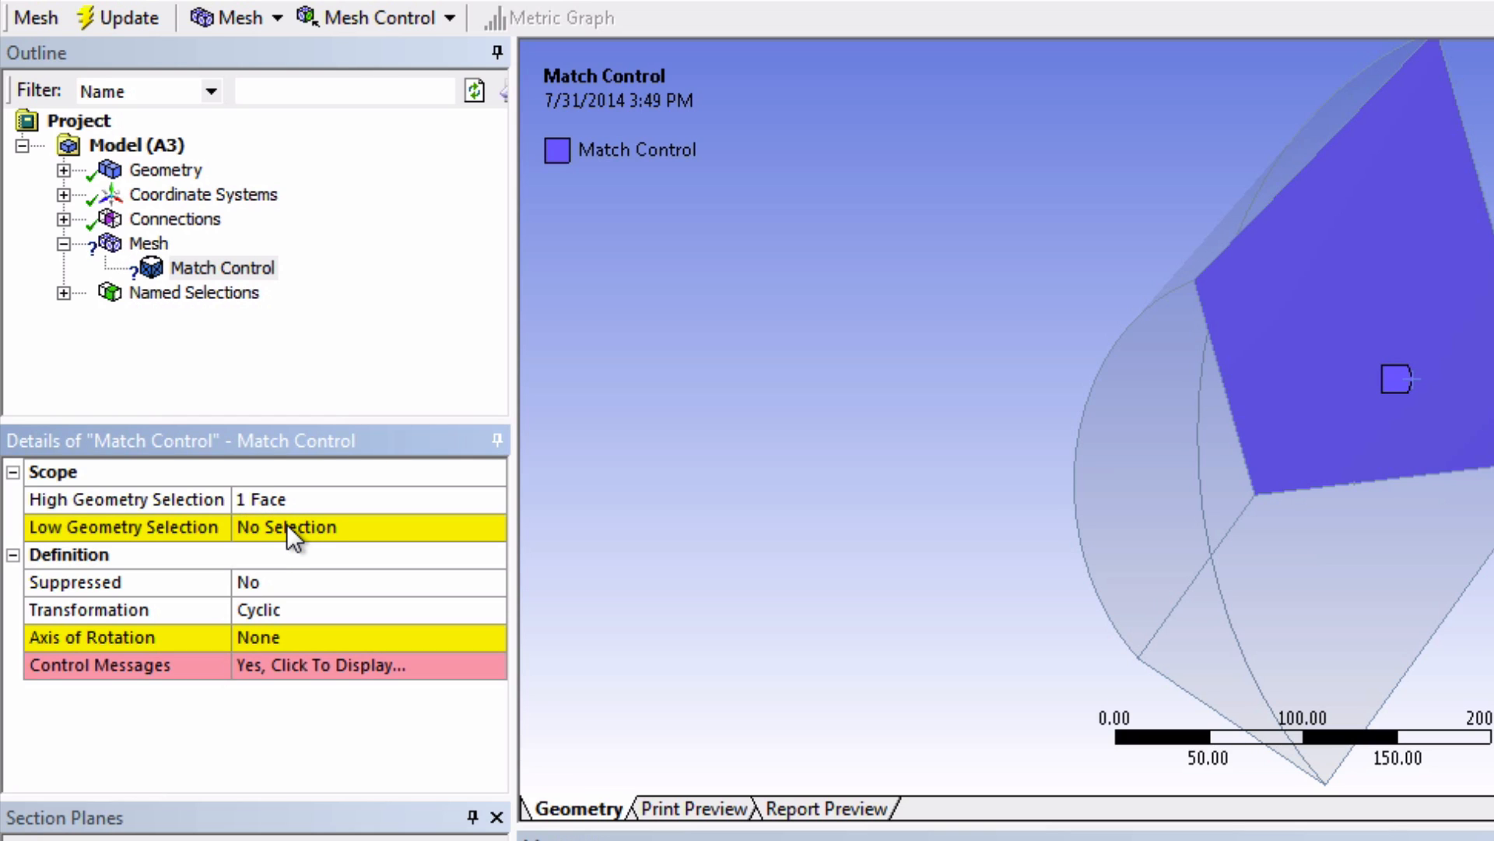
pyautogui.click(285, 526)
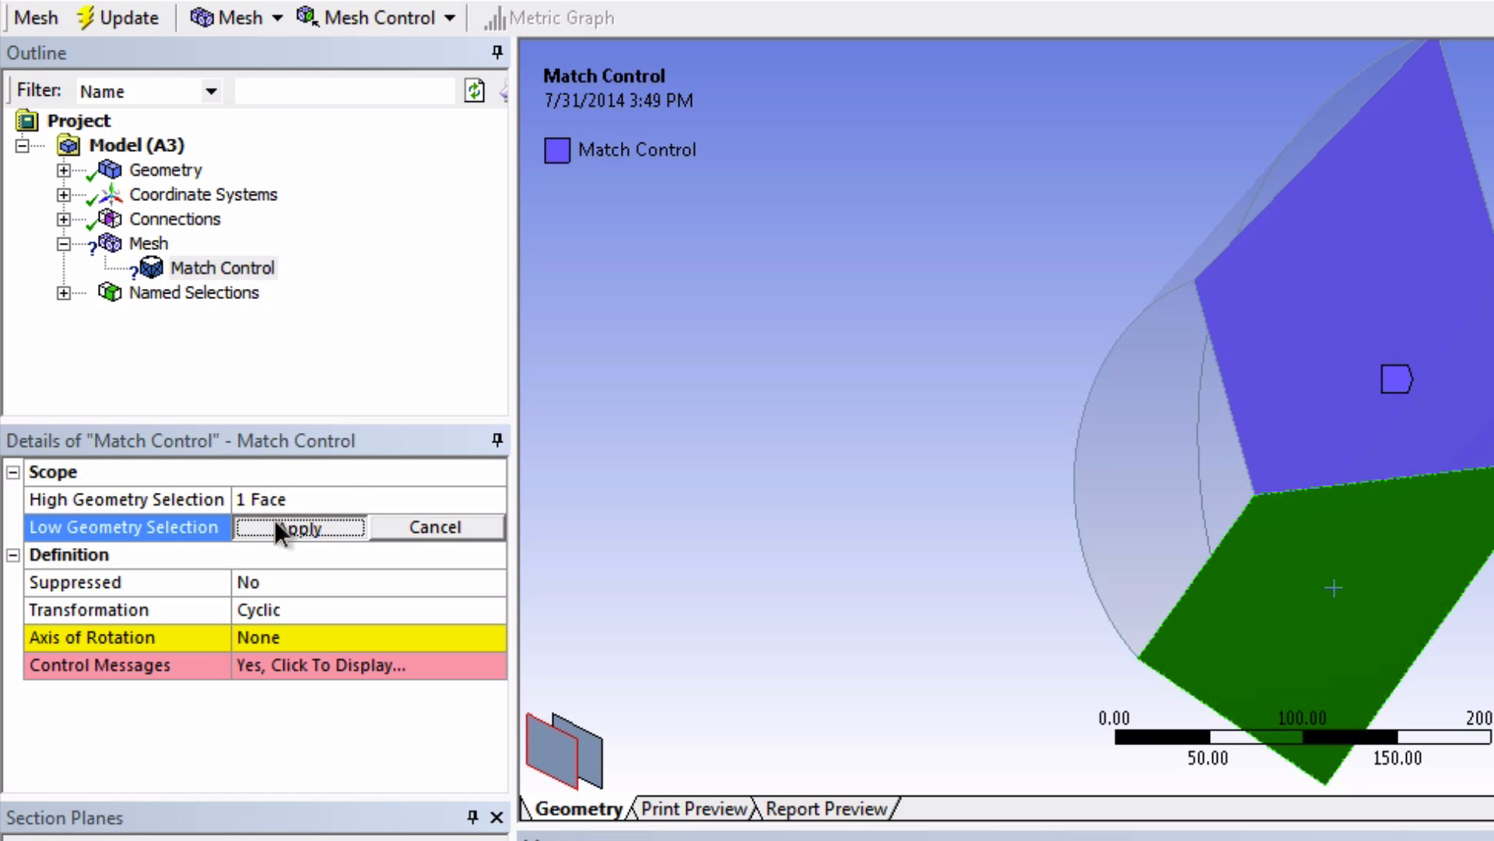
pyautogui.click(299, 526)
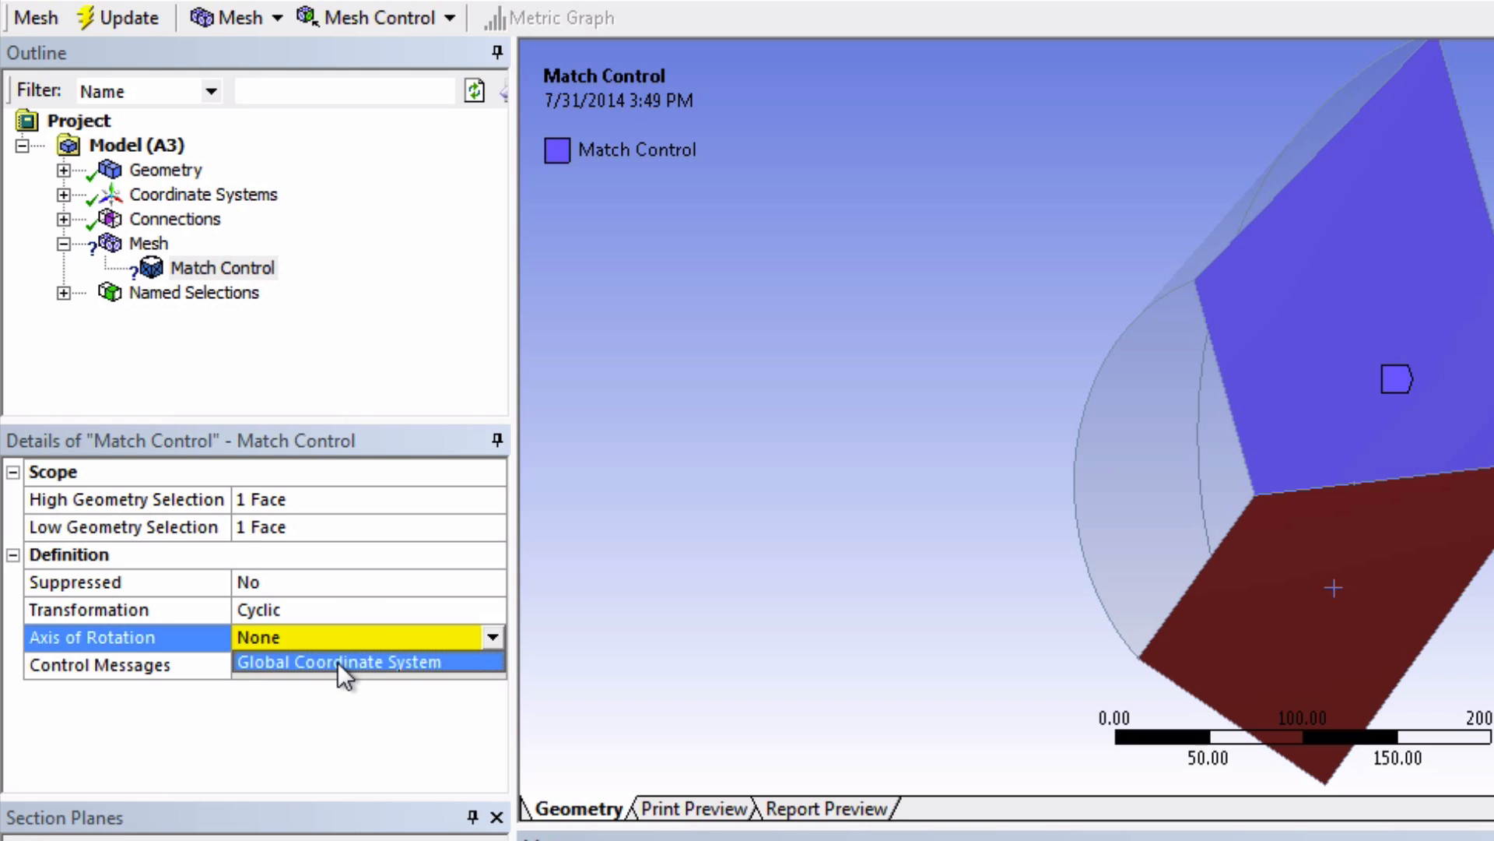
pyautogui.click(339, 661)
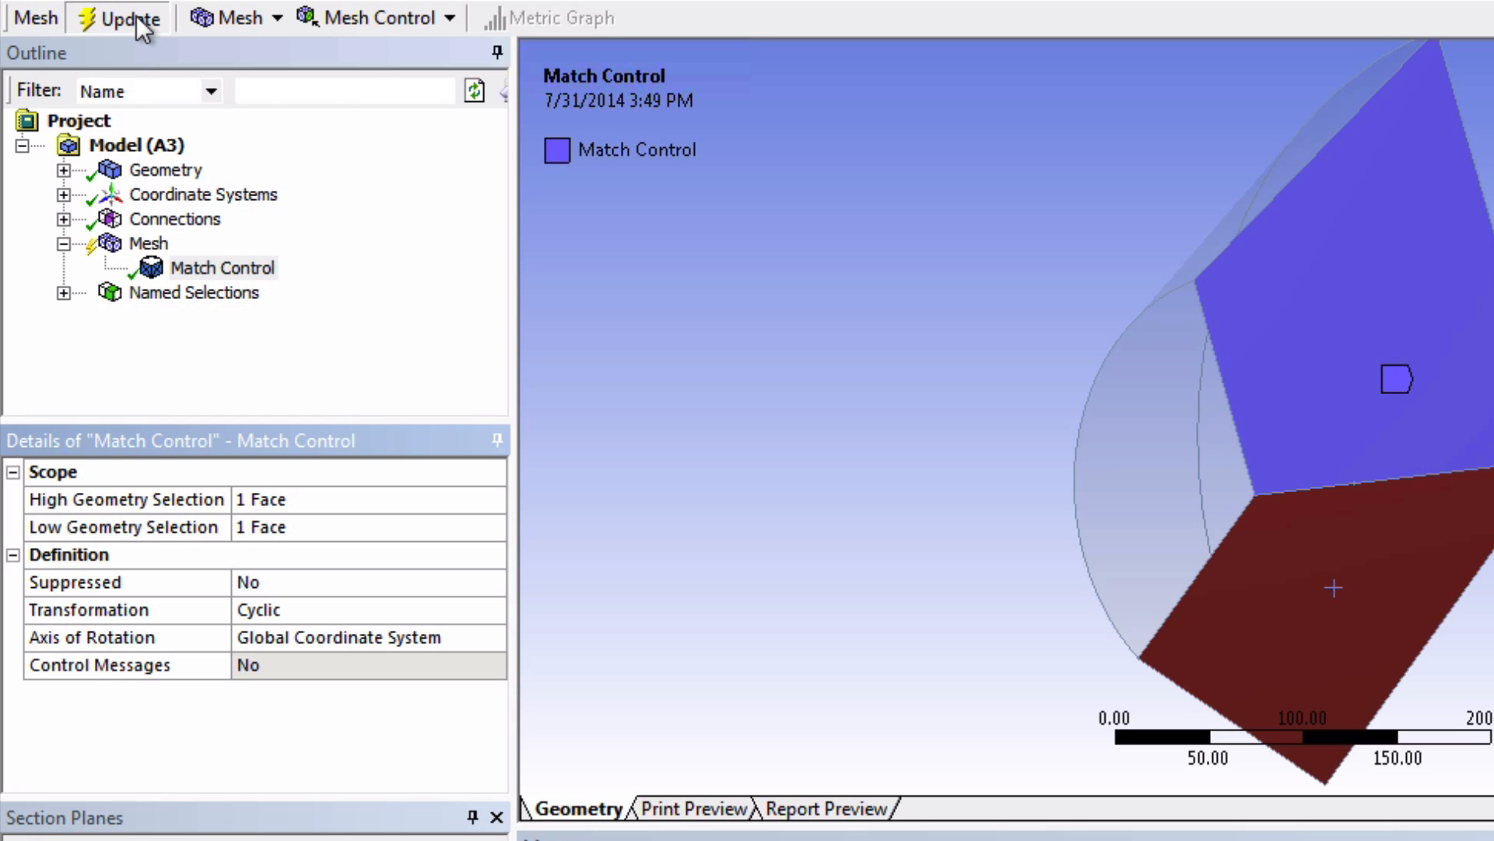
pyautogui.click(117, 17)
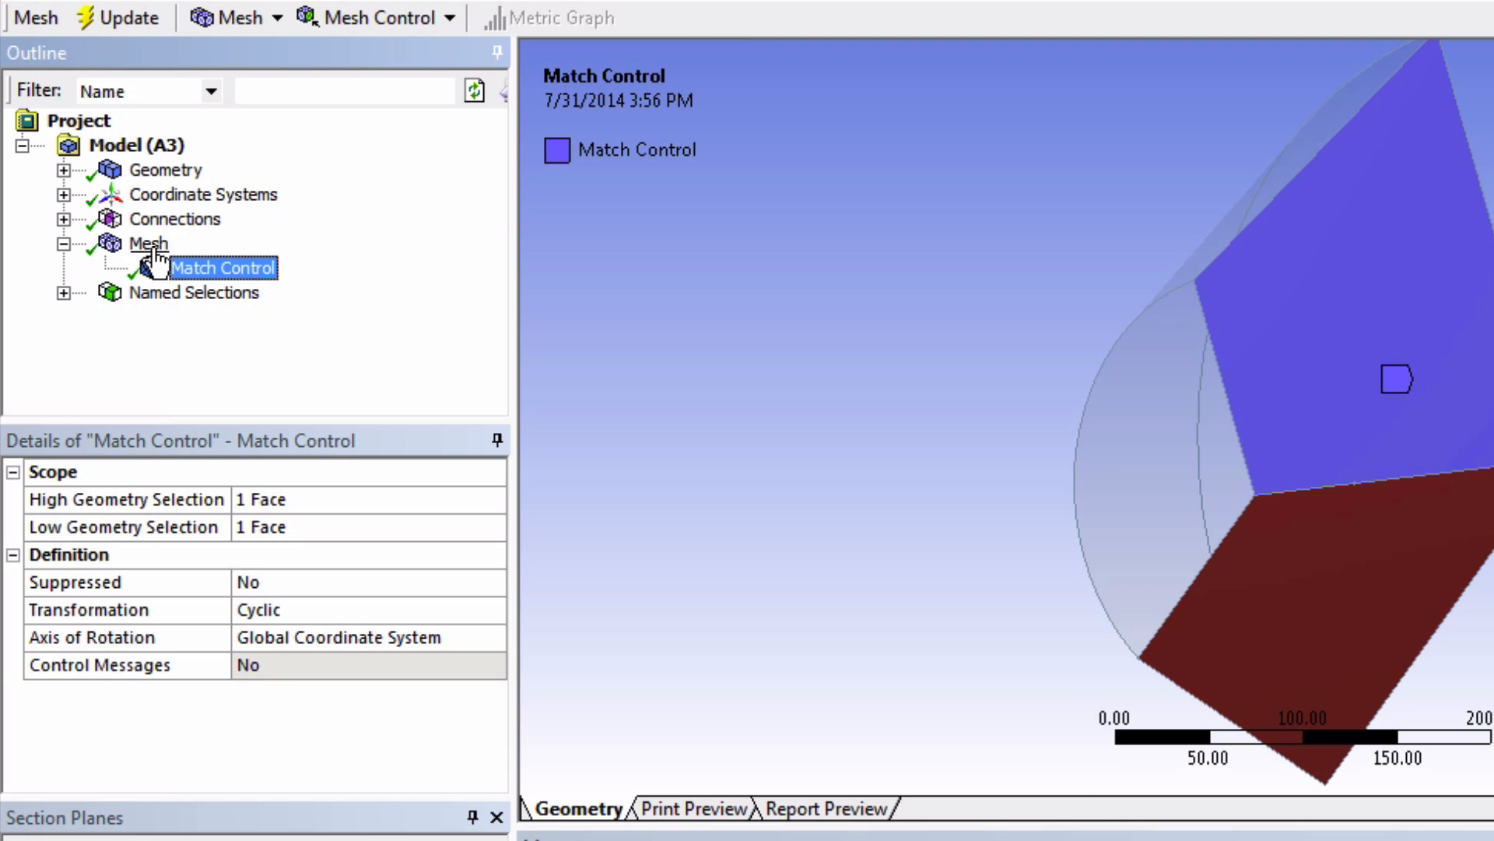
# Select Mesh and orbit the domain to view the updated mesh side-on
pyautogui.click(148, 243)
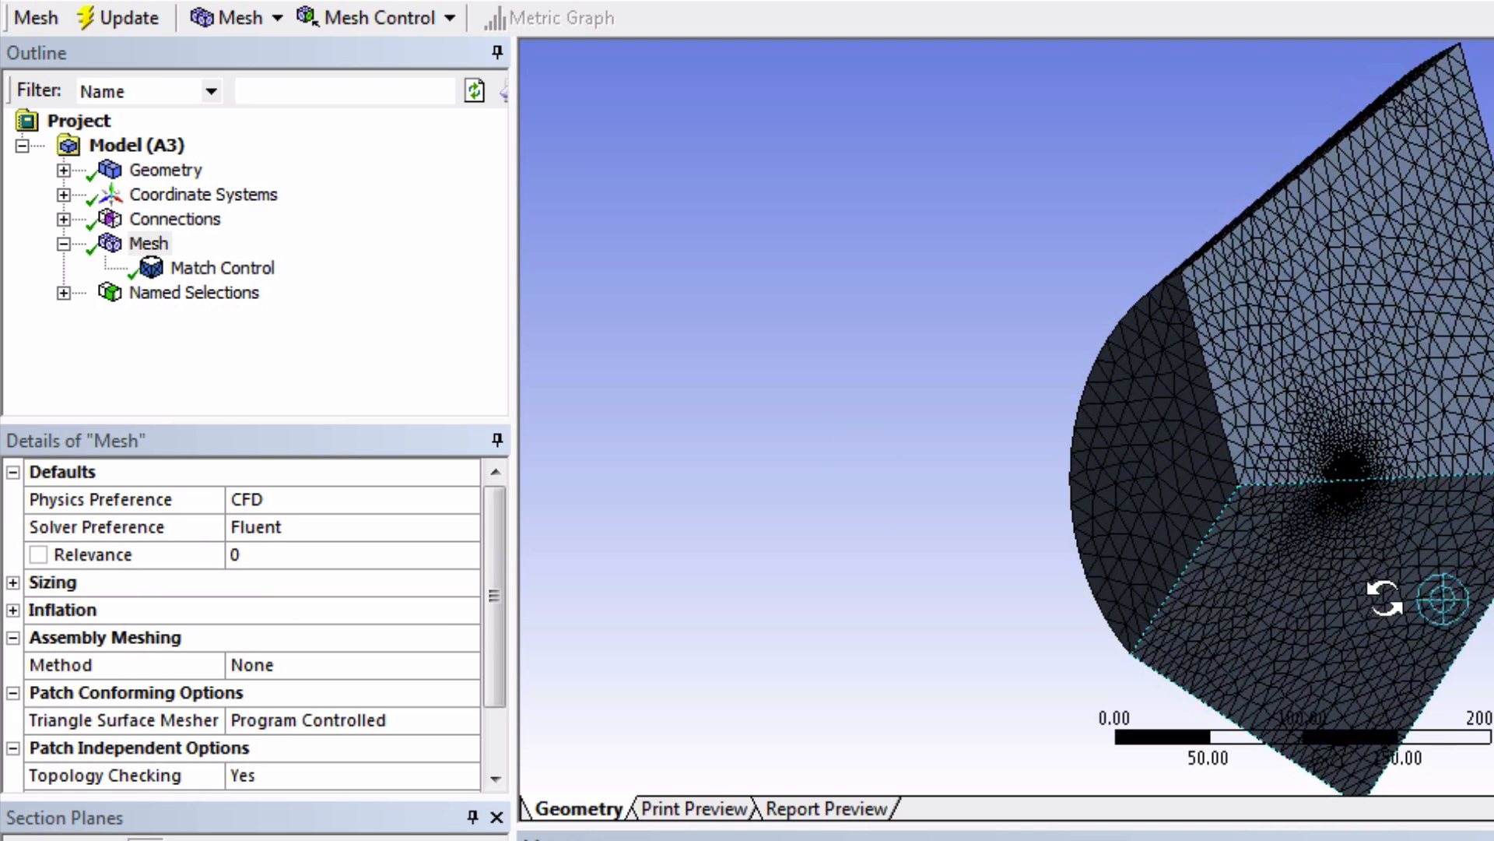
pyautogui.moveTo(1384, 598); pyautogui.dragTo(1253, 572)
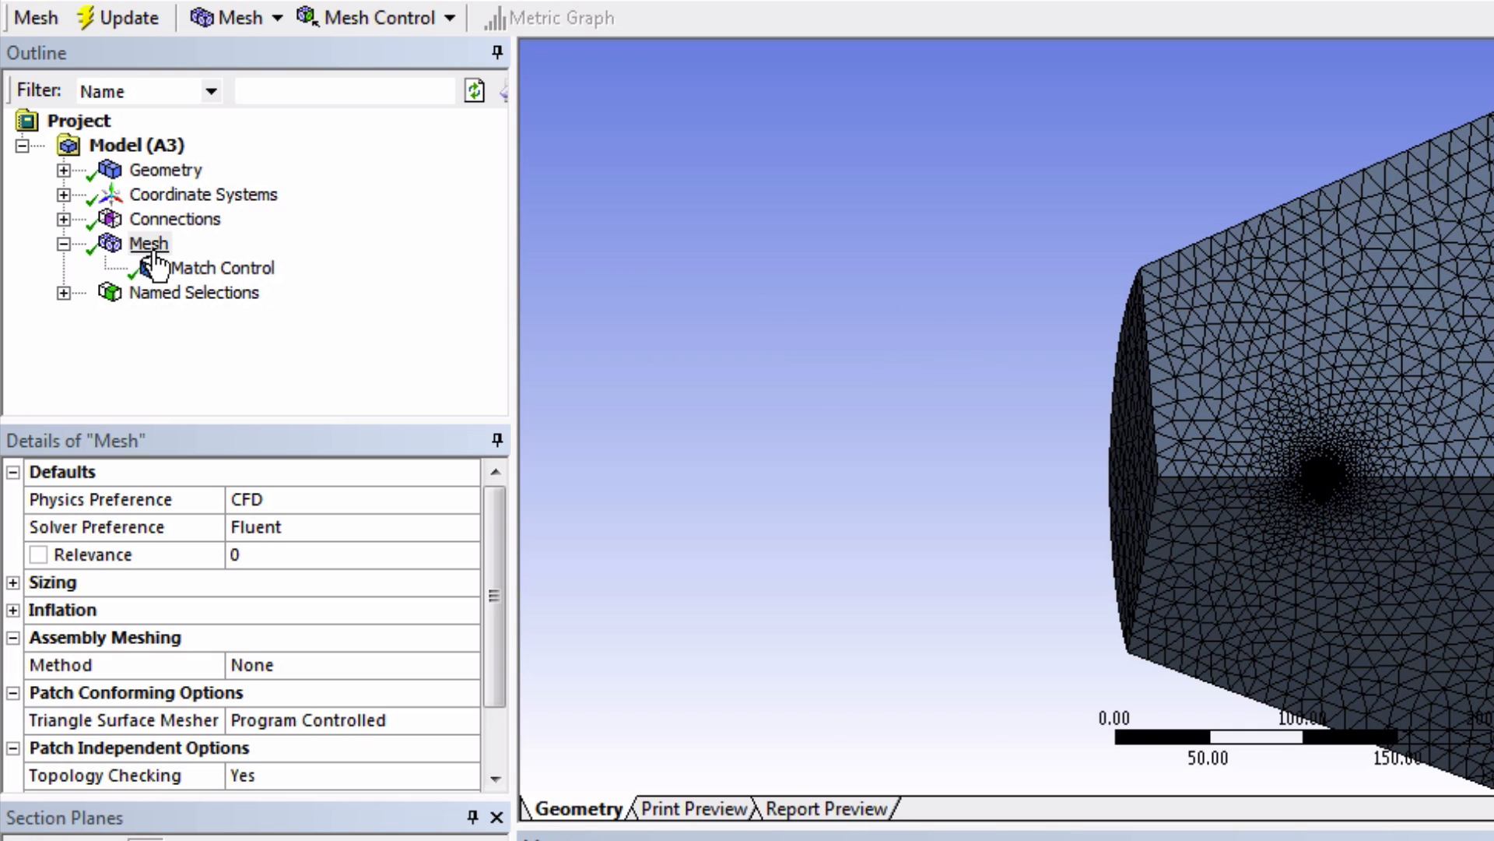
# Insert a sizing control scoped by Named Selection to the Blade faces
pyautogui.rightClick(148, 243)
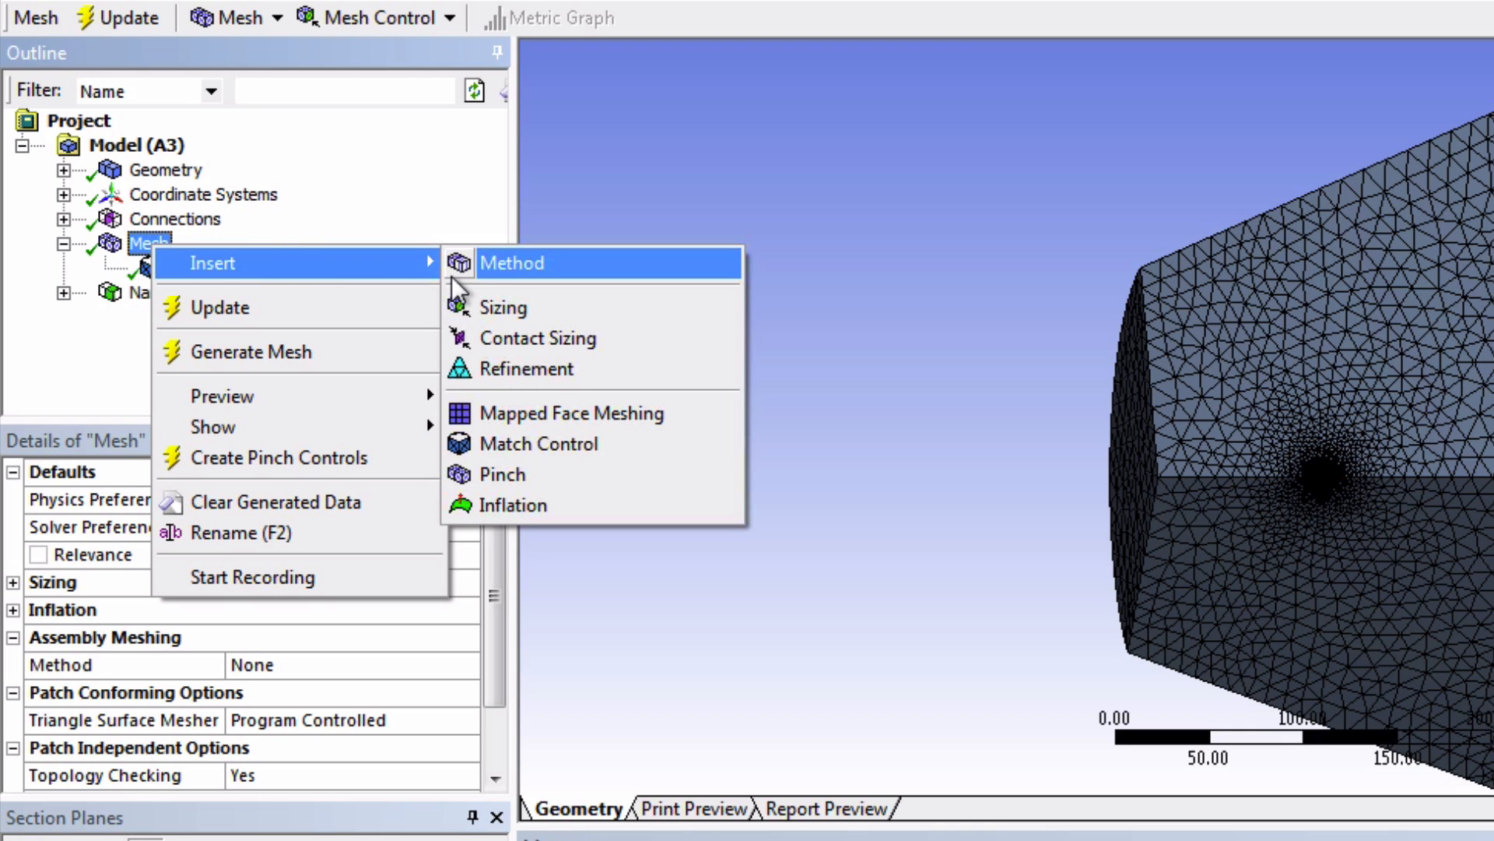
pyautogui.click(502, 307)
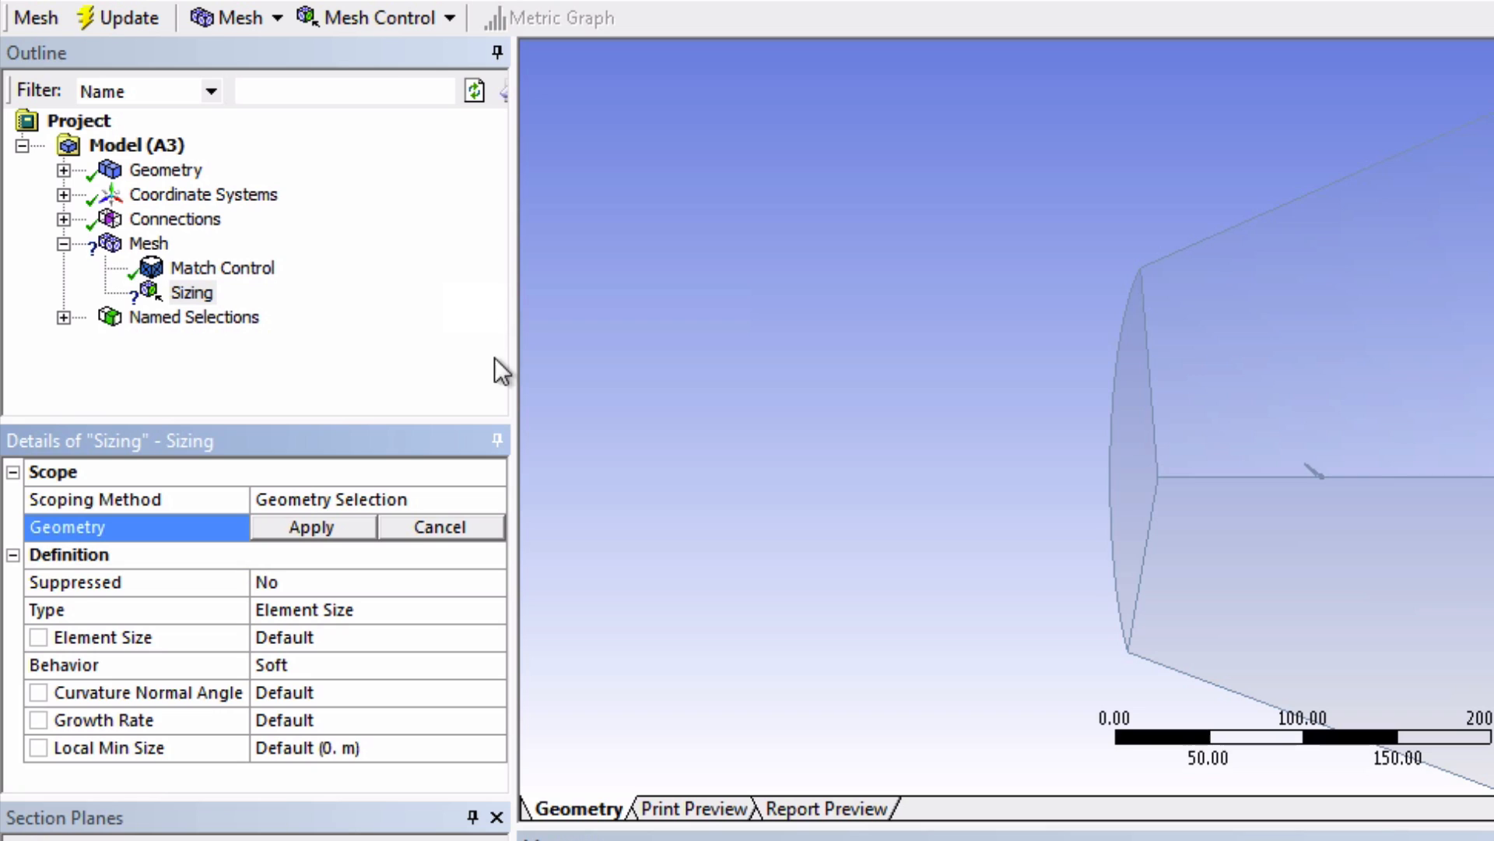
pyautogui.moveTo(421, 502)
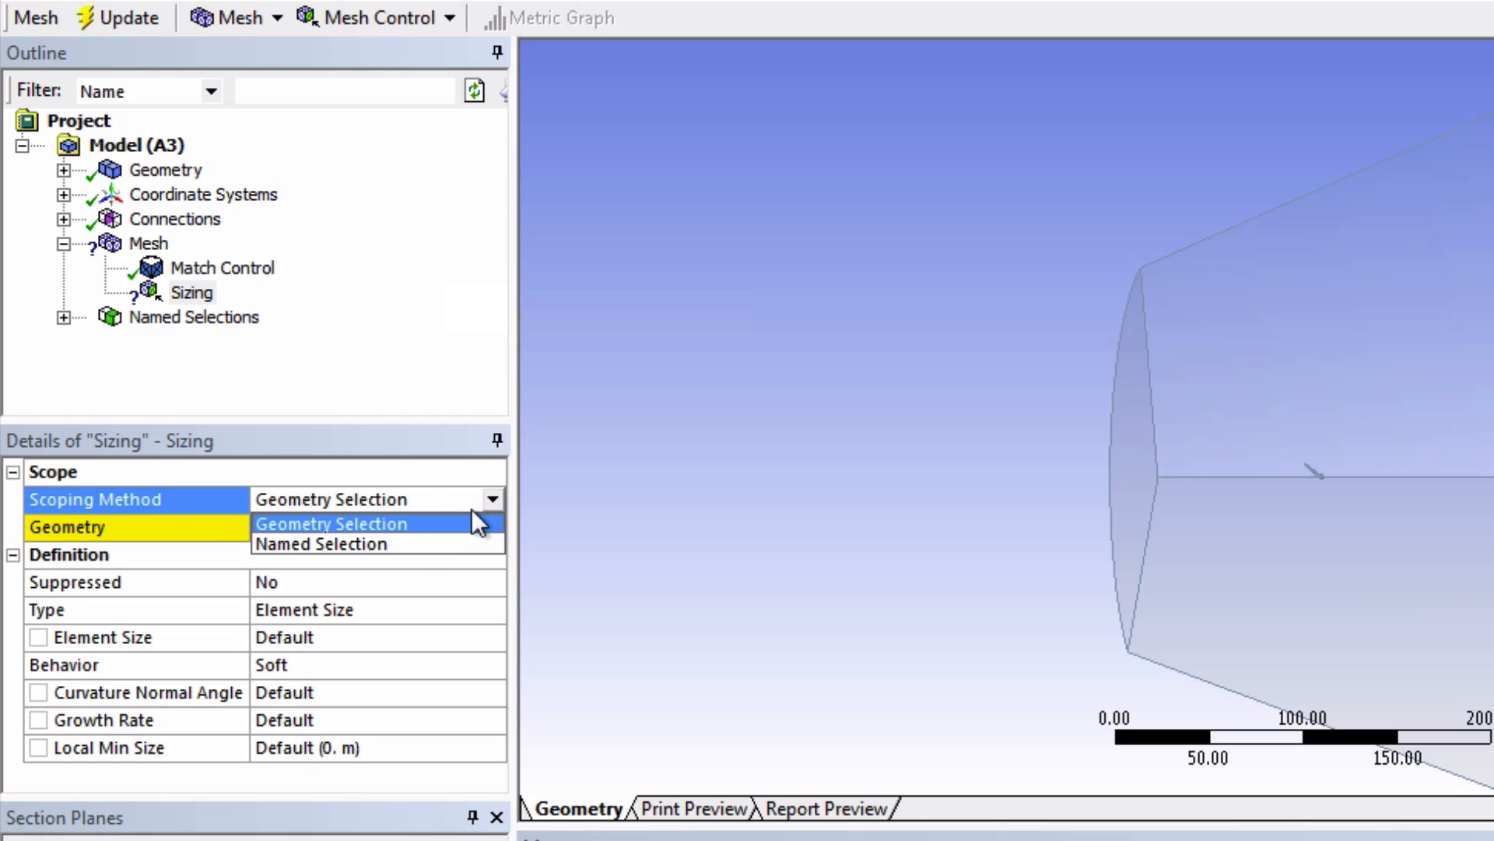
pyautogui.click(321, 543)
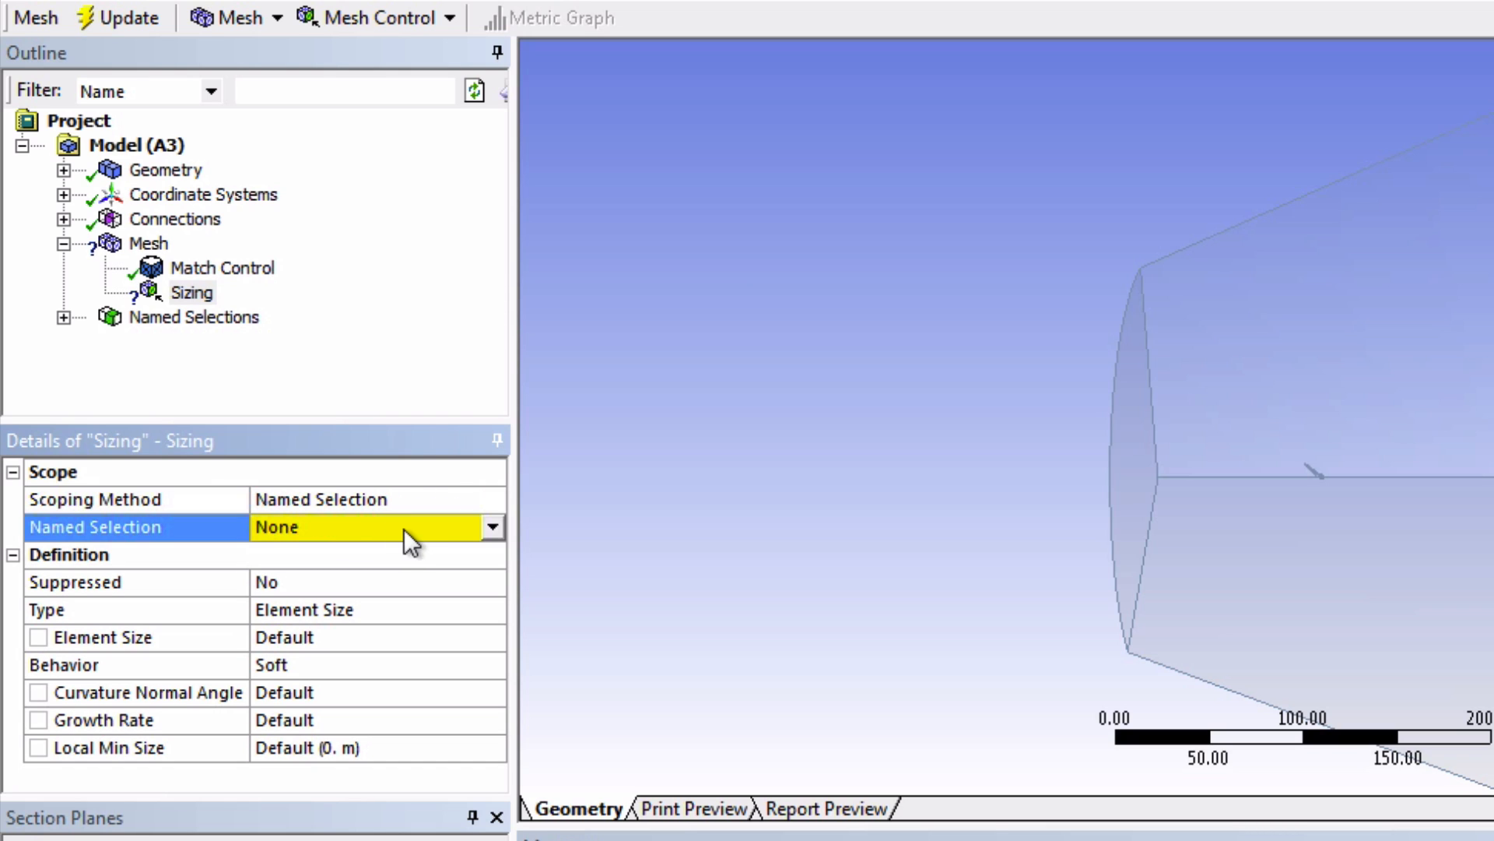
pyautogui.click(492, 526)
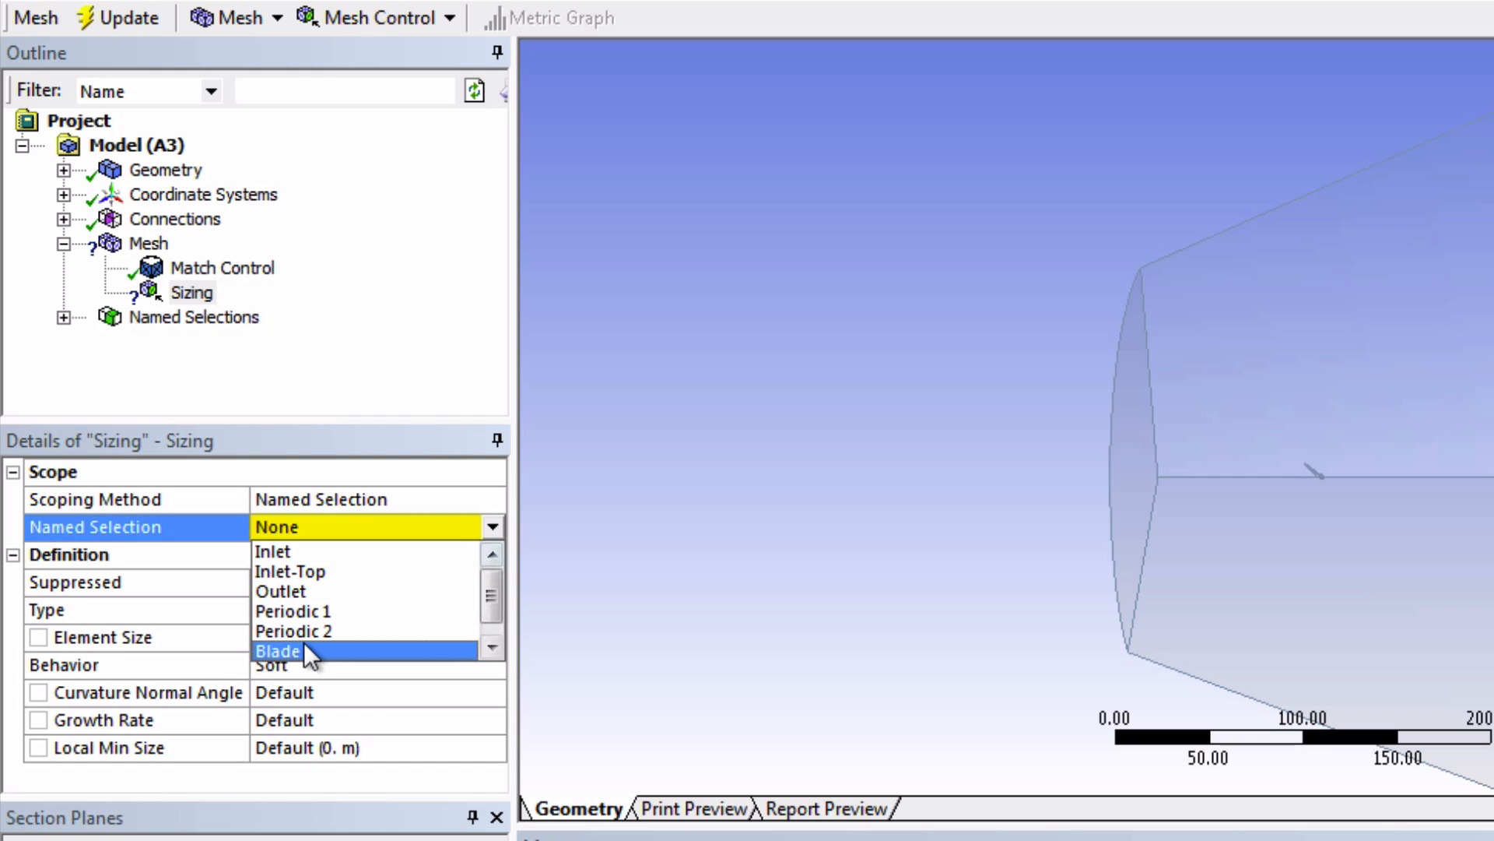
pyautogui.click(280, 651)
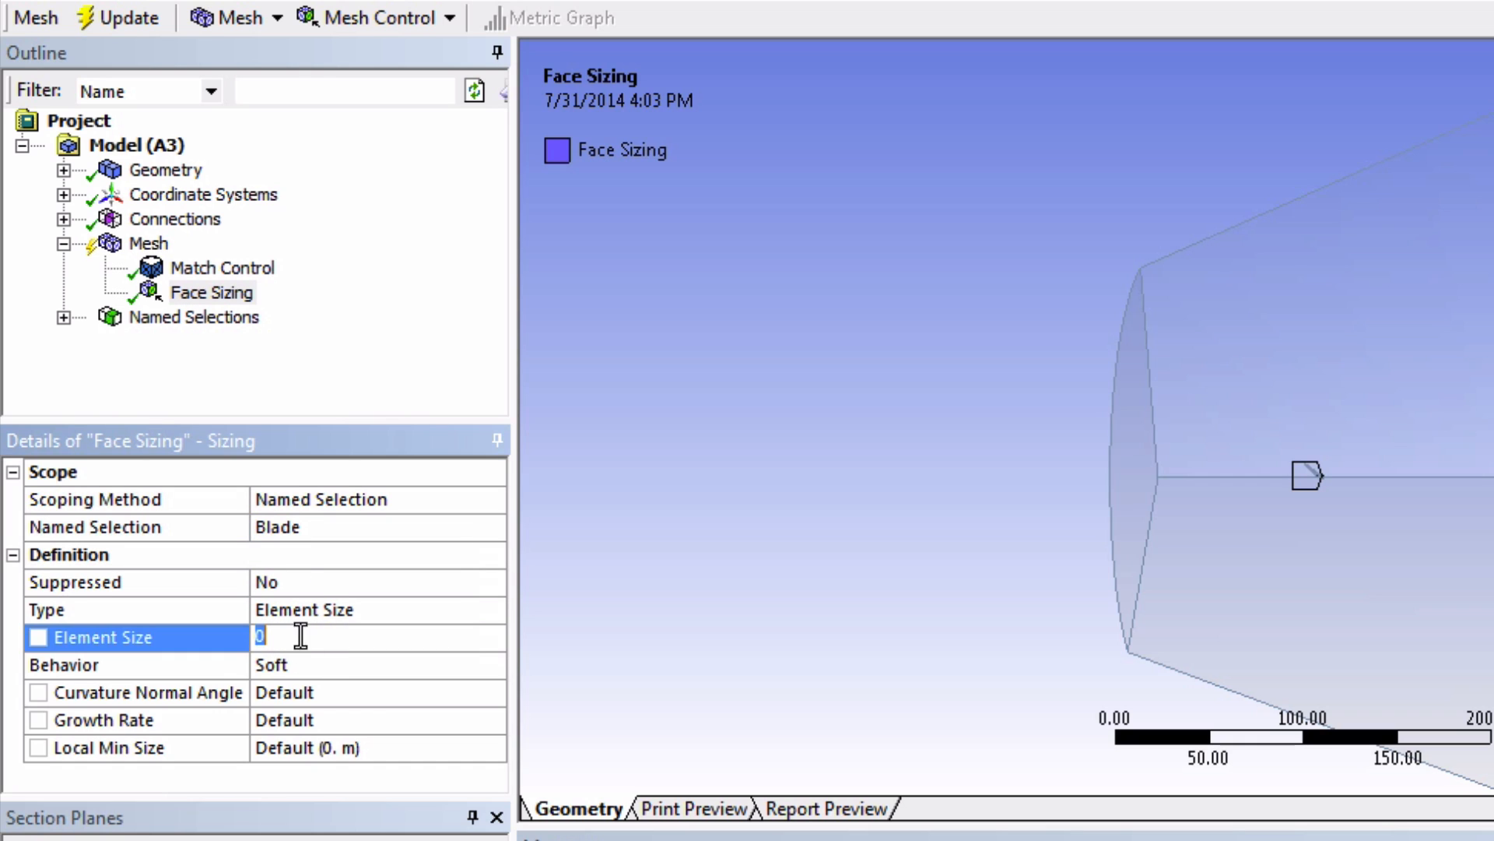
# Set the Blade face sizing element size to 0.3 m with Hard behavior
pyautogui.write('.3 m')
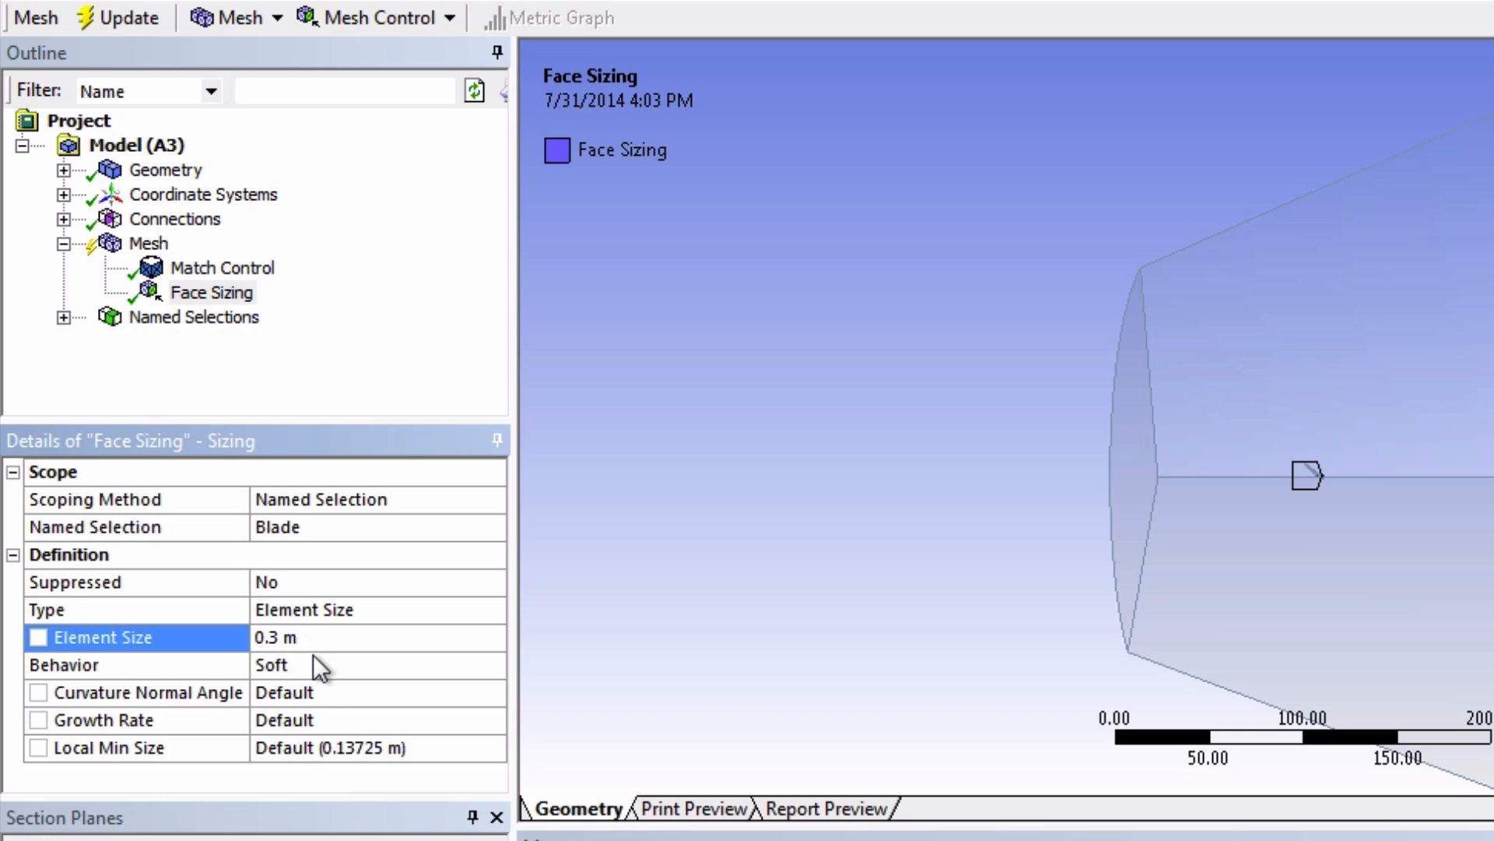
pyautogui.moveTo(314, 649)
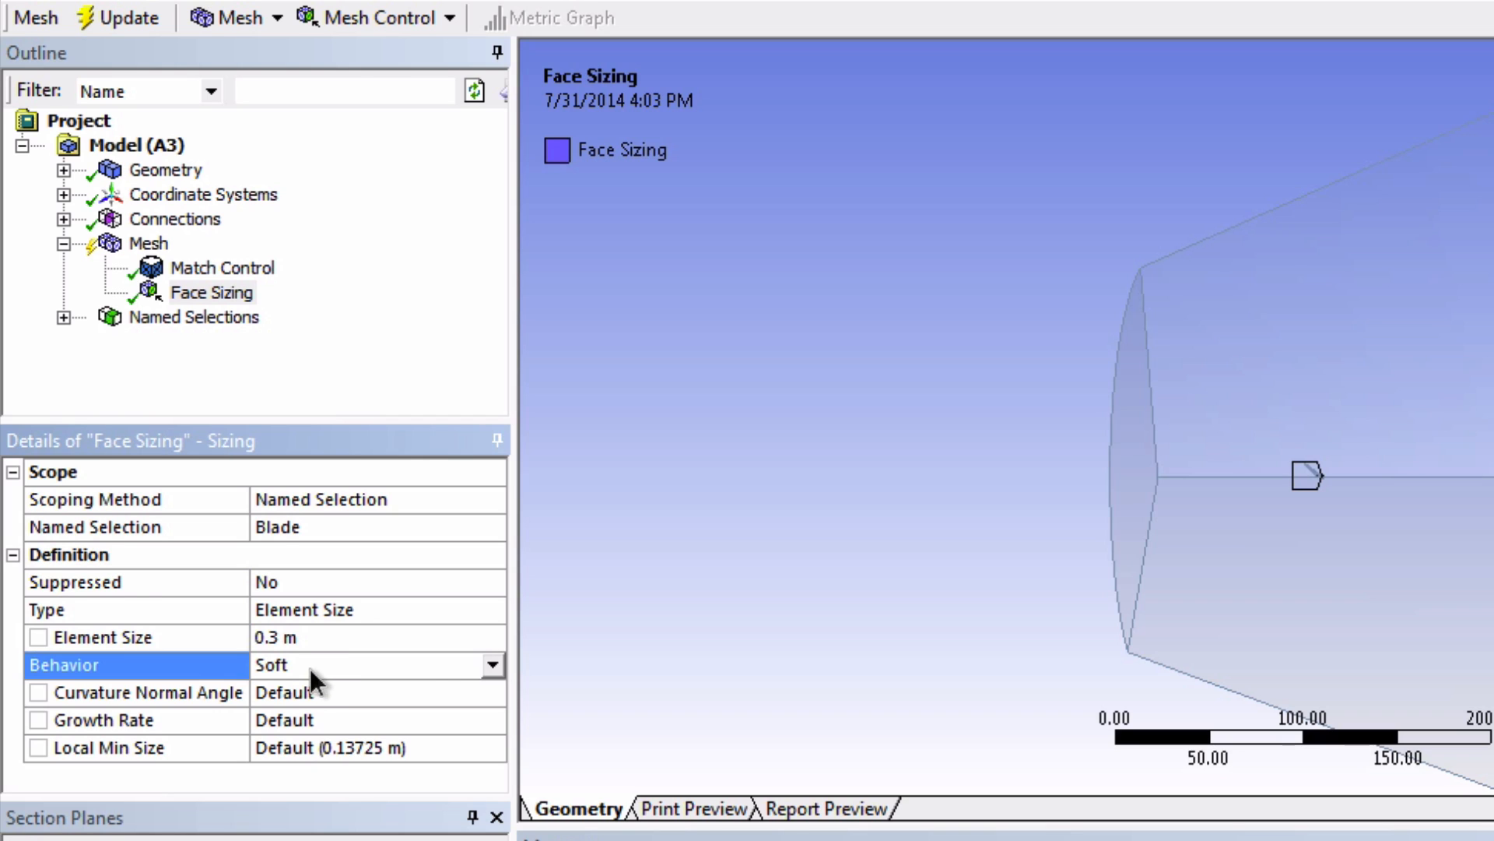
pyautogui.moveTo(426, 714)
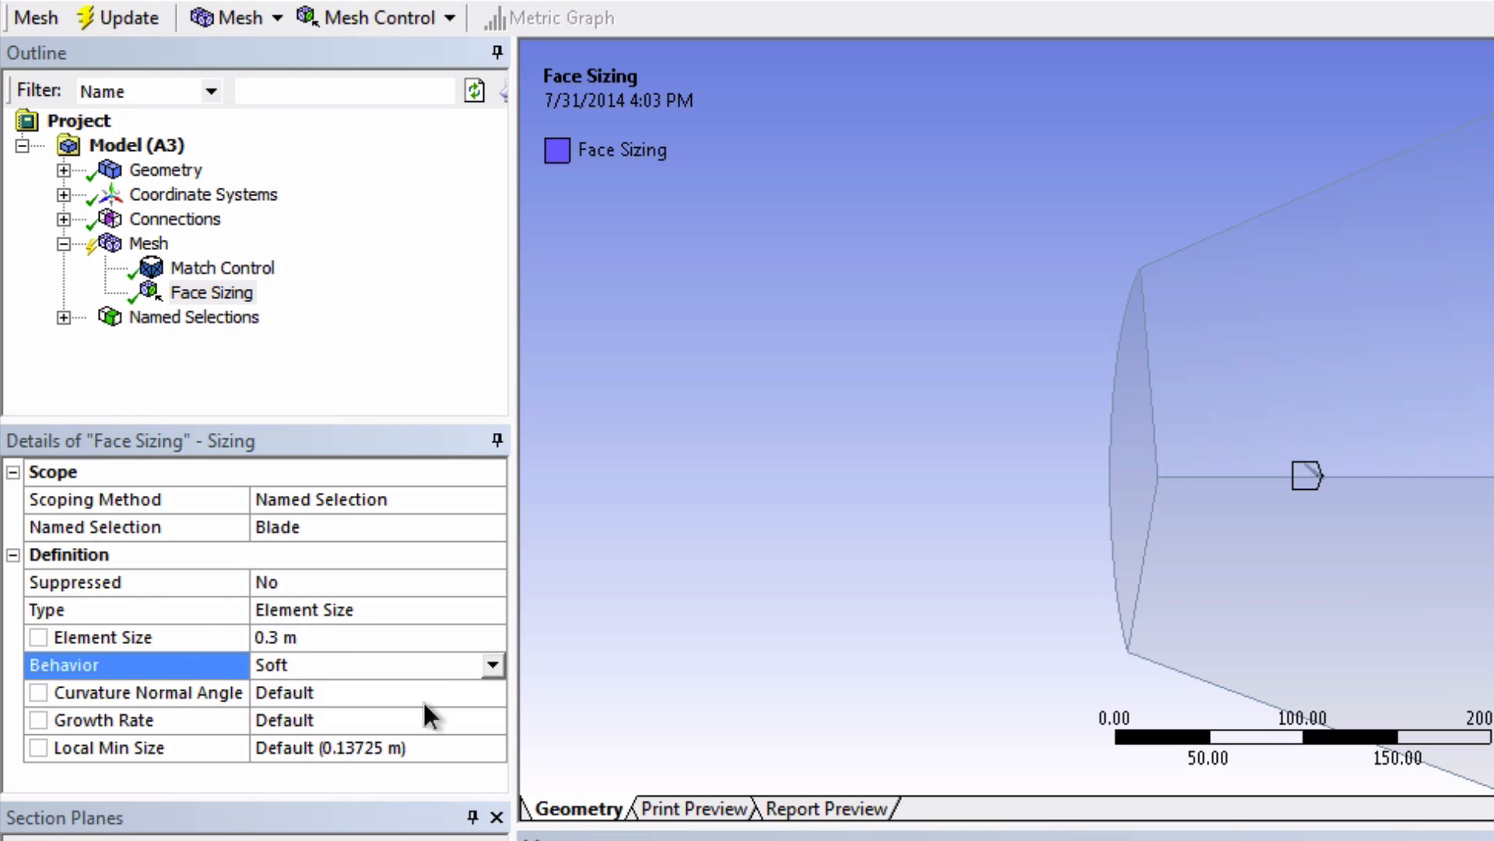
pyautogui.click(372, 664)
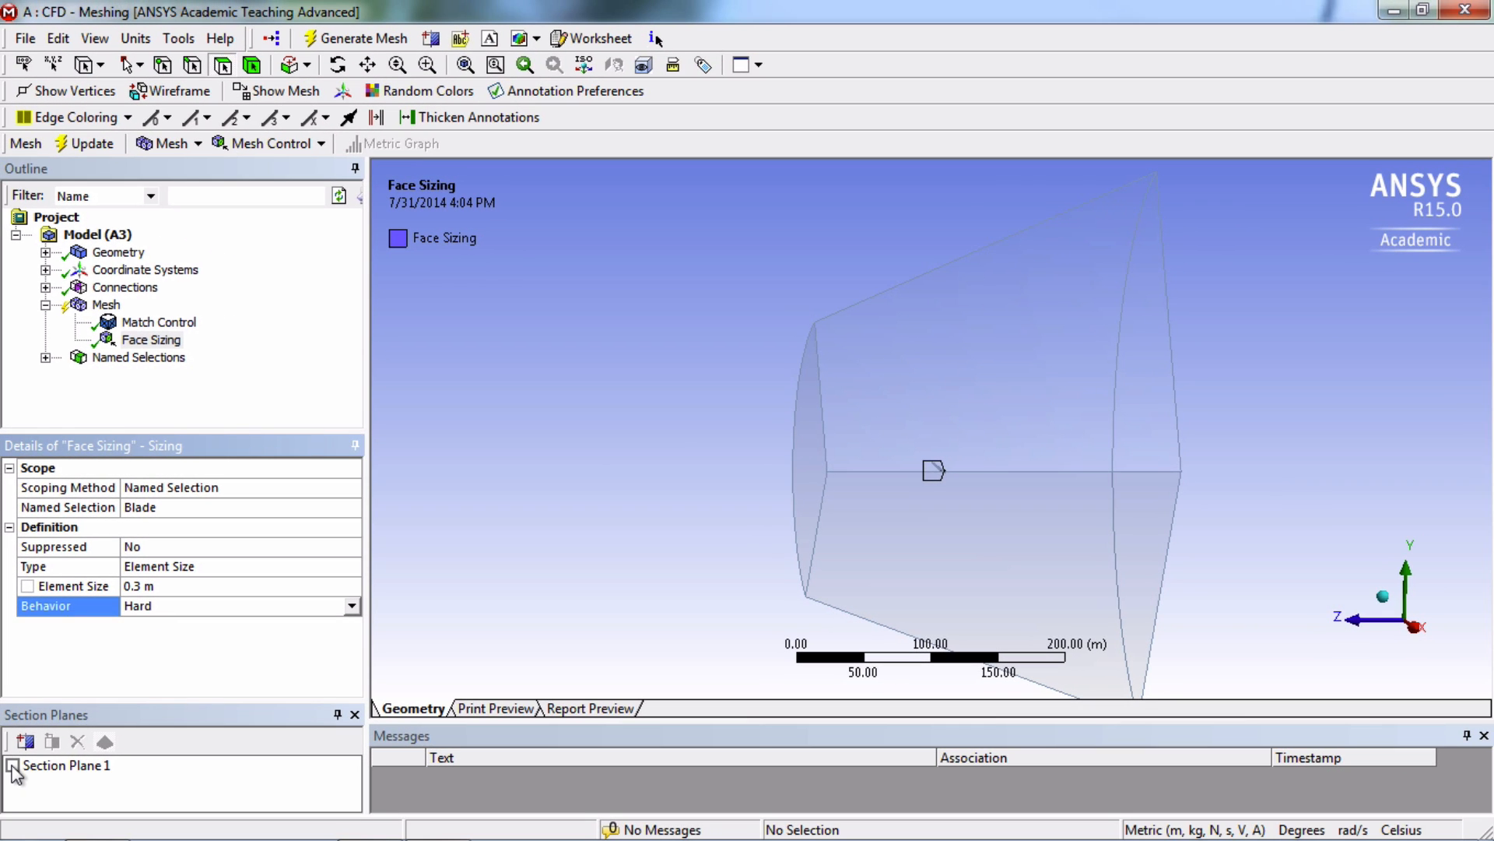
# Turn the section cut back on and regenerate the mesh with the 0.3 m blade sizing
pyautogui.click(13, 765)
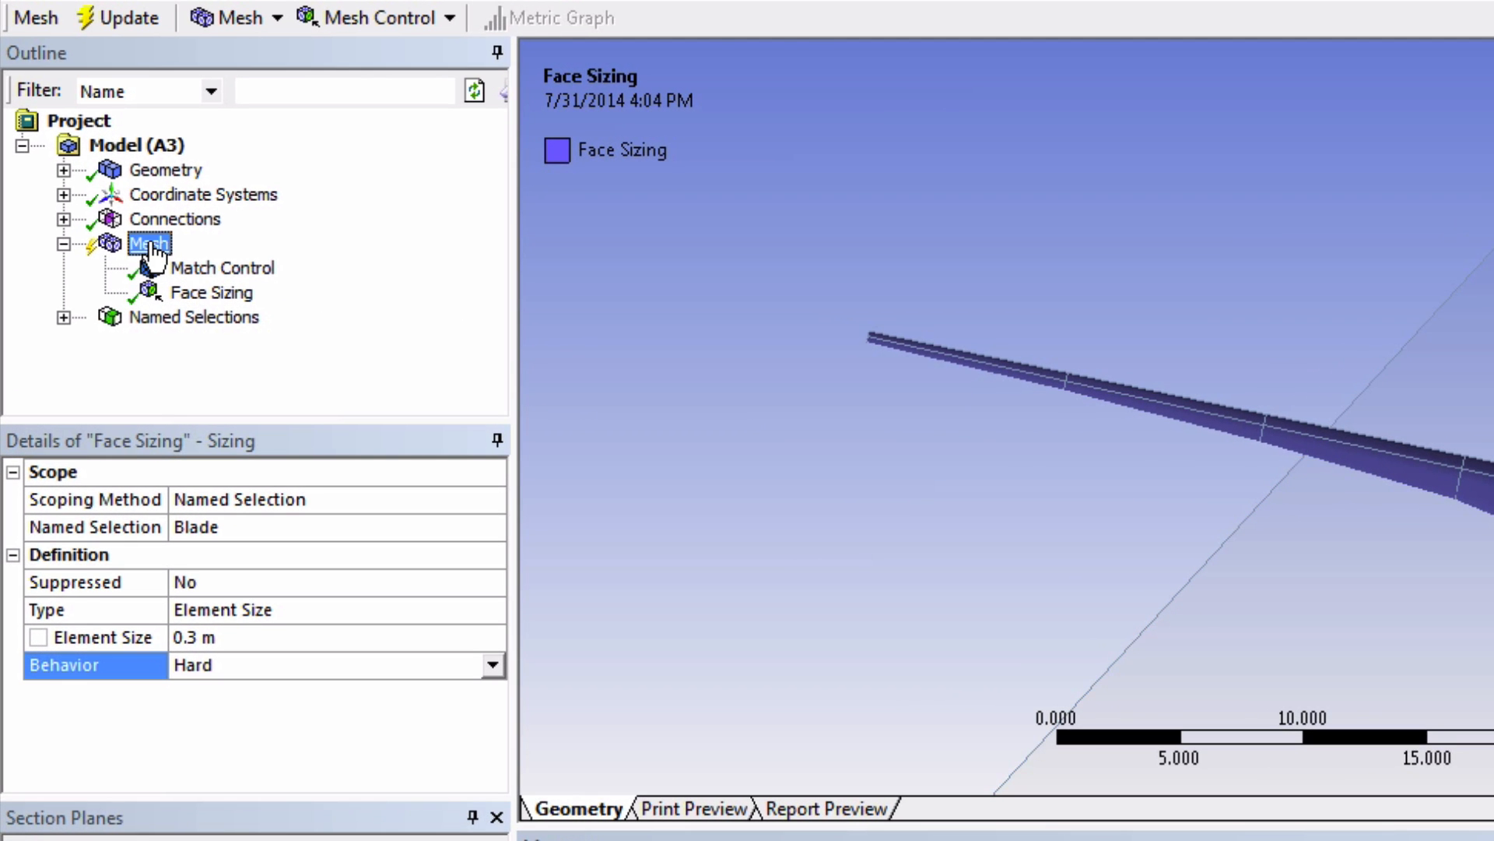
pyautogui.click(149, 243)
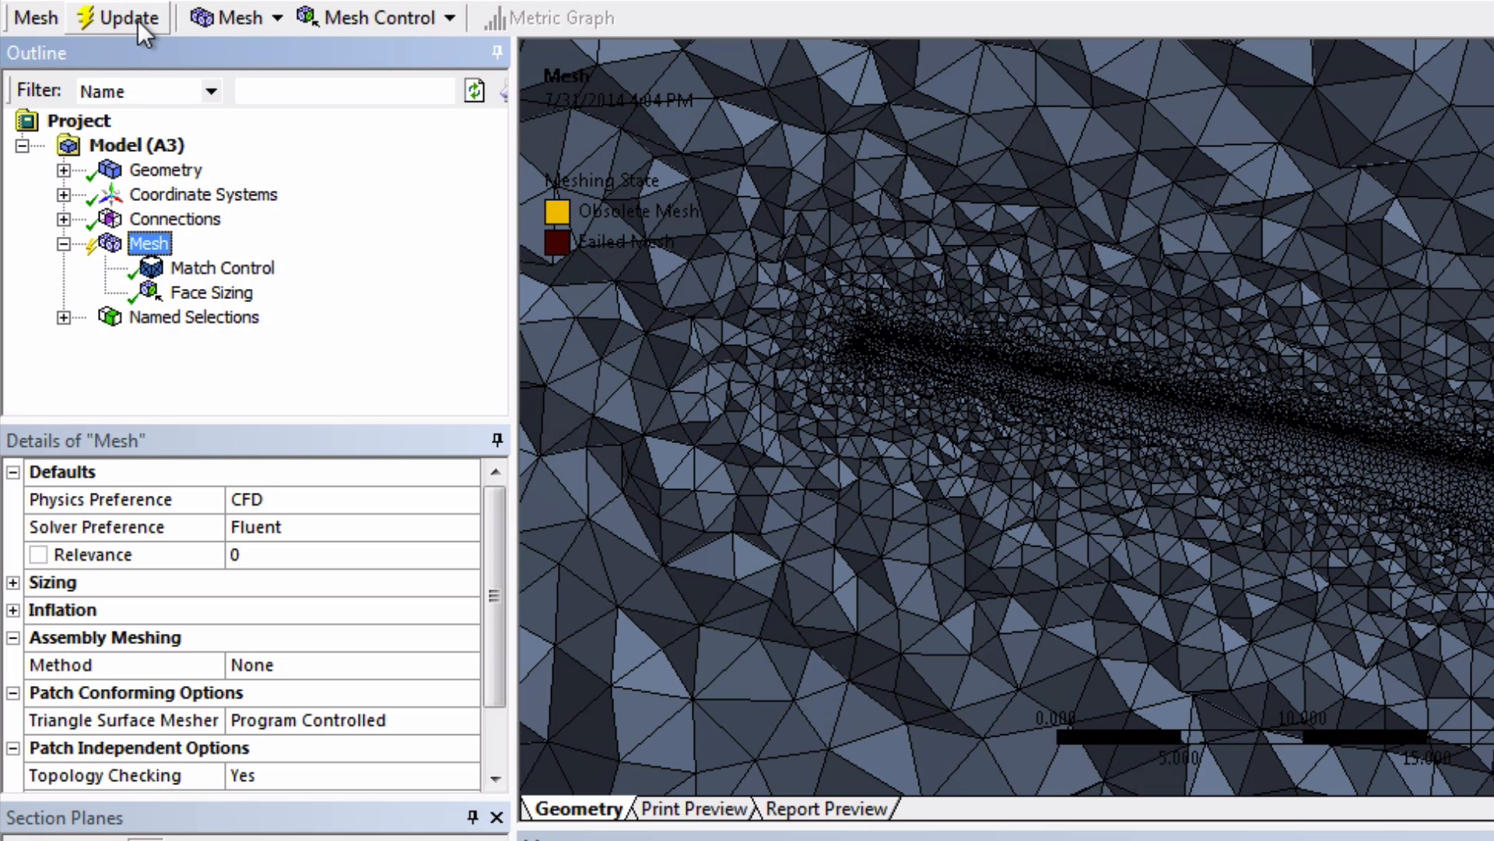
pyautogui.moveTo(131, 17)
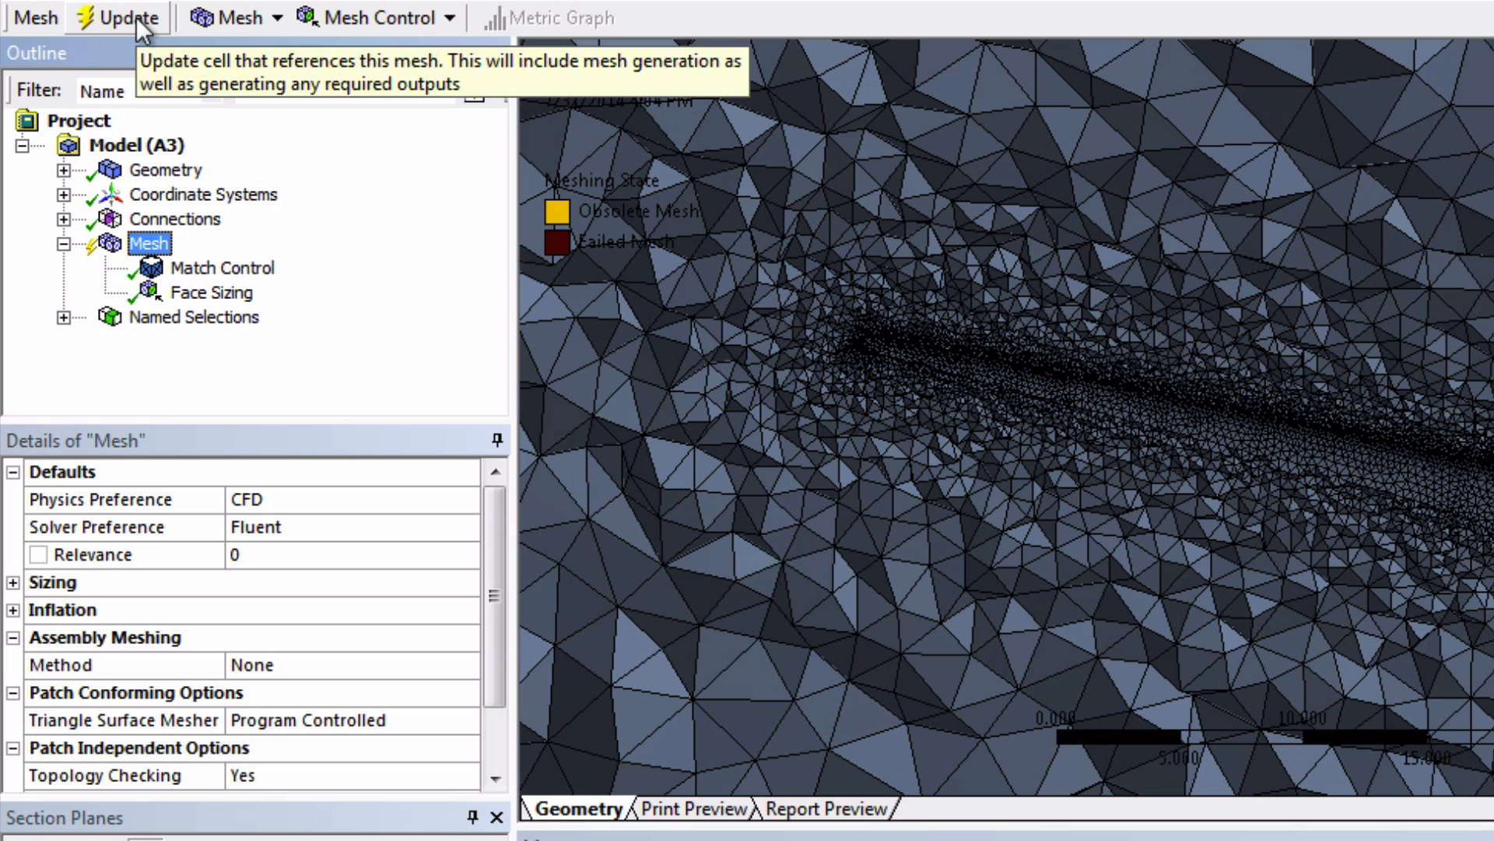
pyautogui.click(116, 18)
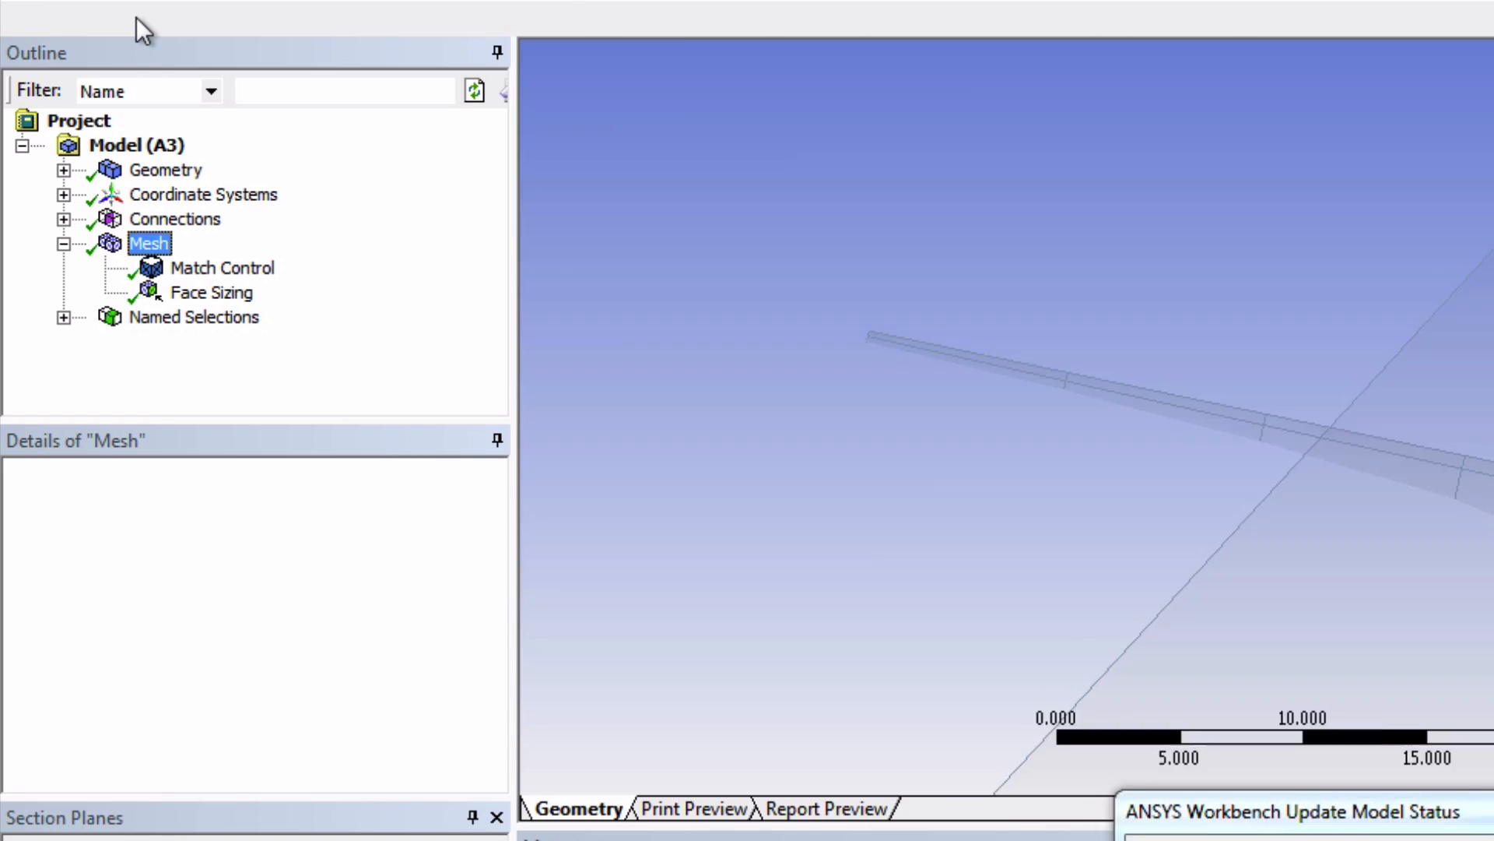
pyautogui.click(118, 17)
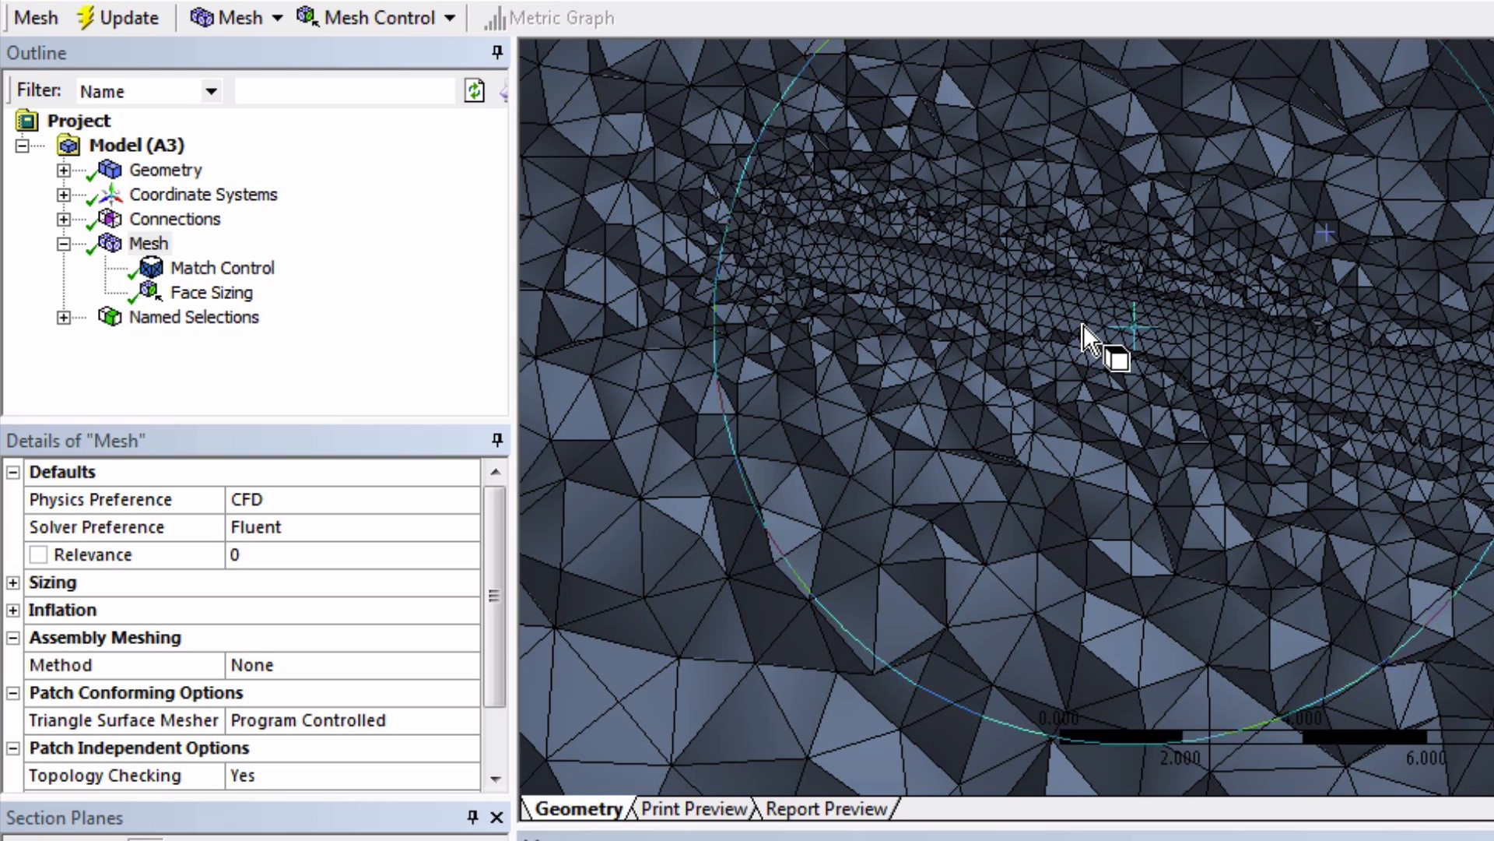
# Insert an inflation control on the domain body with its boundary set to the Blade named selection
pyautogui.rightClick(148, 243)
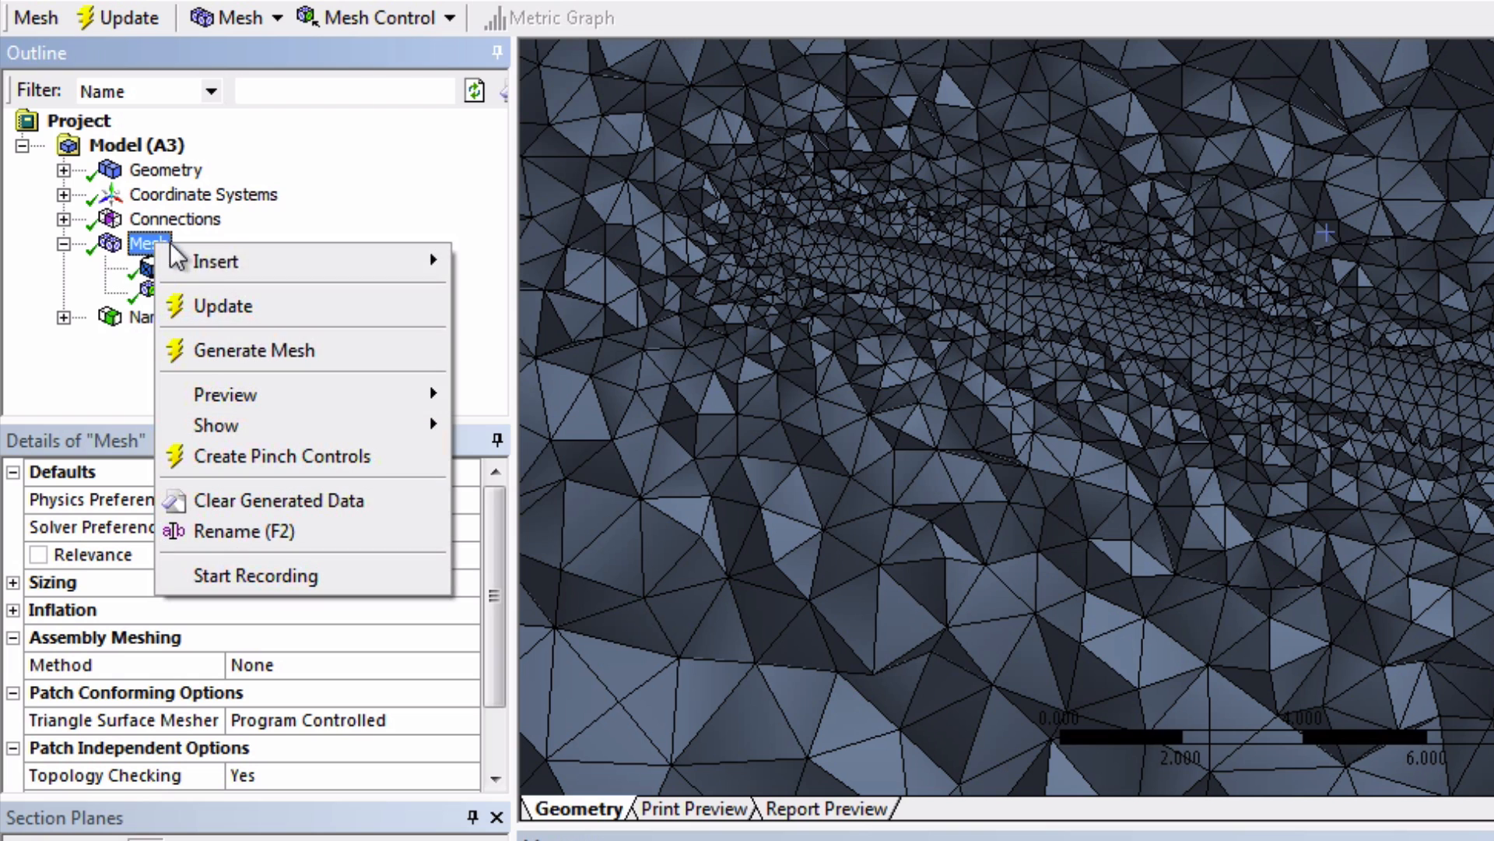
pyautogui.moveTo(216, 262)
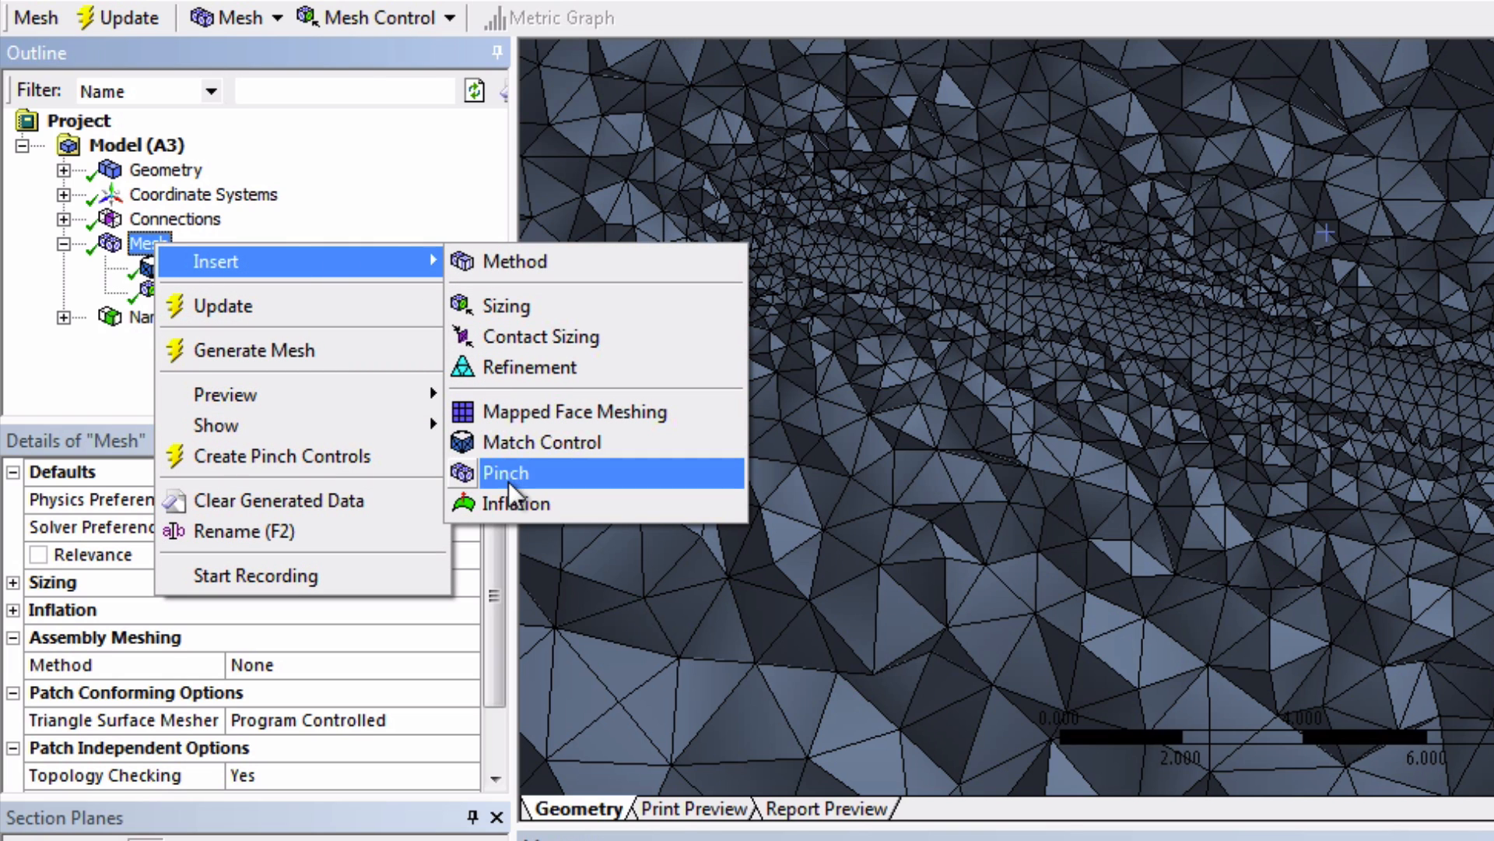
pyautogui.click(516, 503)
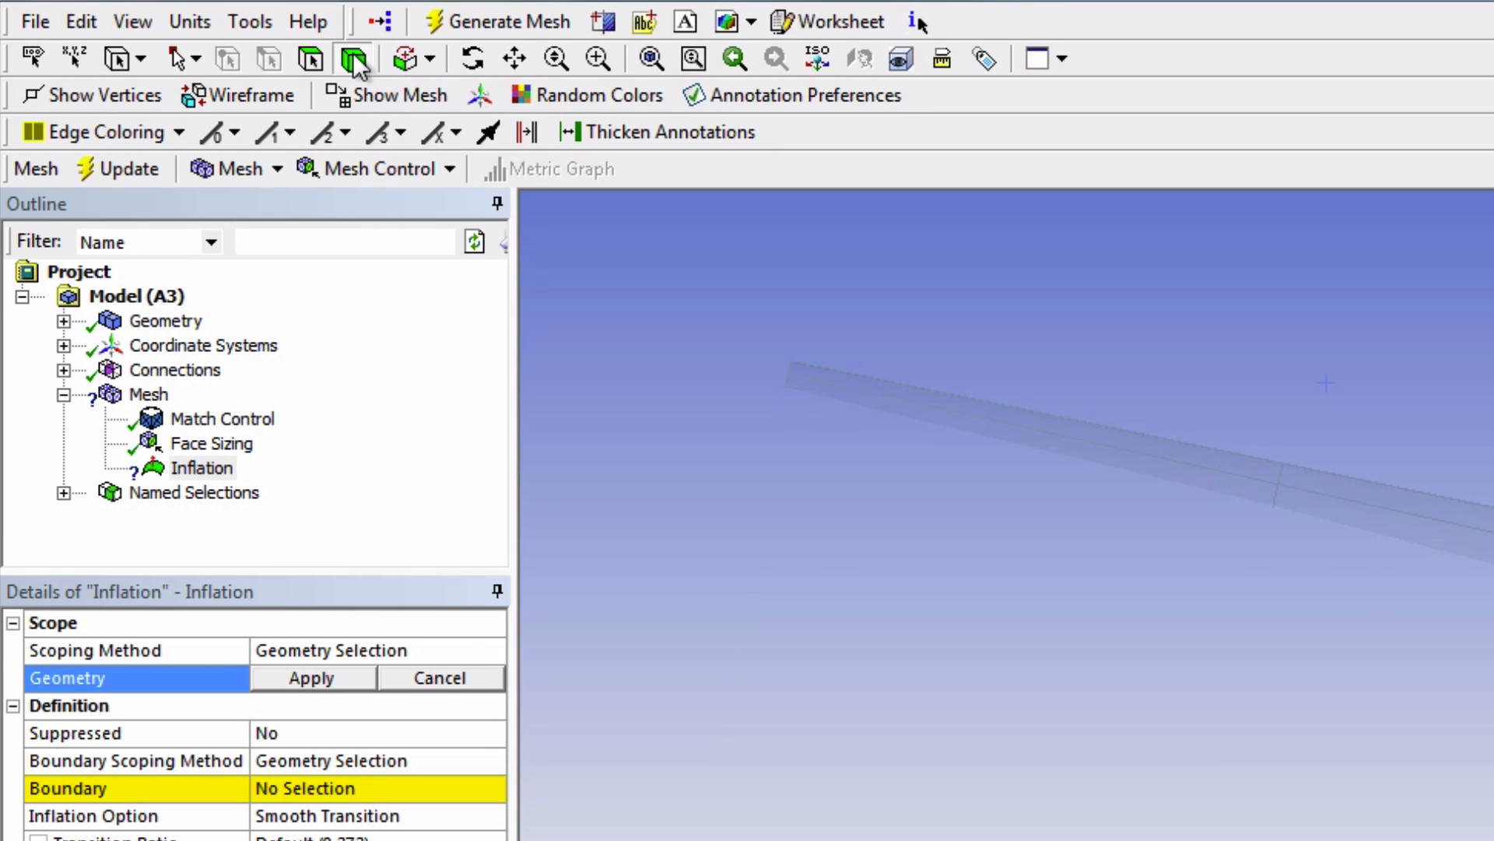
pyautogui.moveTo(942, 450)
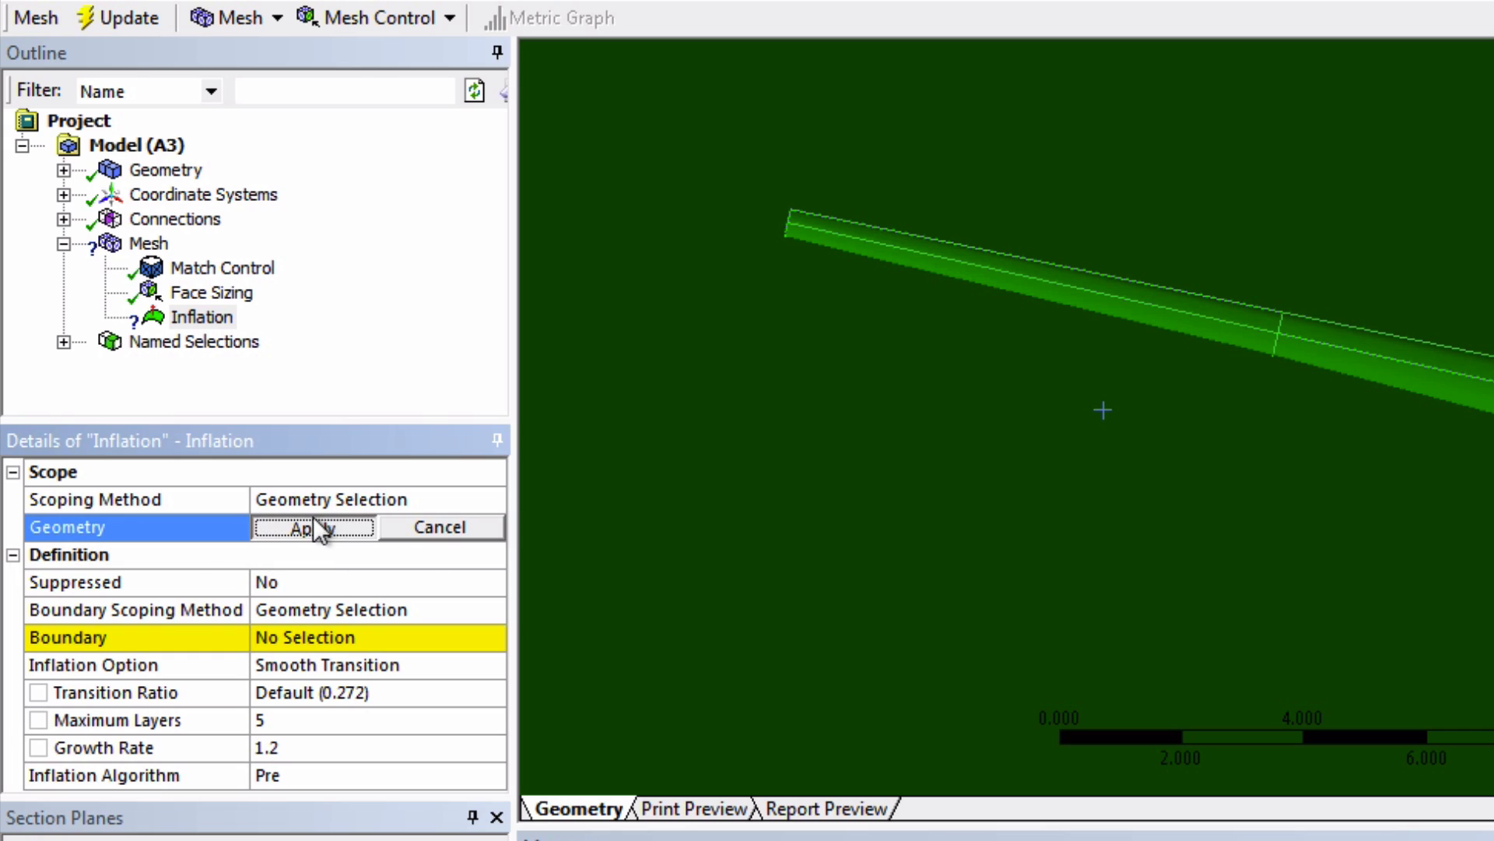
pyautogui.click(308, 526)
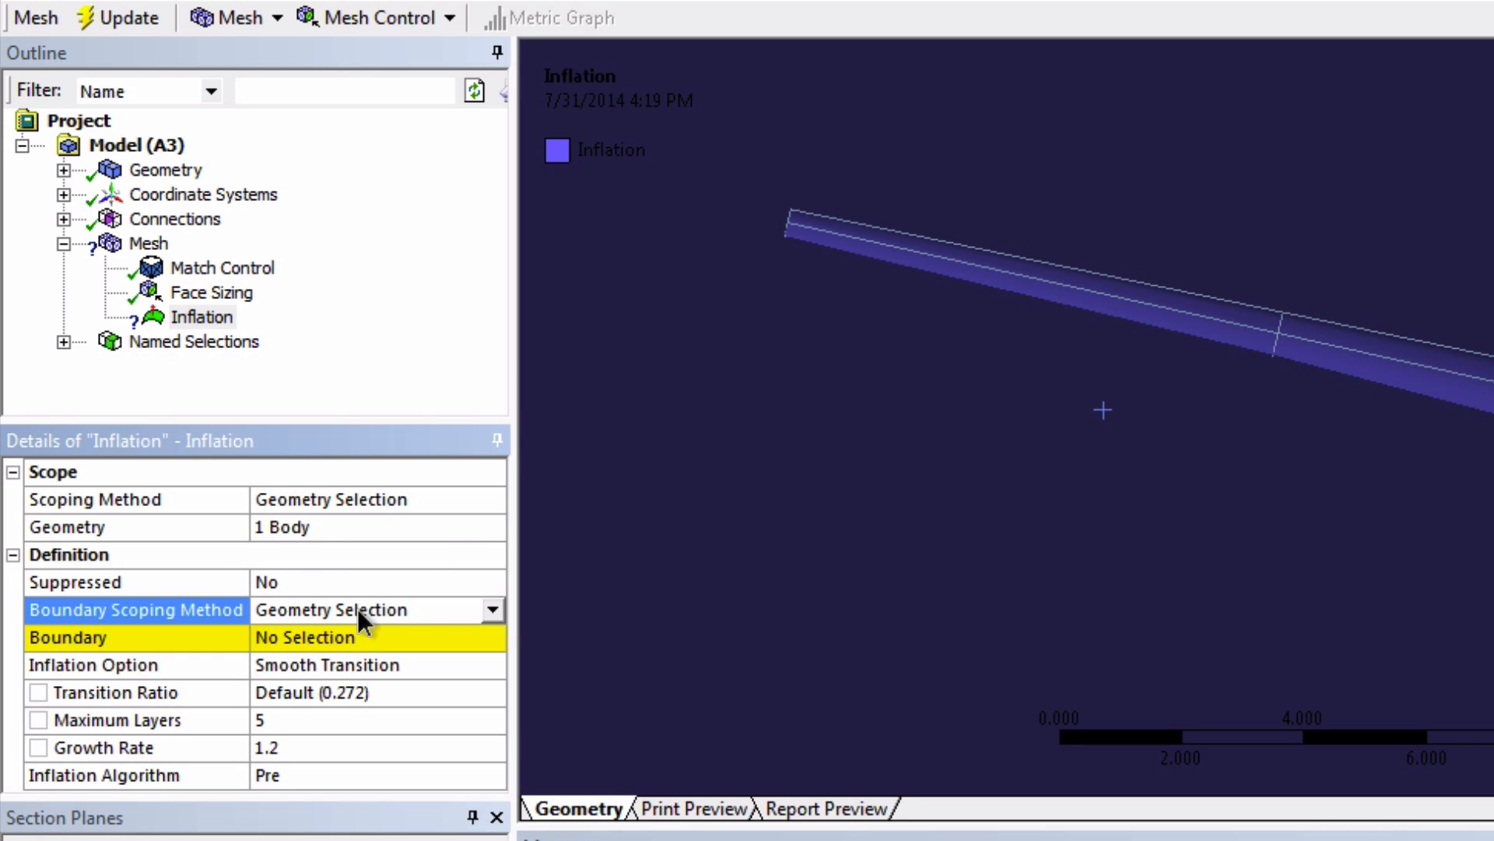
pyautogui.click(491, 609)
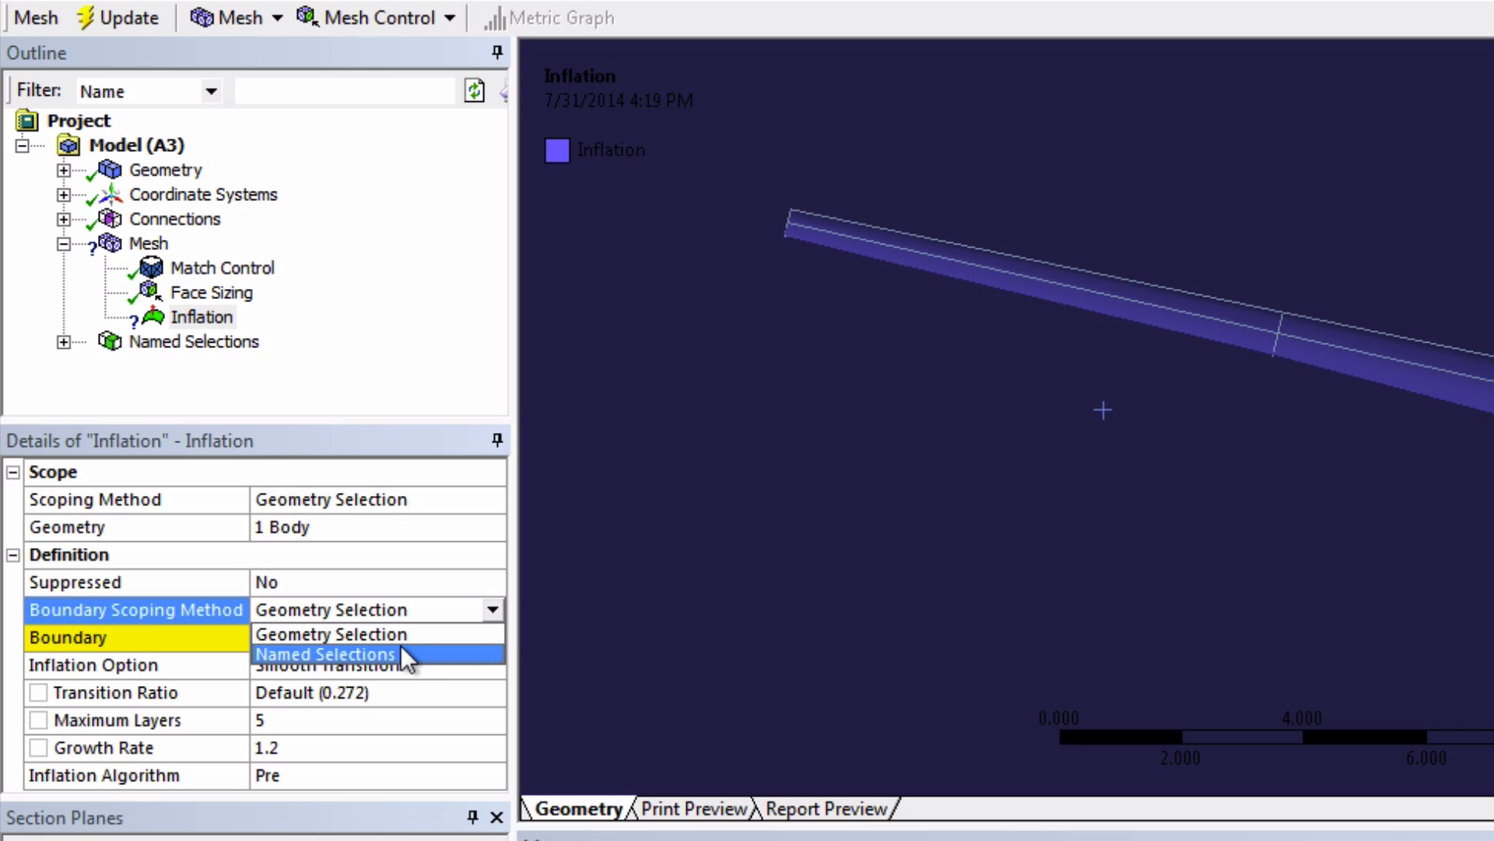
pyautogui.click(325, 654)
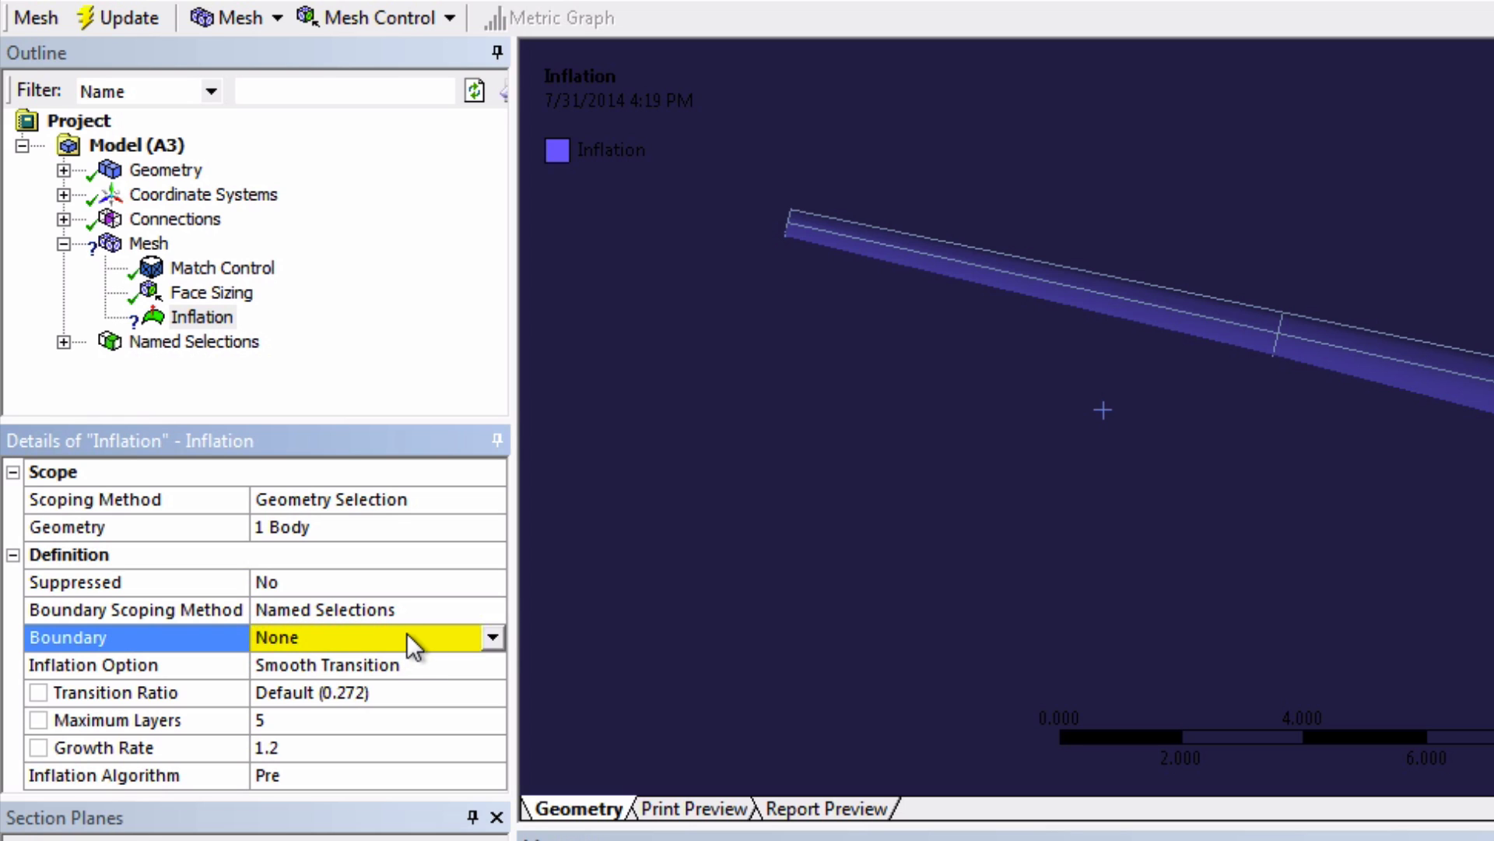
pyautogui.click(492, 636)
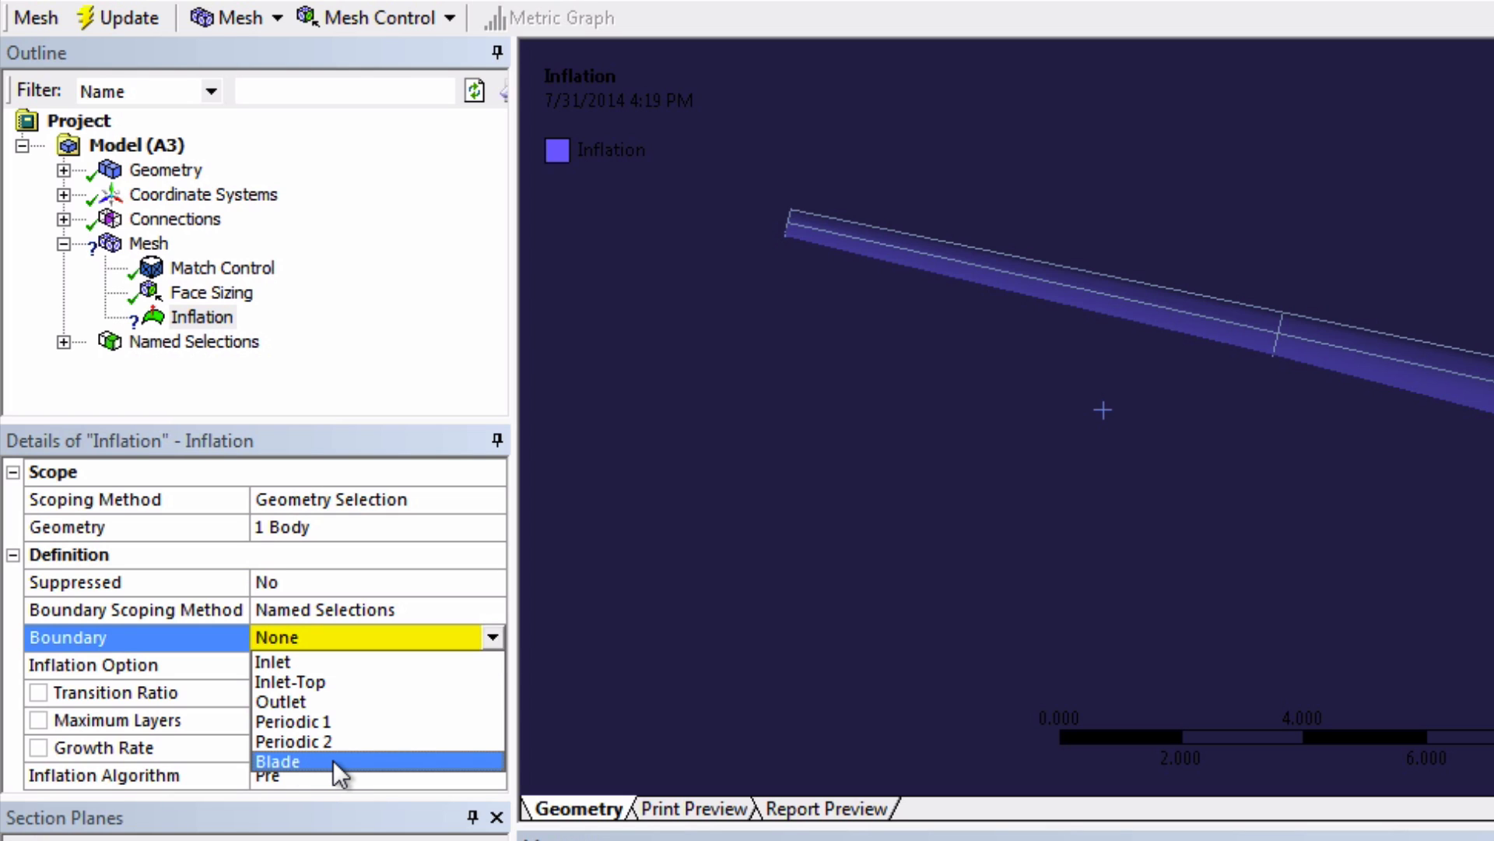
pyautogui.click(277, 760)
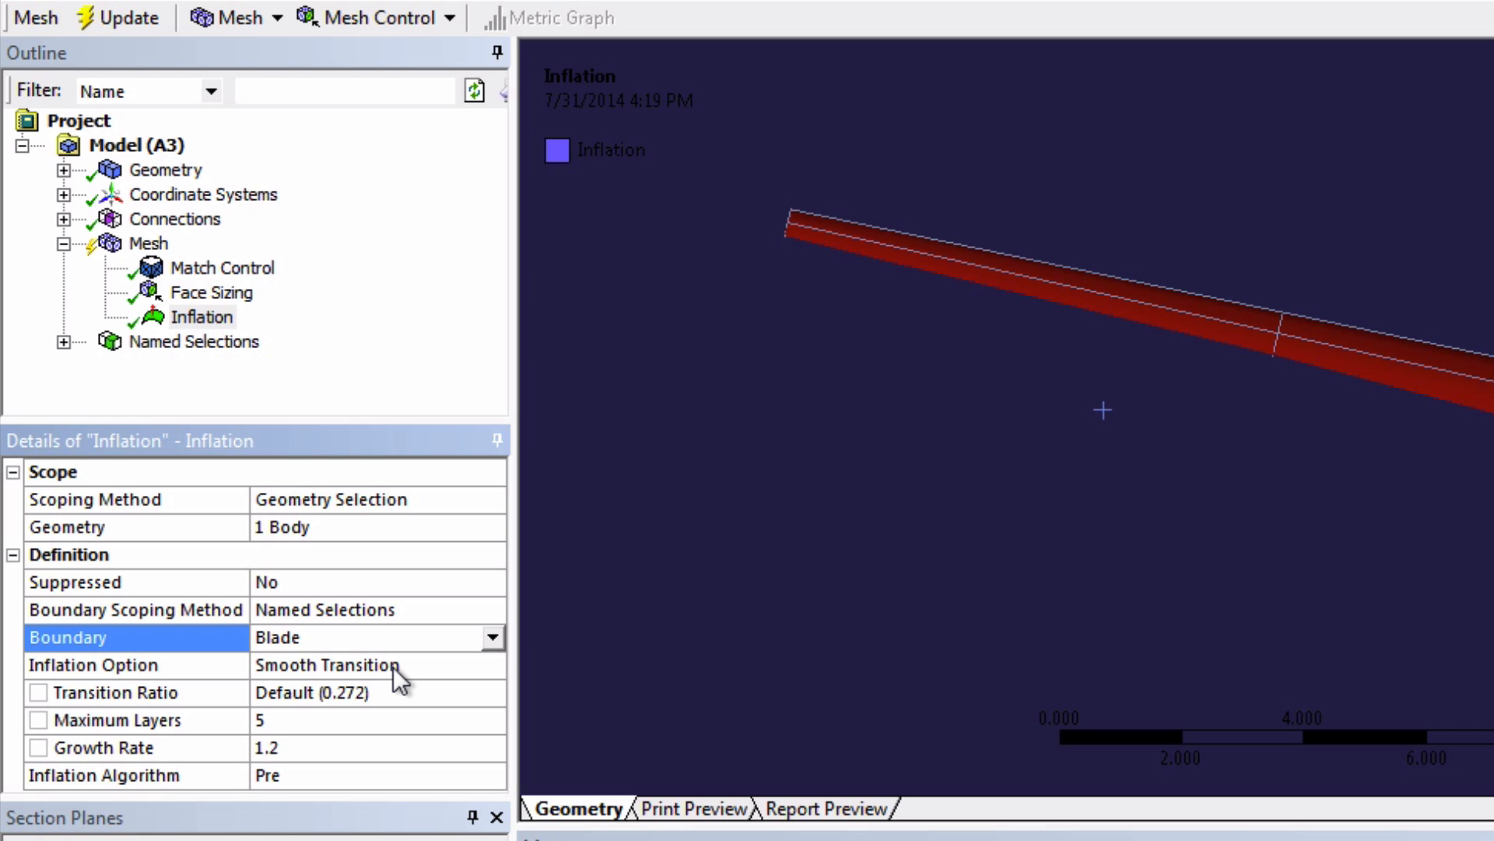
pyautogui.moveTo(352, 753)
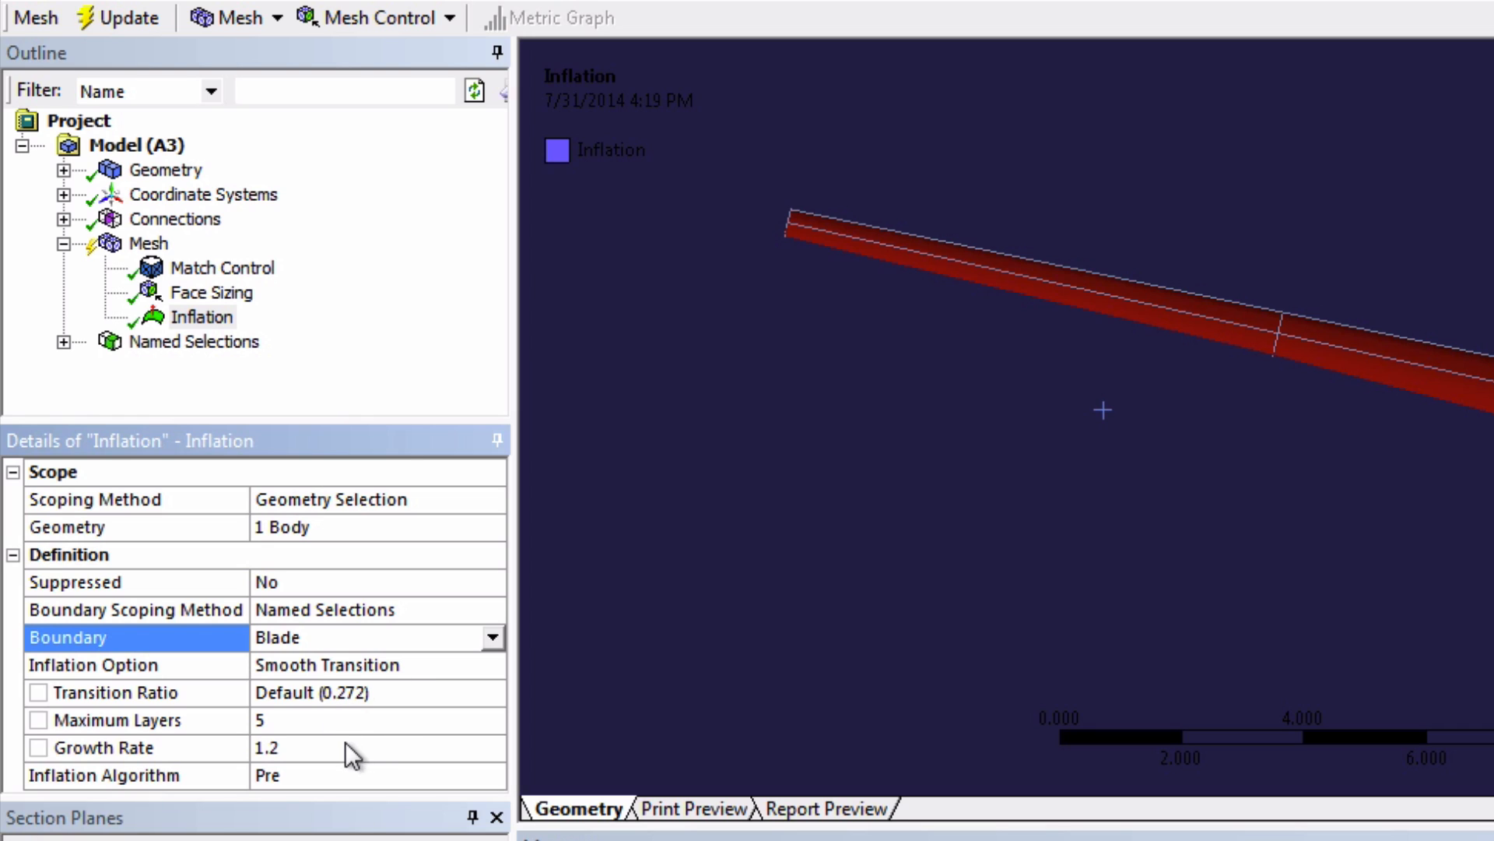
pyautogui.moveTo(357, 713)
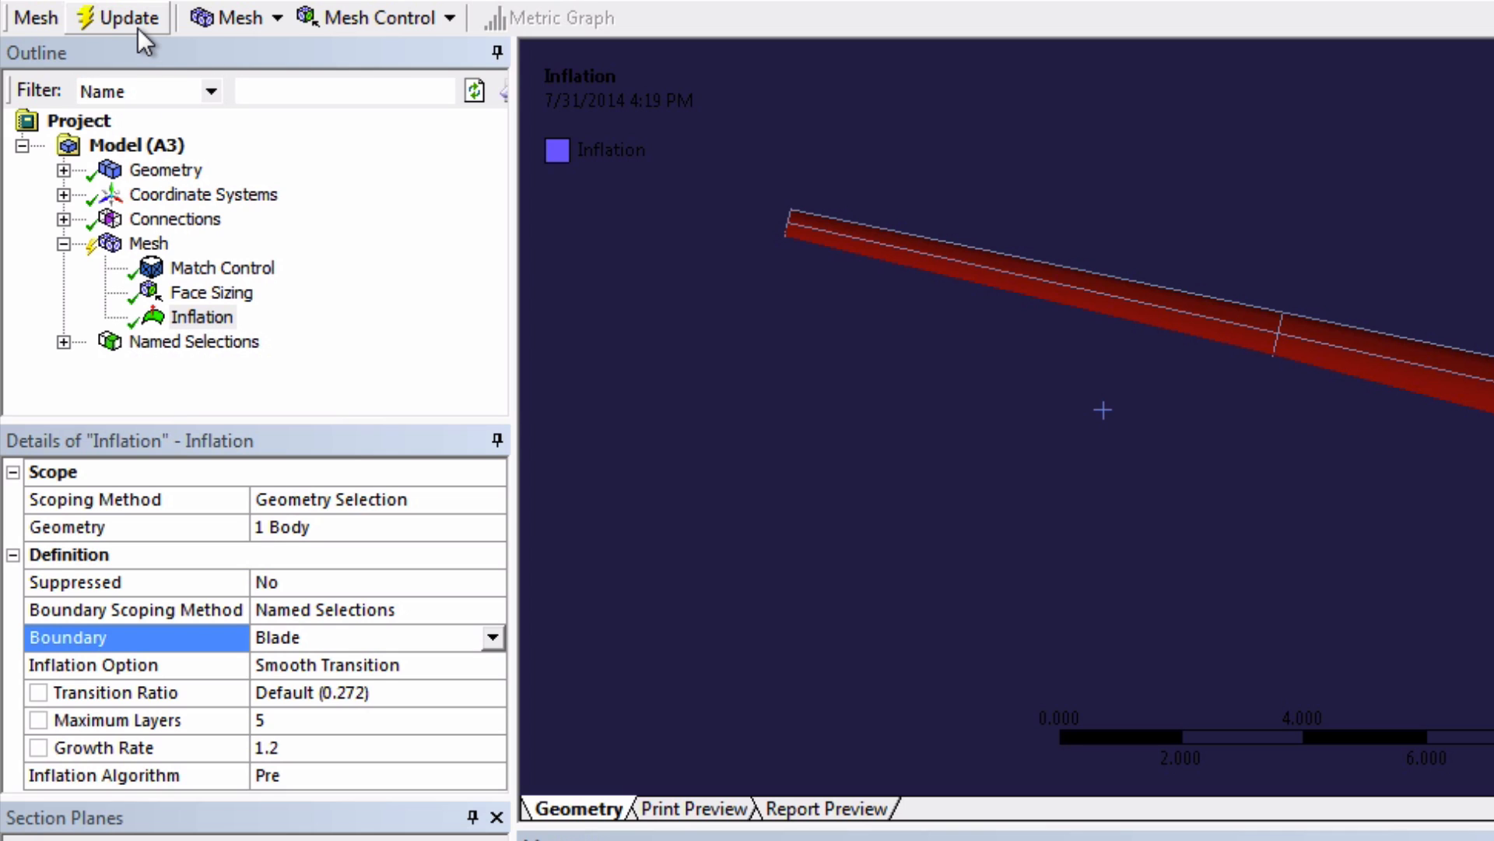
# Regenerate the mesh and inspect the stacked inflation layers along the blade
pyautogui.click(116, 18)
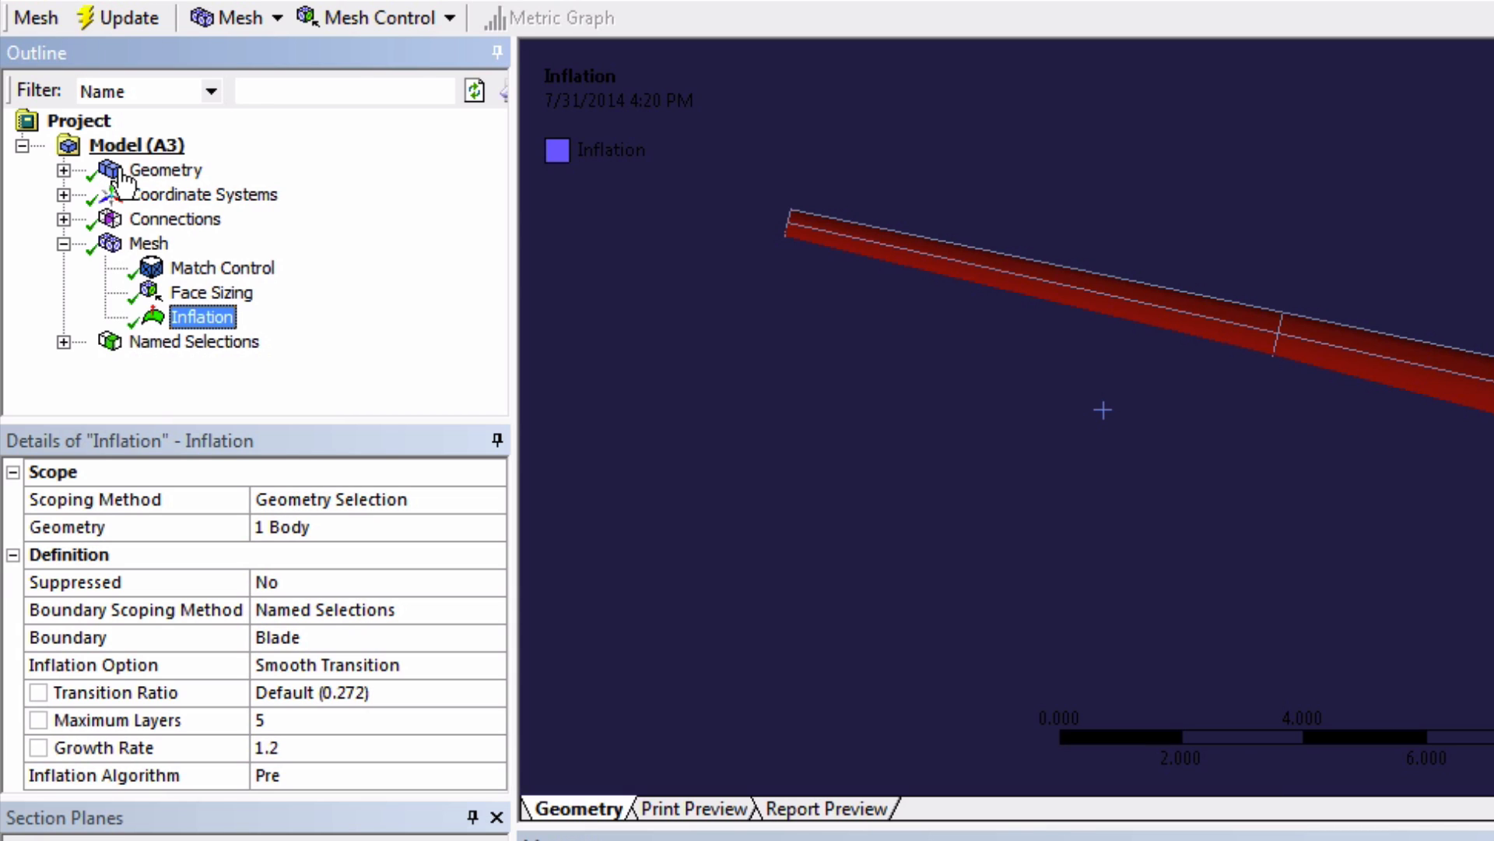
pyautogui.click(149, 243)
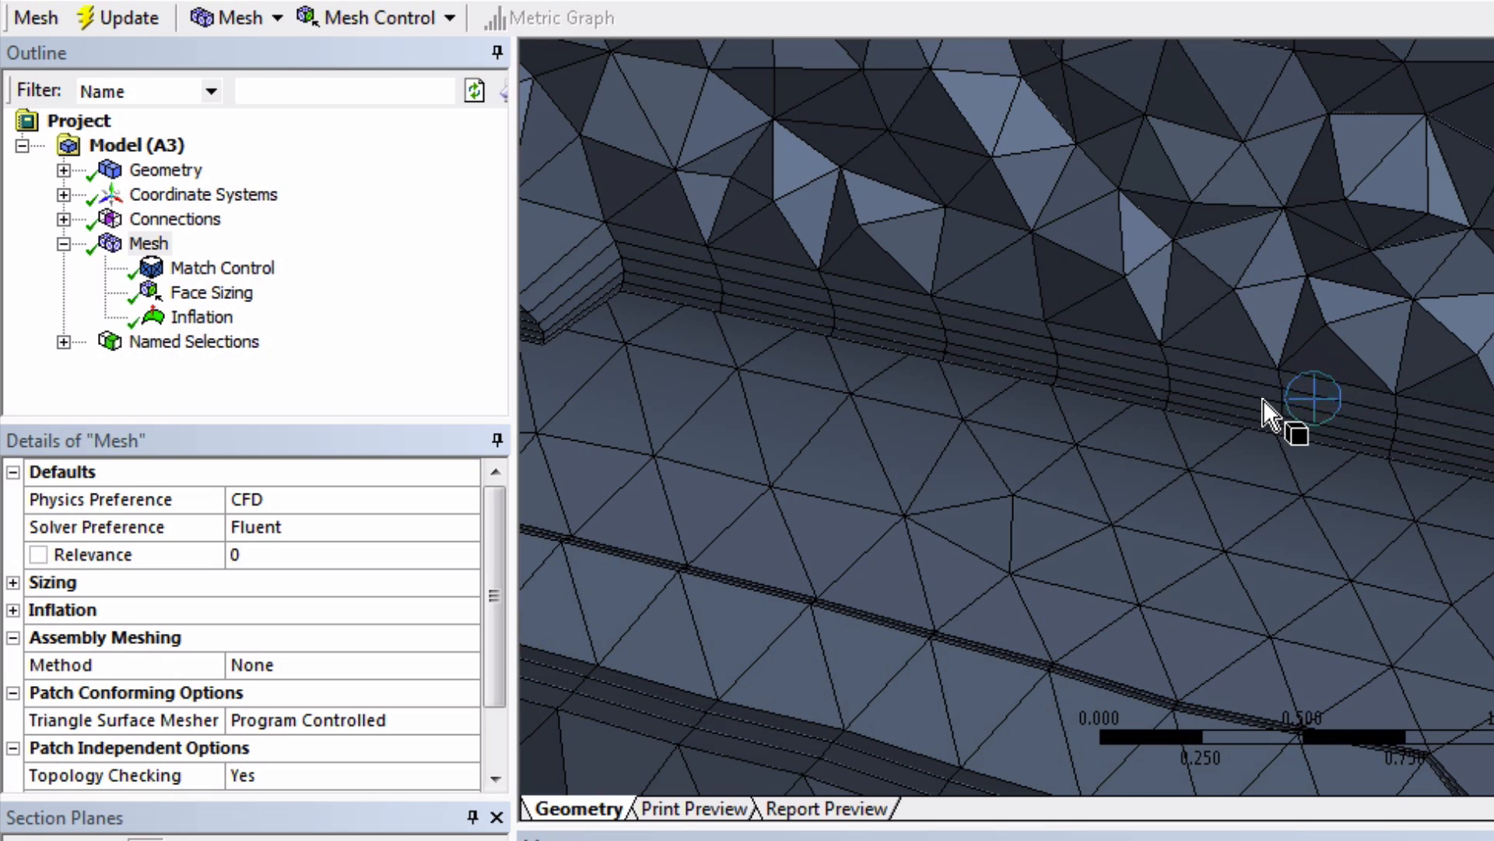
pyautogui.moveTo(1281, 400)
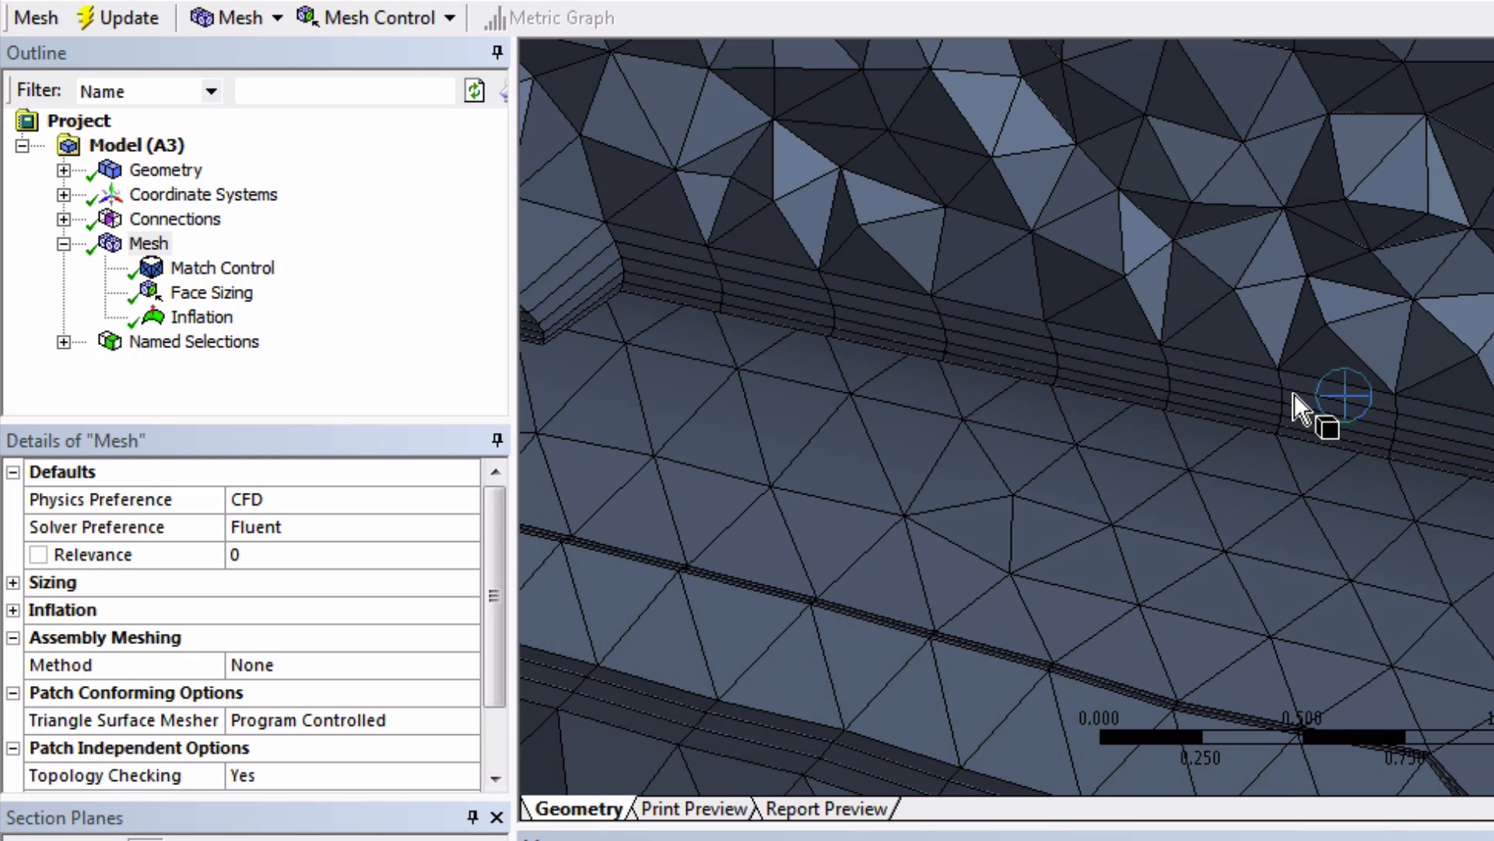
pyautogui.moveTo(1296, 448)
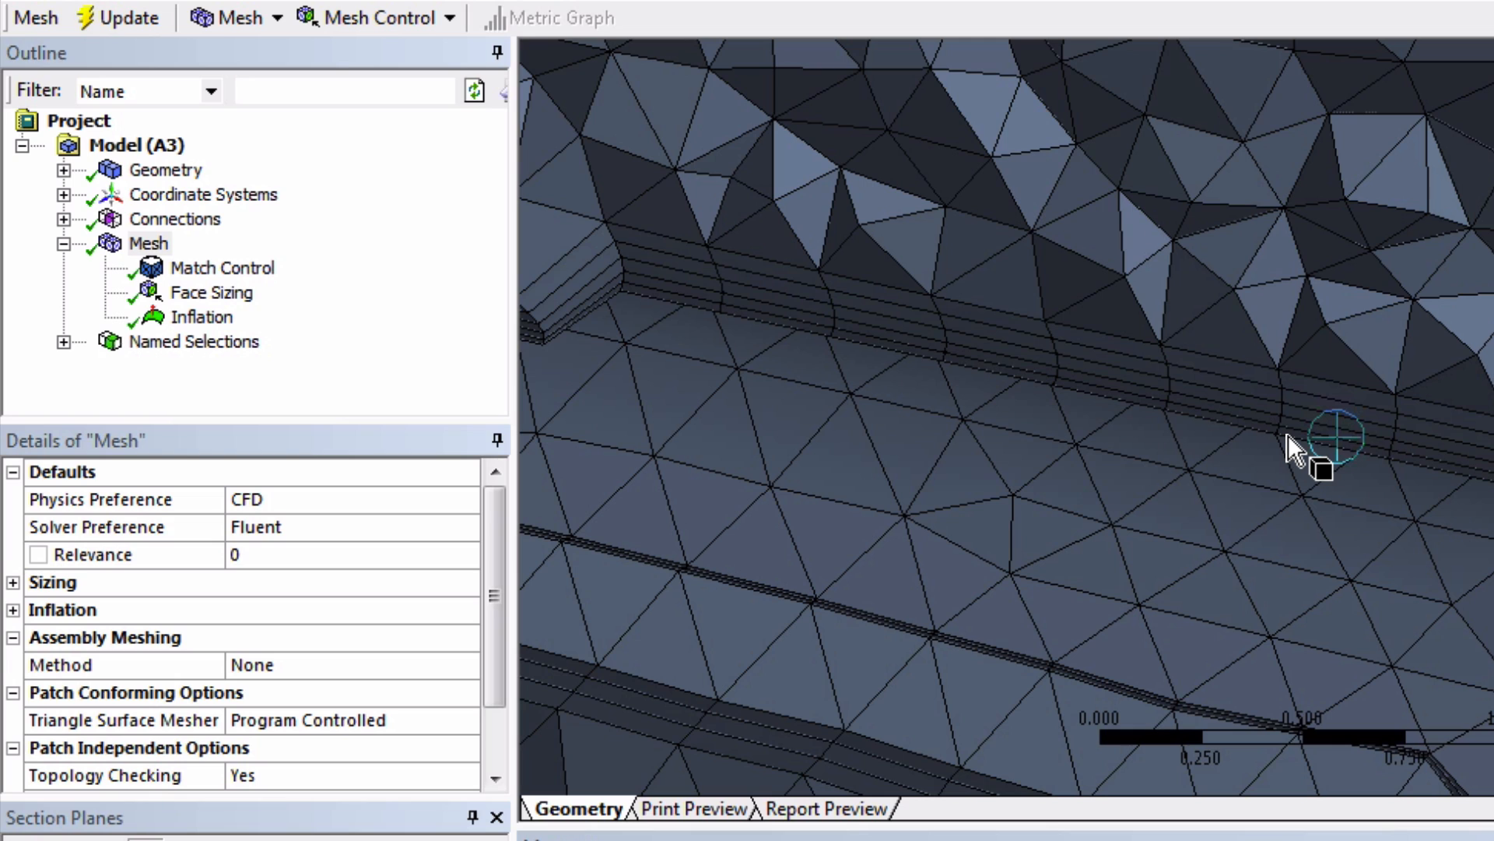
pyautogui.moveTo(1296, 419)
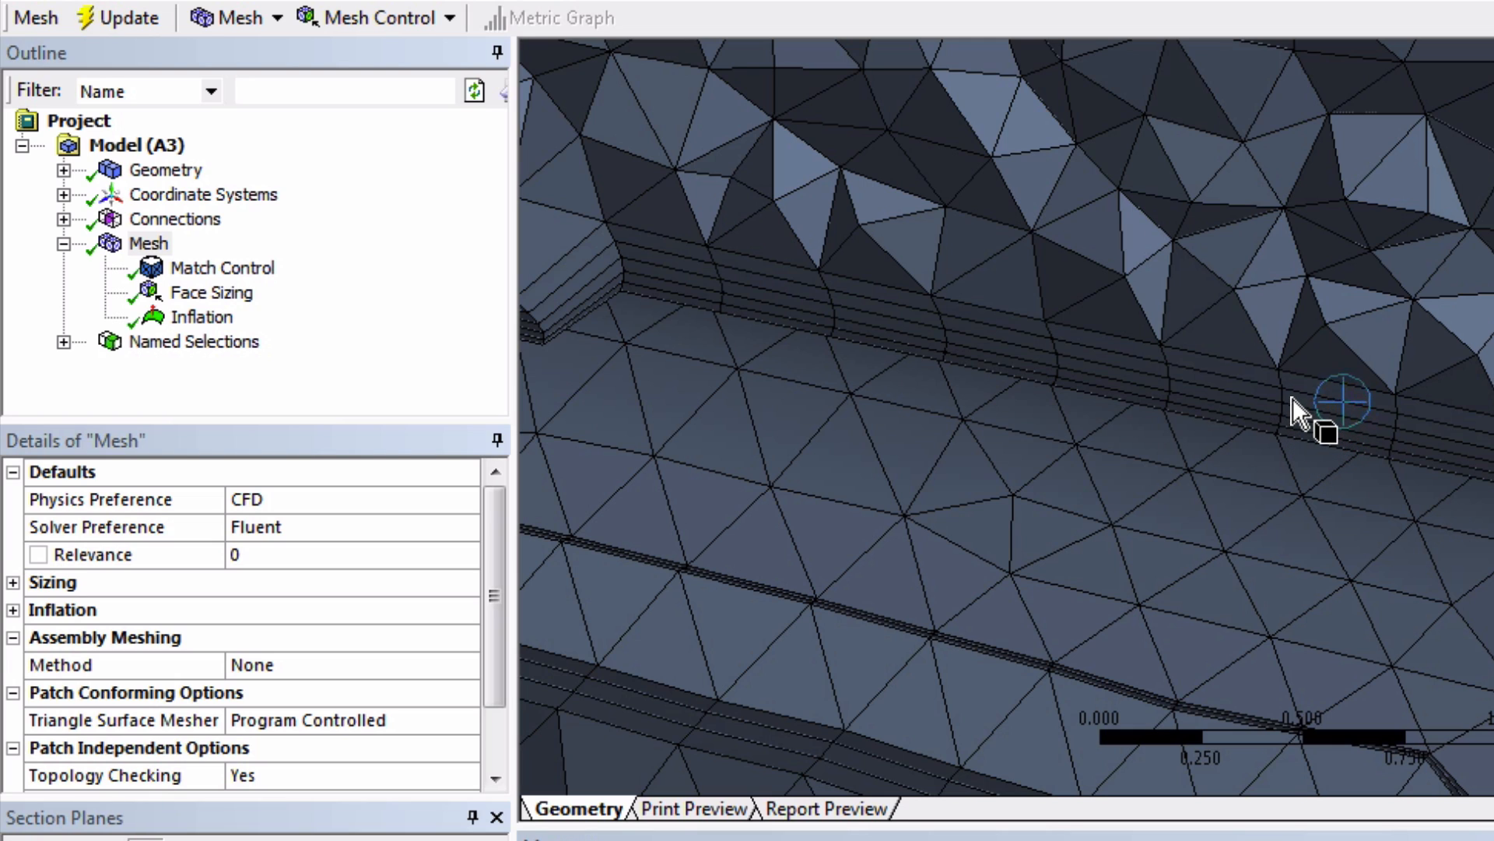
pyautogui.moveTo(1296, 429)
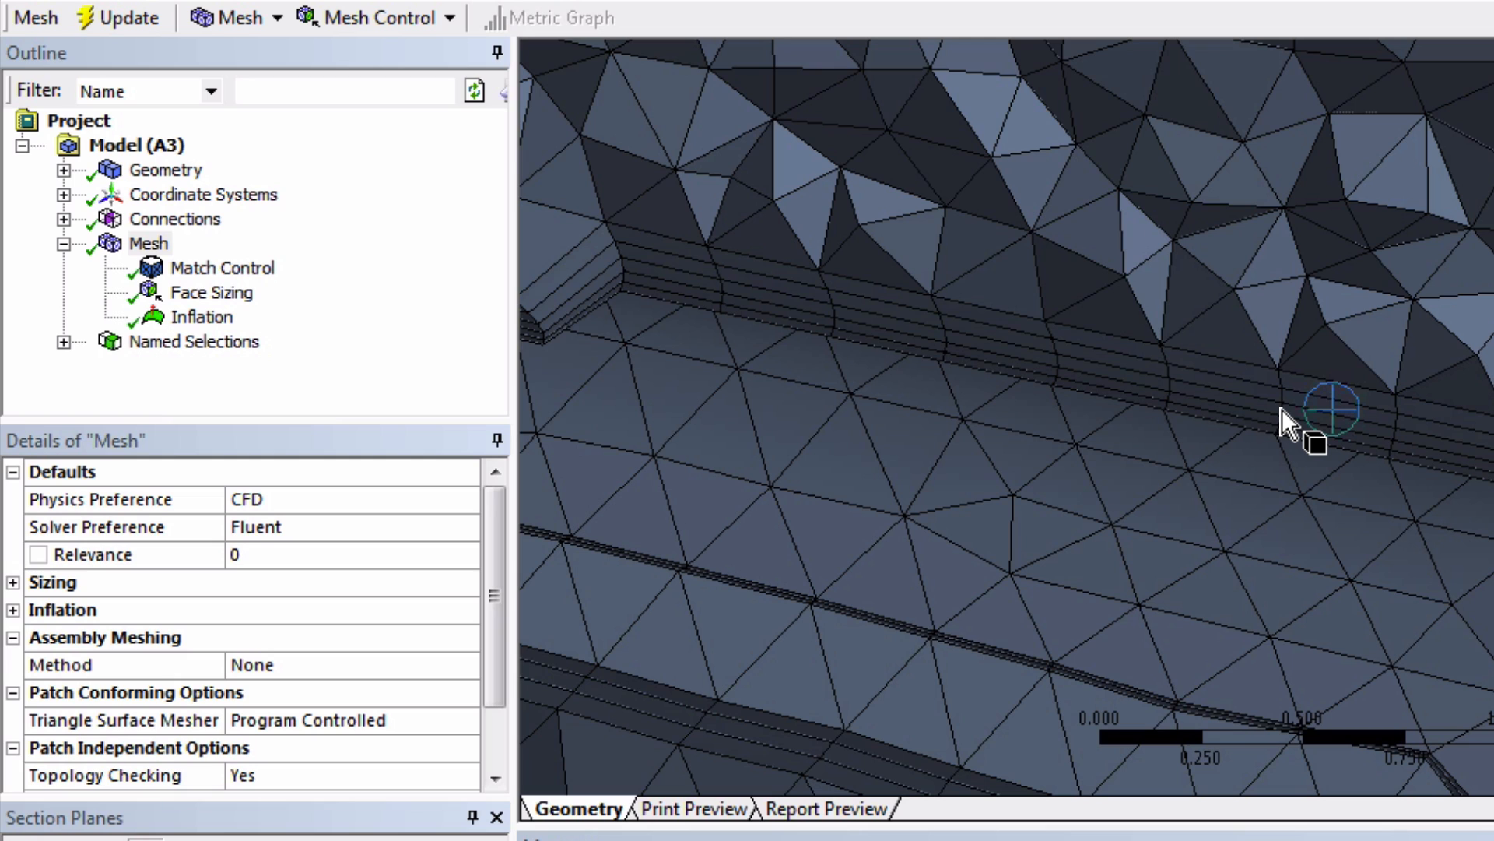
pyautogui.moveTo(658, 367)
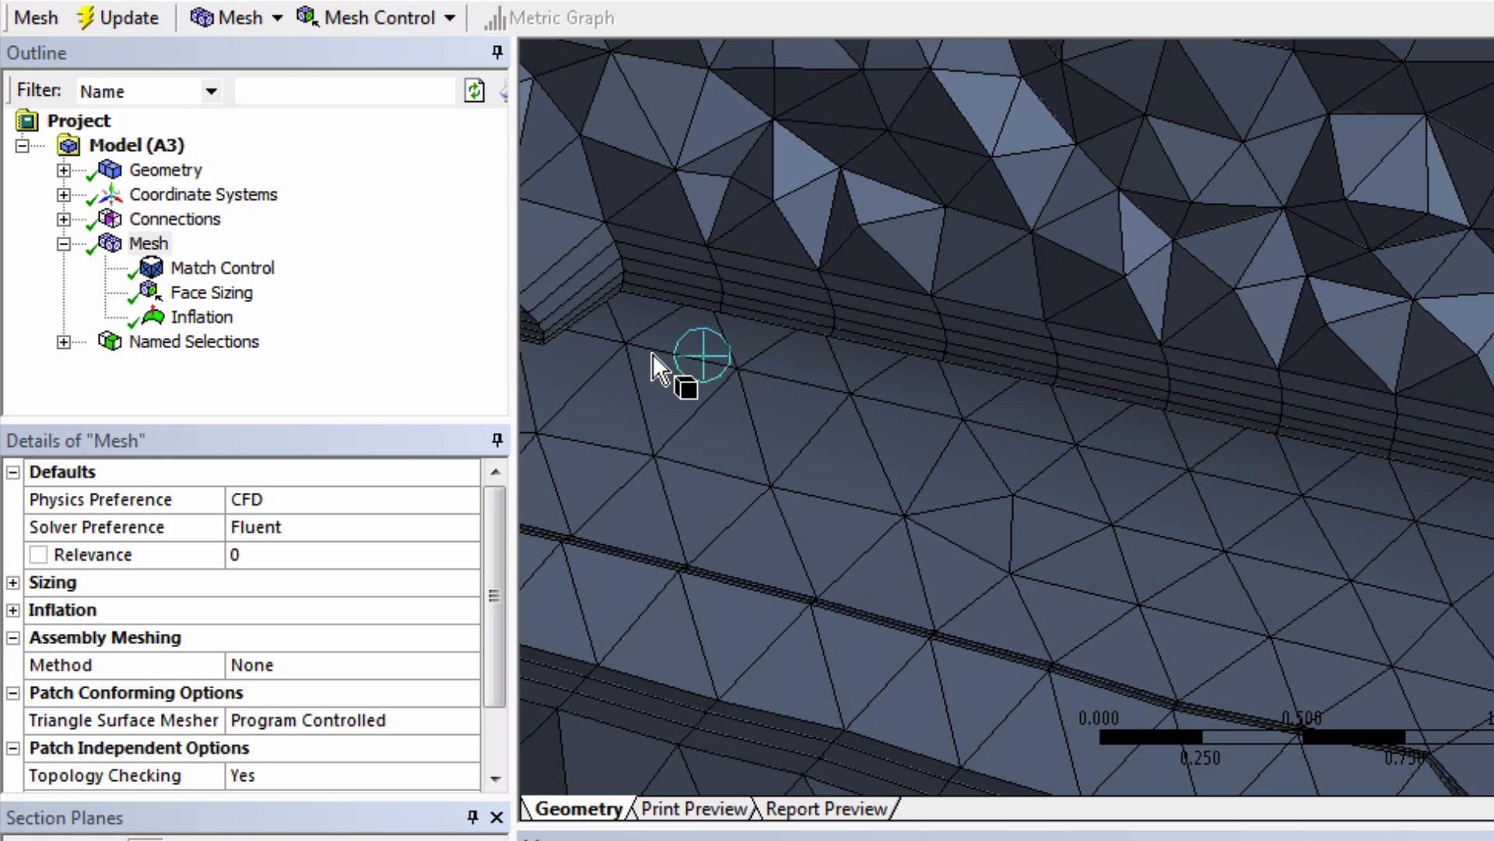
# Insert a coordinate system whose origin is defined by the Blade named selection
pyautogui.rightClick(202, 194)
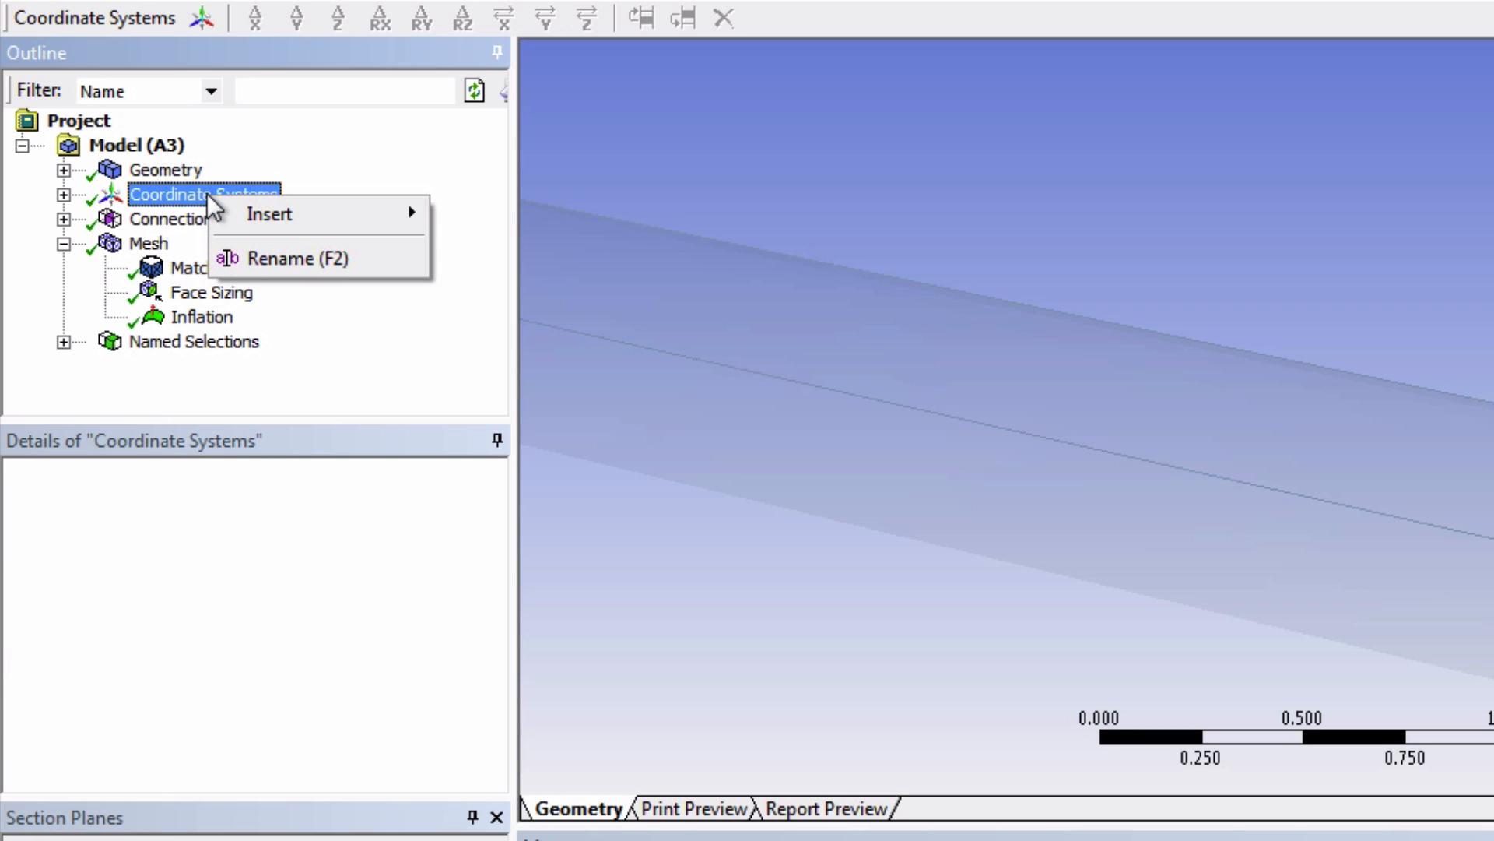
pyautogui.moveTo(286, 213)
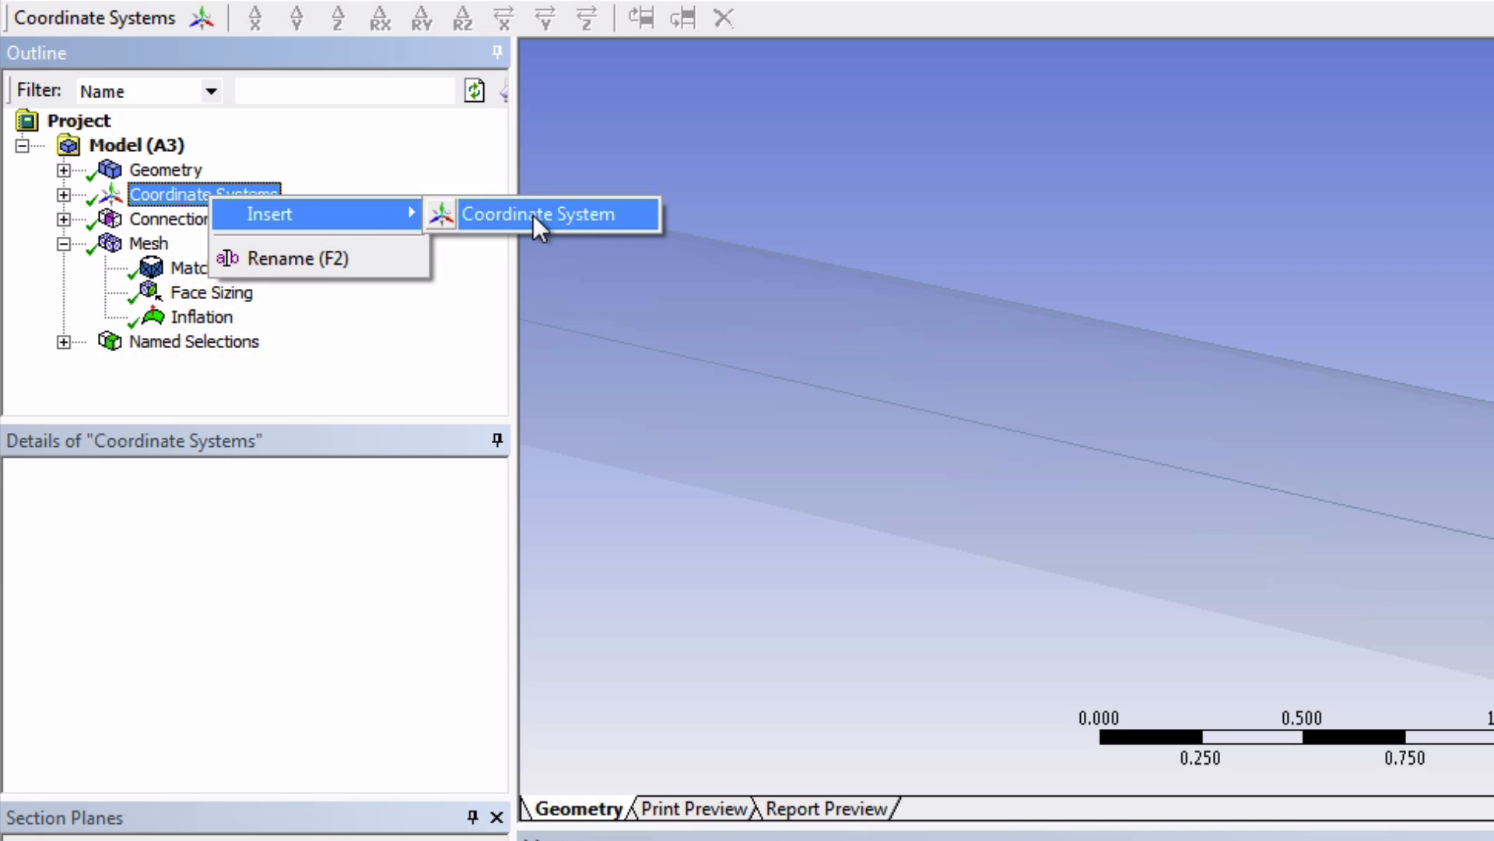
pyautogui.click(540, 213)
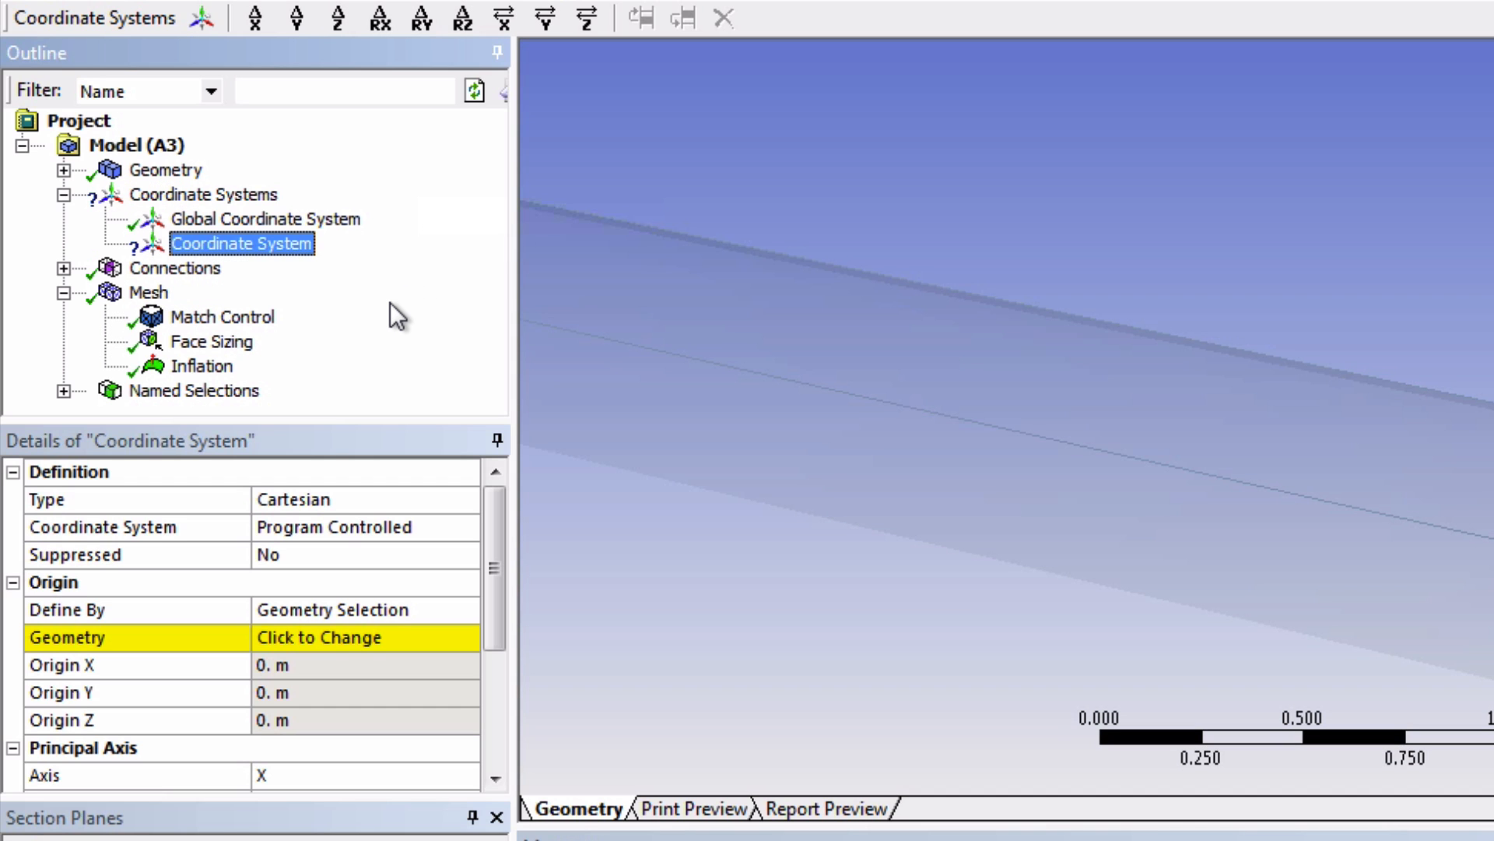
pyautogui.moveTo(107, 603)
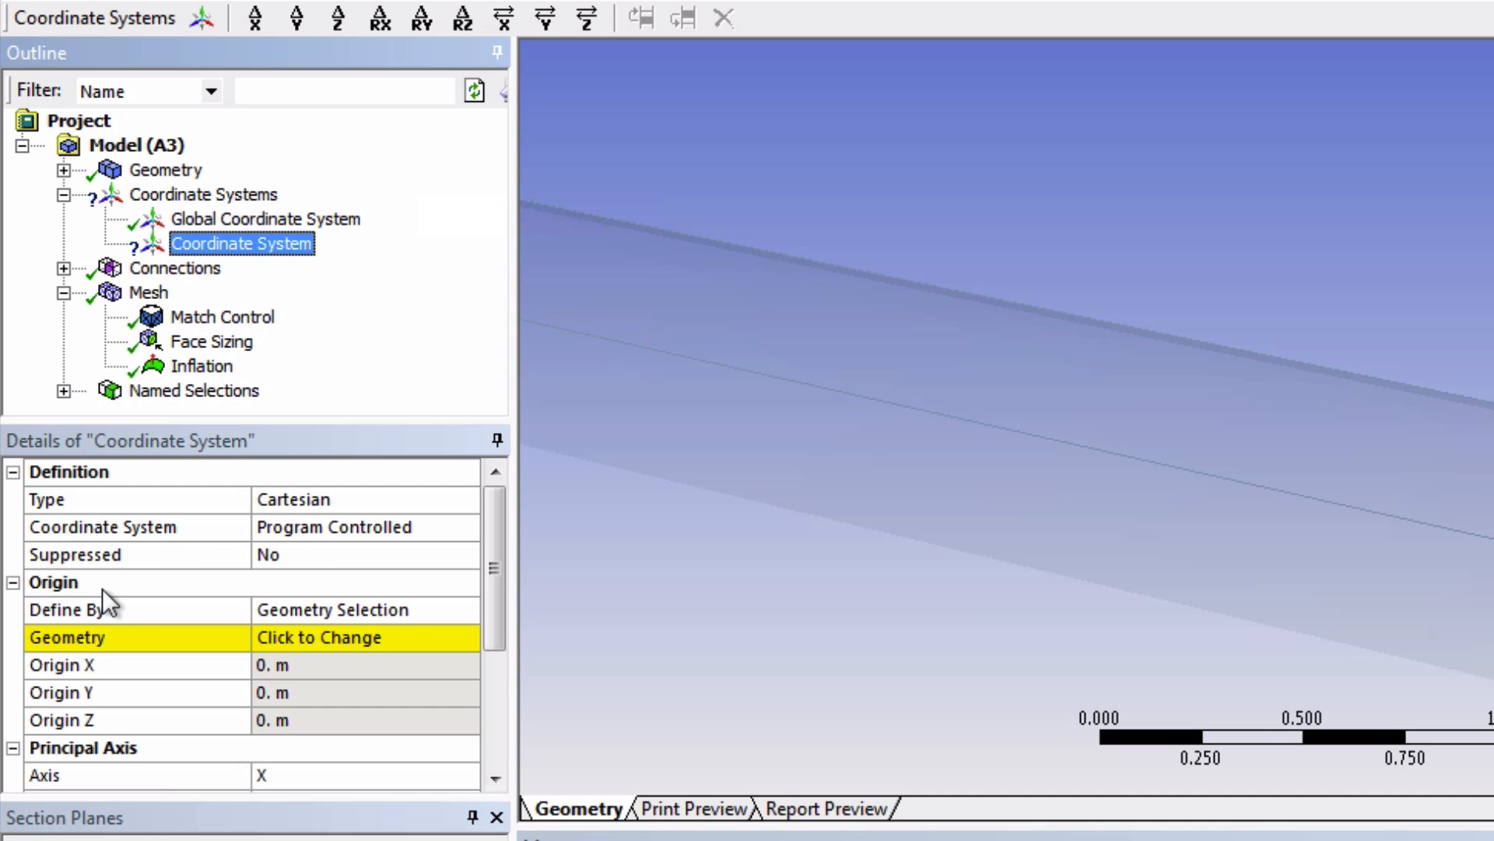
pyautogui.click(474, 609)
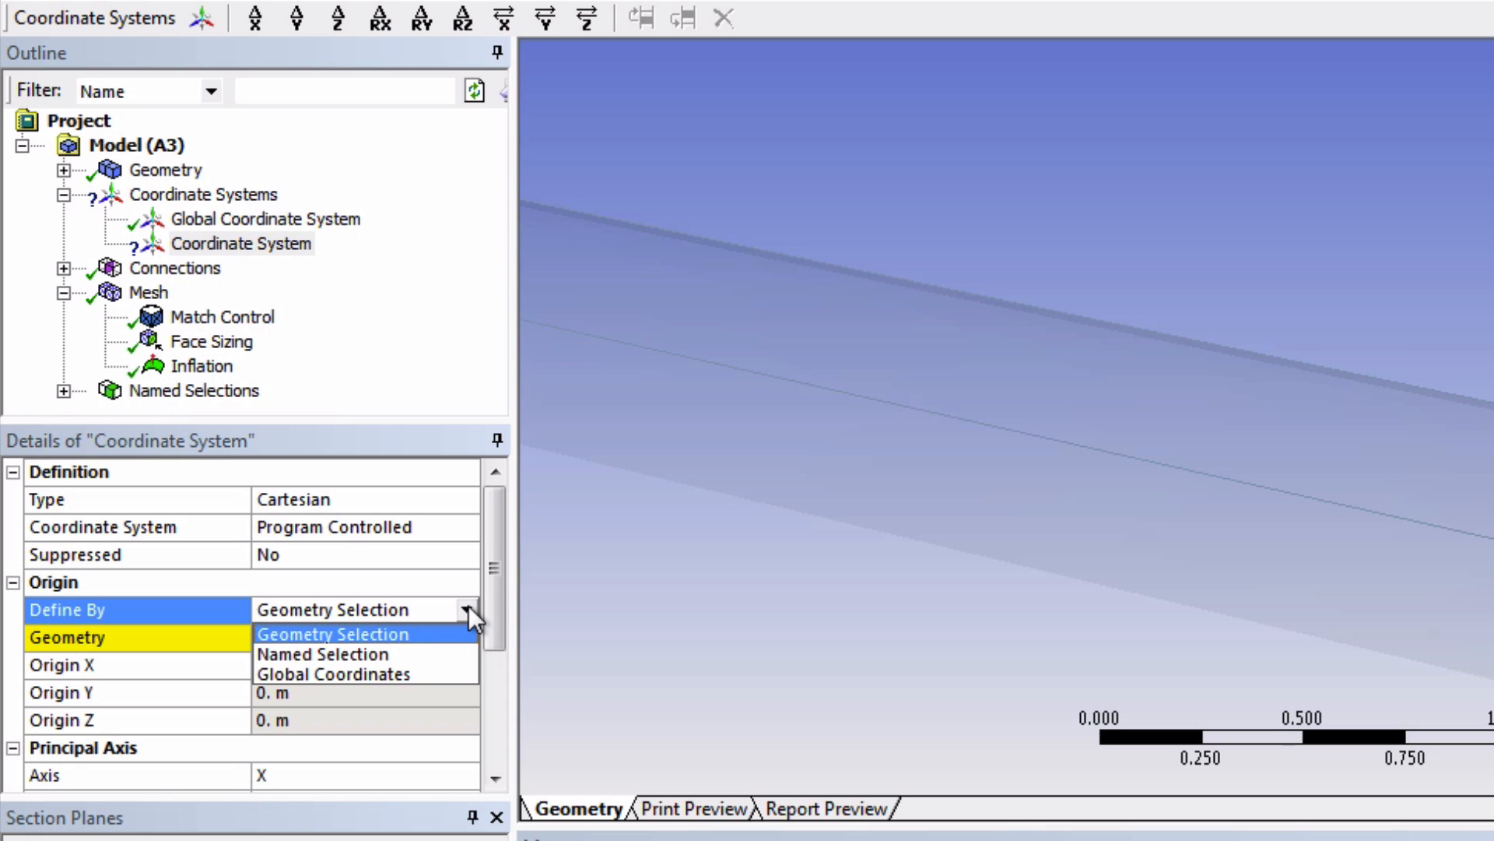
pyautogui.click(323, 653)
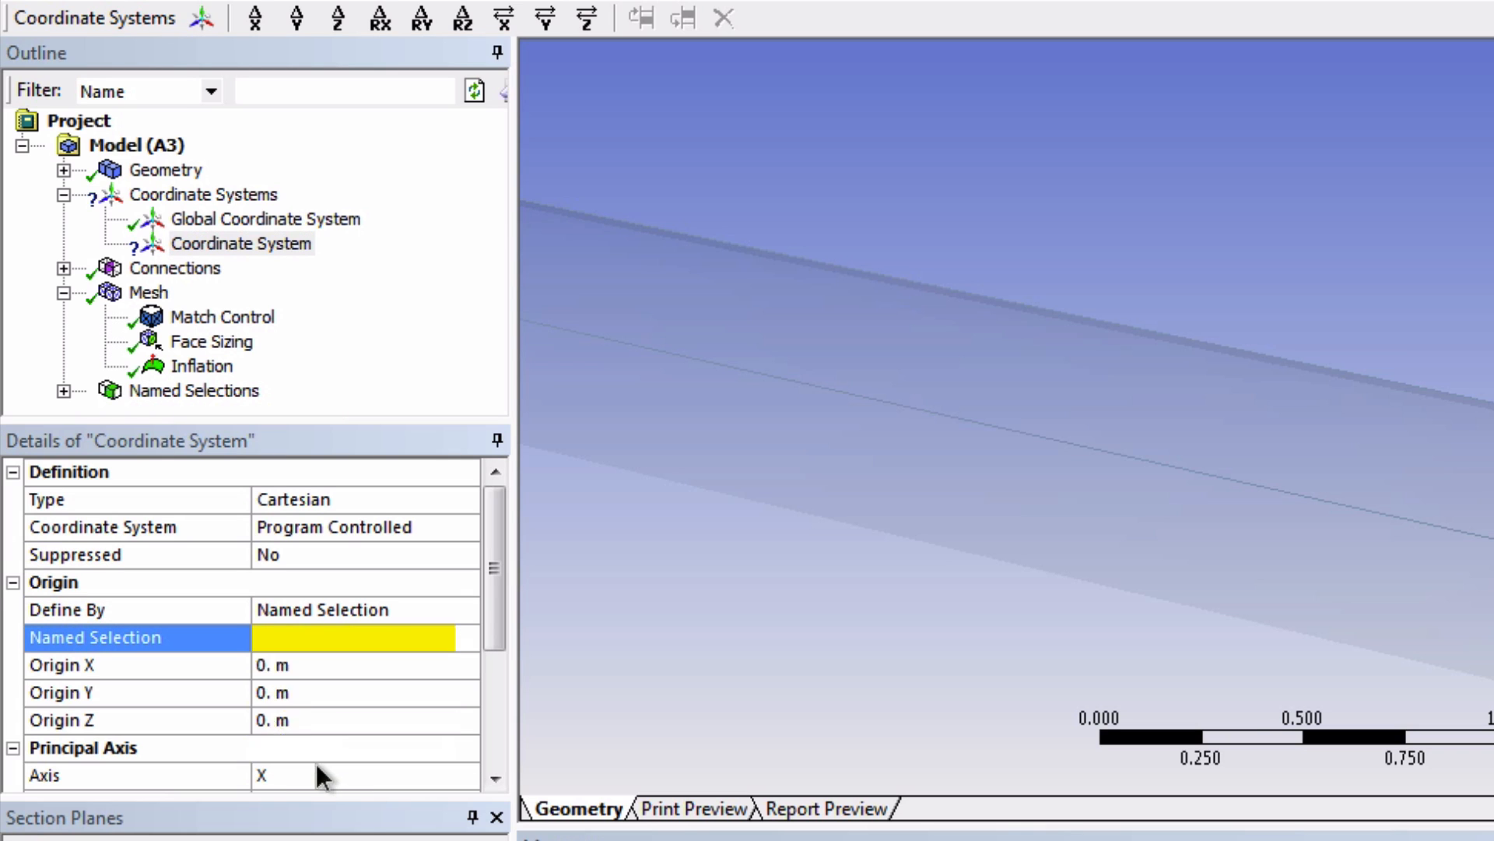
pyautogui.click(352, 636)
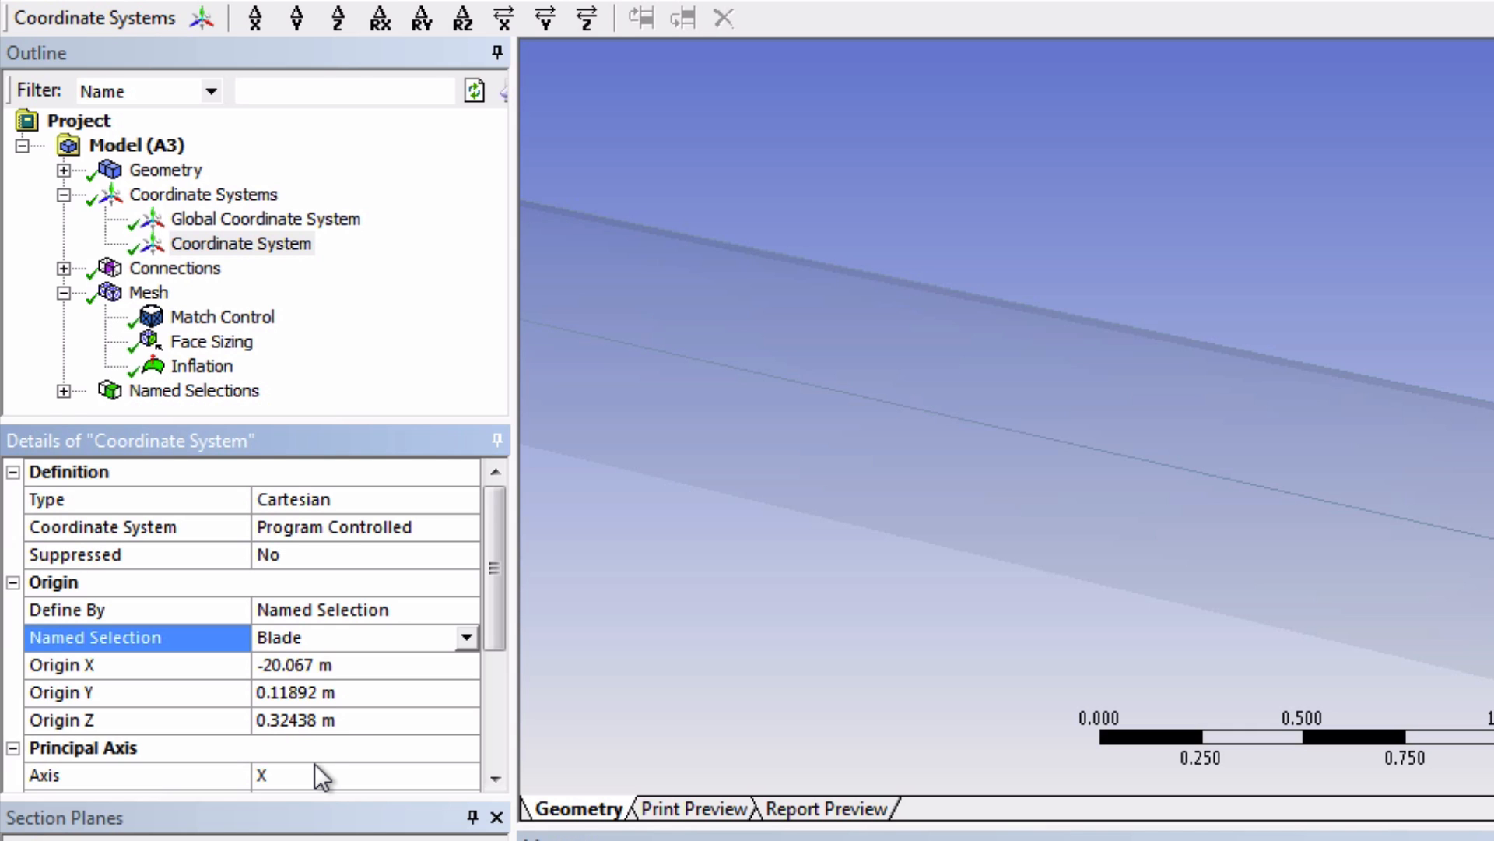
pyautogui.click(148, 292)
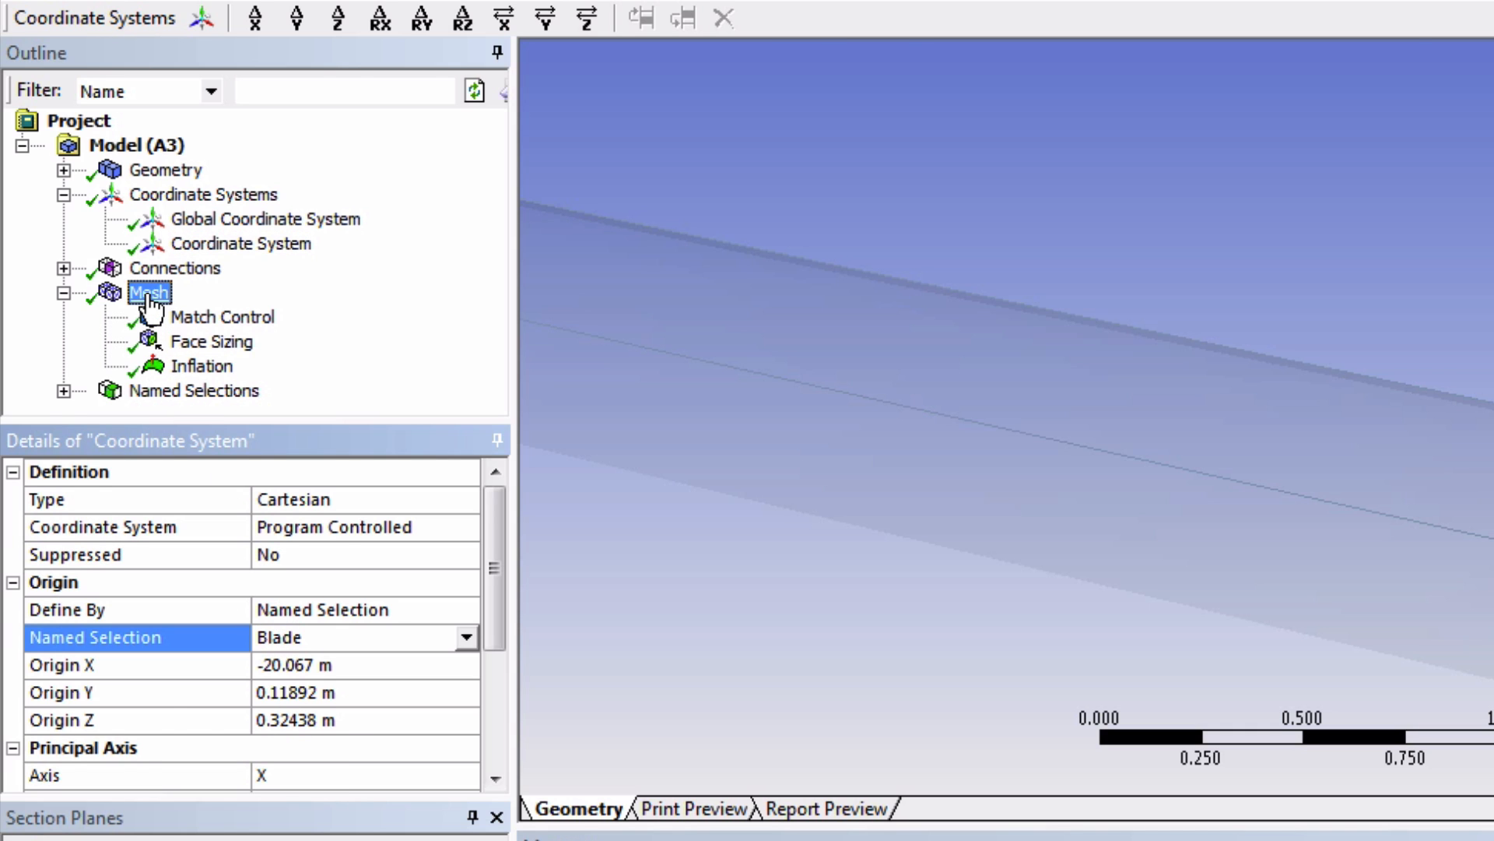
# Add a body sizing sphere of influence centred on the new coordinate system: radius 30, element size 2
pyautogui.rightClick(148, 290)
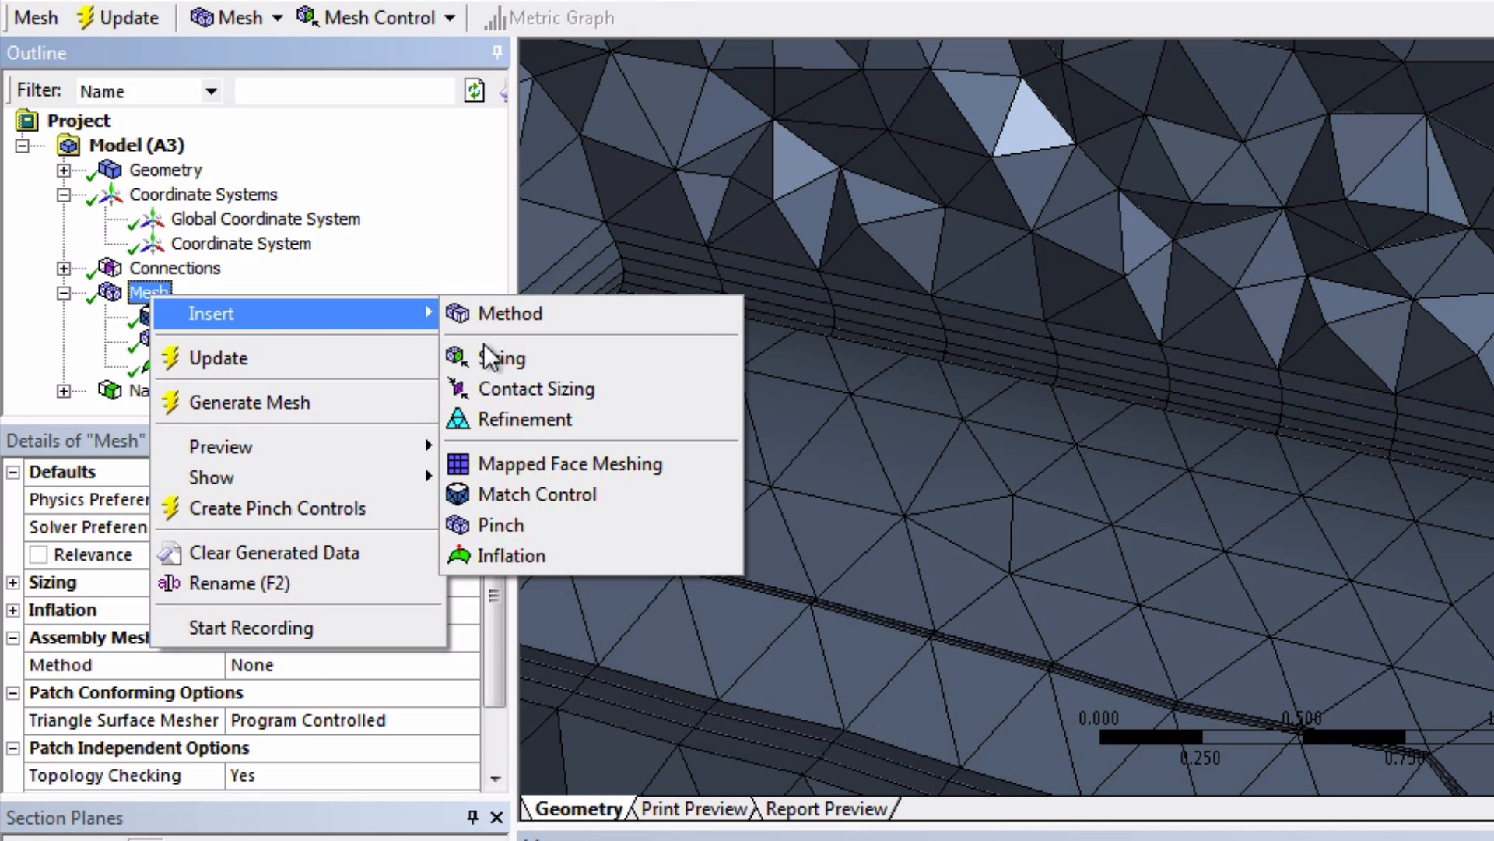
pyautogui.click(502, 358)
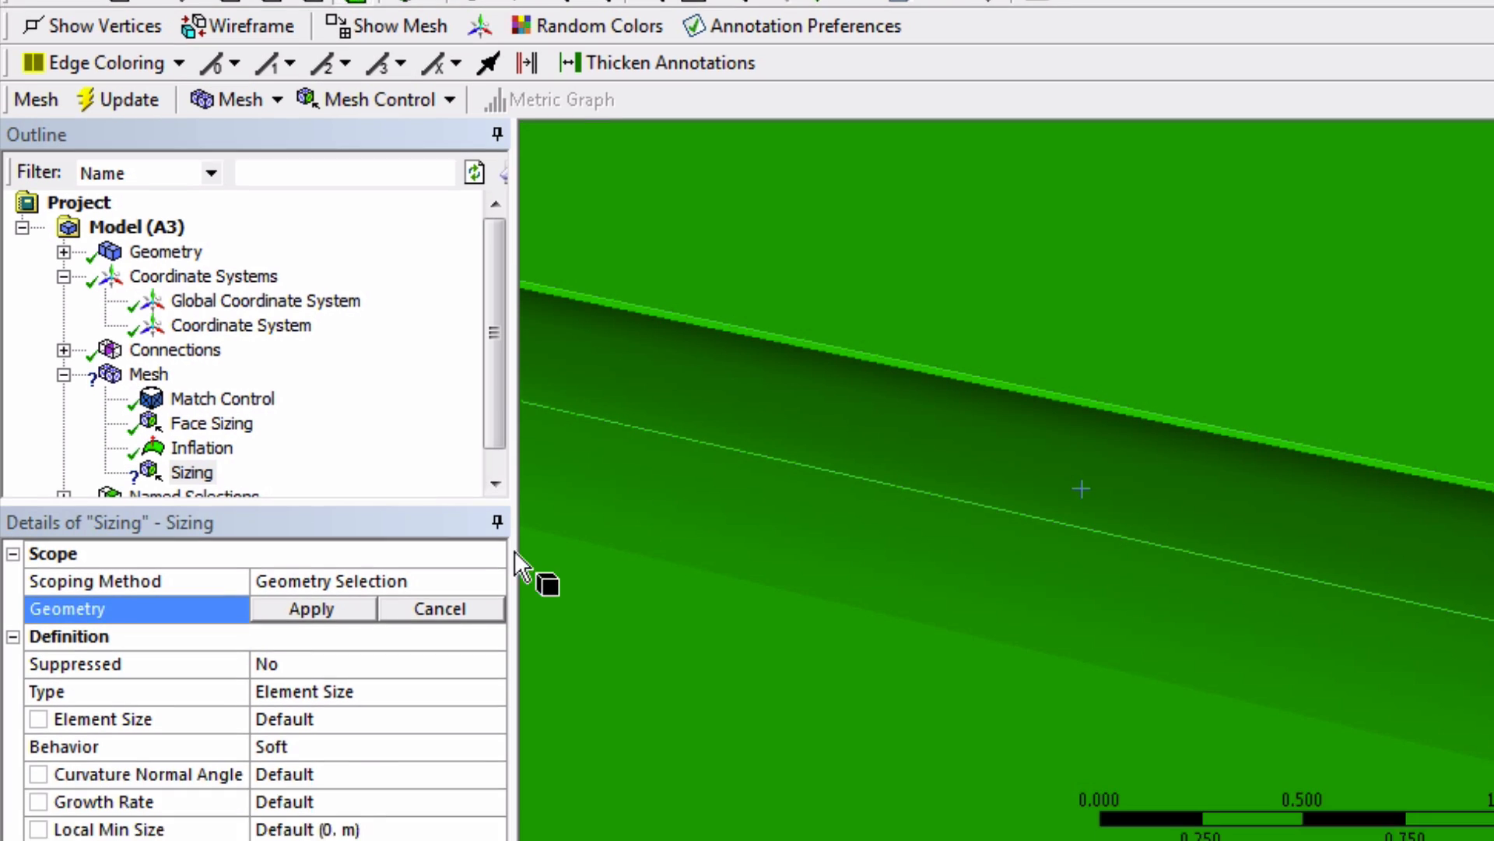
pyautogui.click(309, 608)
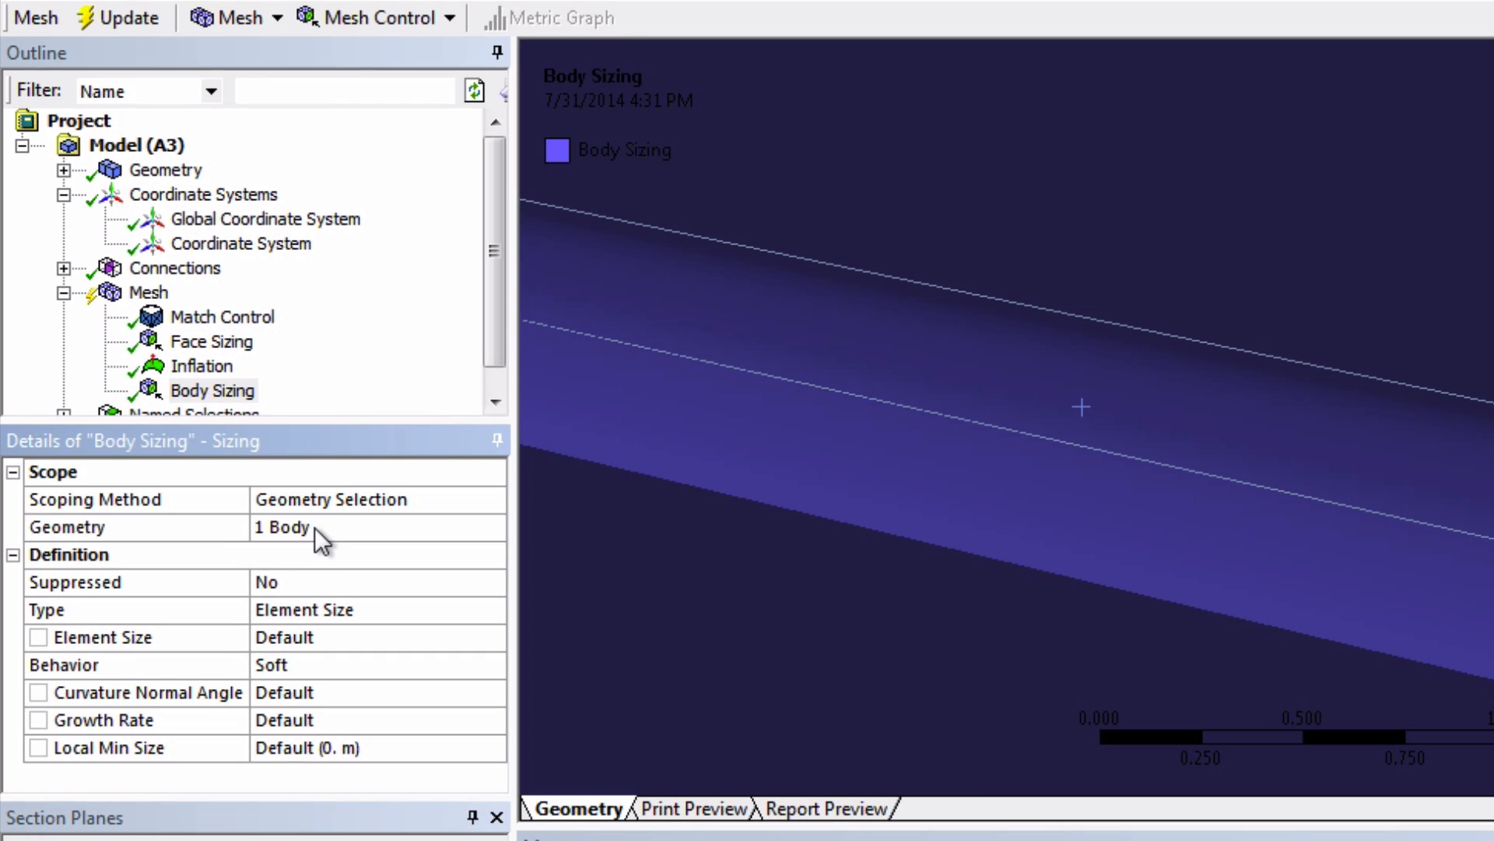
pyautogui.moveTo(324, 619)
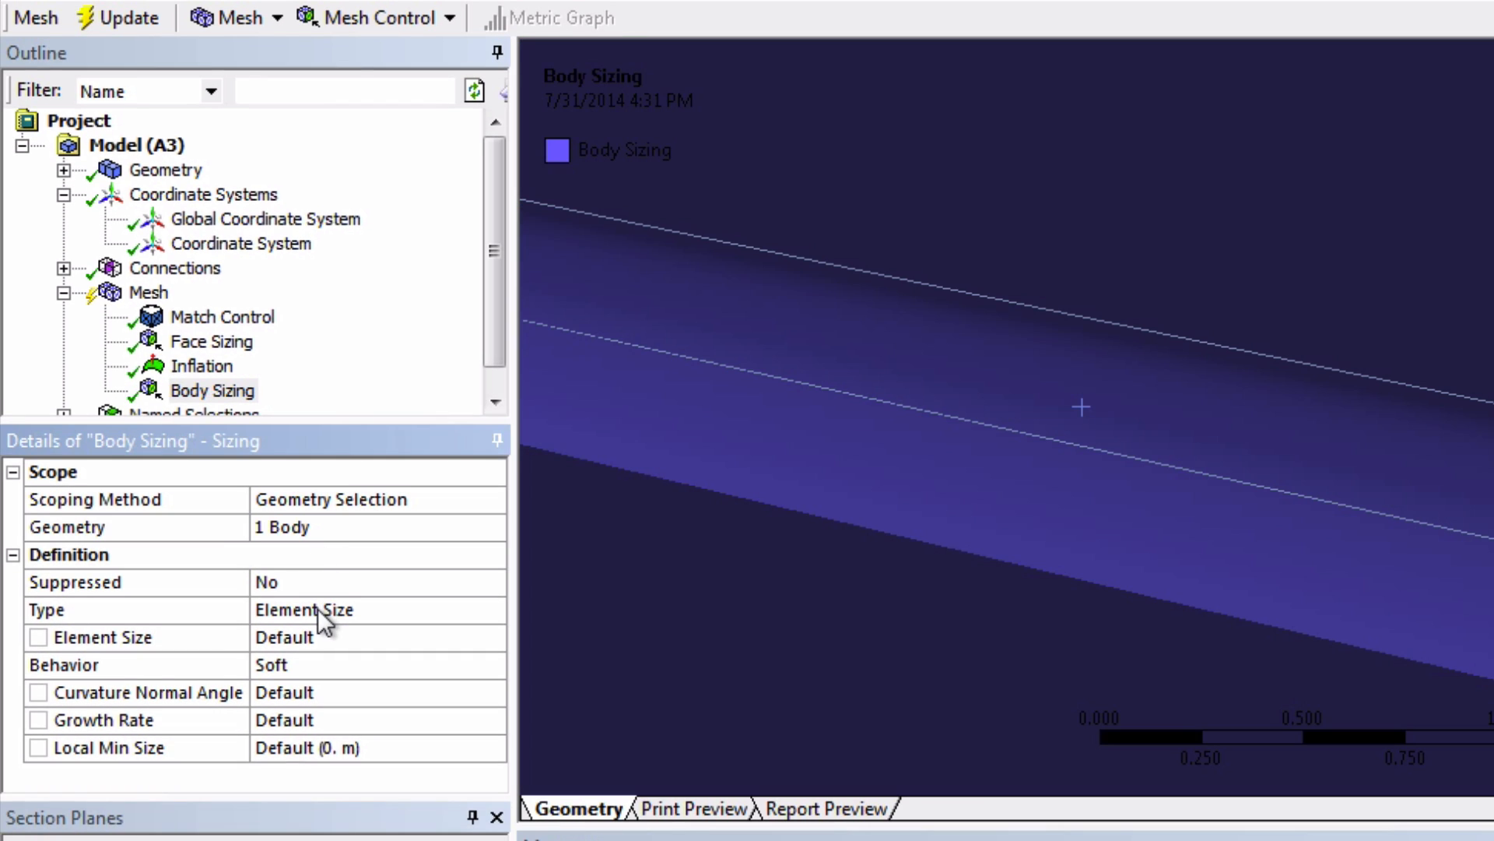
pyautogui.click(305, 611)
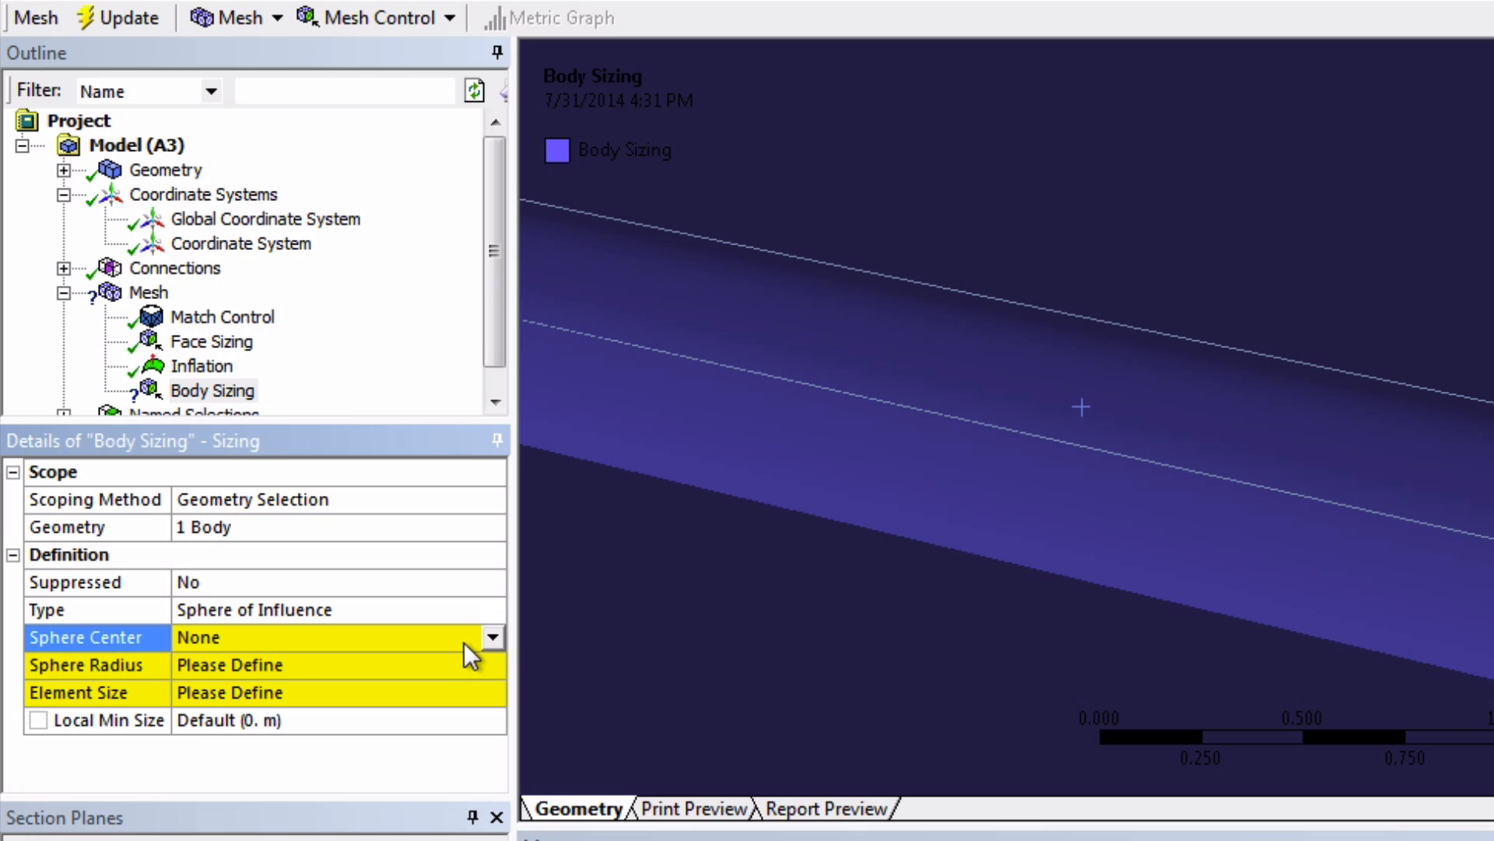
pyautogui.click(492, 637)
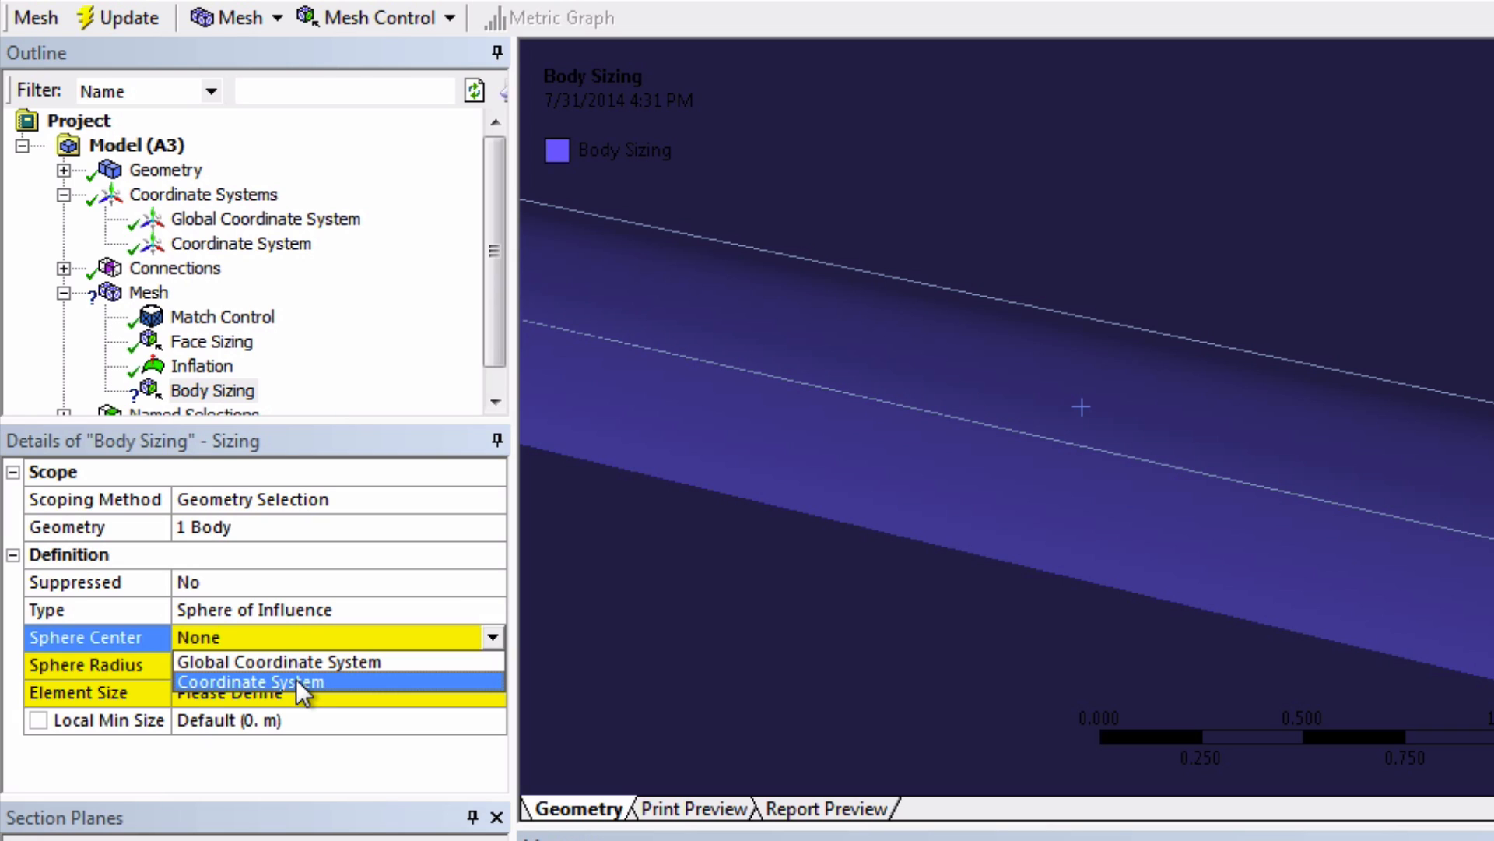
pyautogui.click(249, 682)
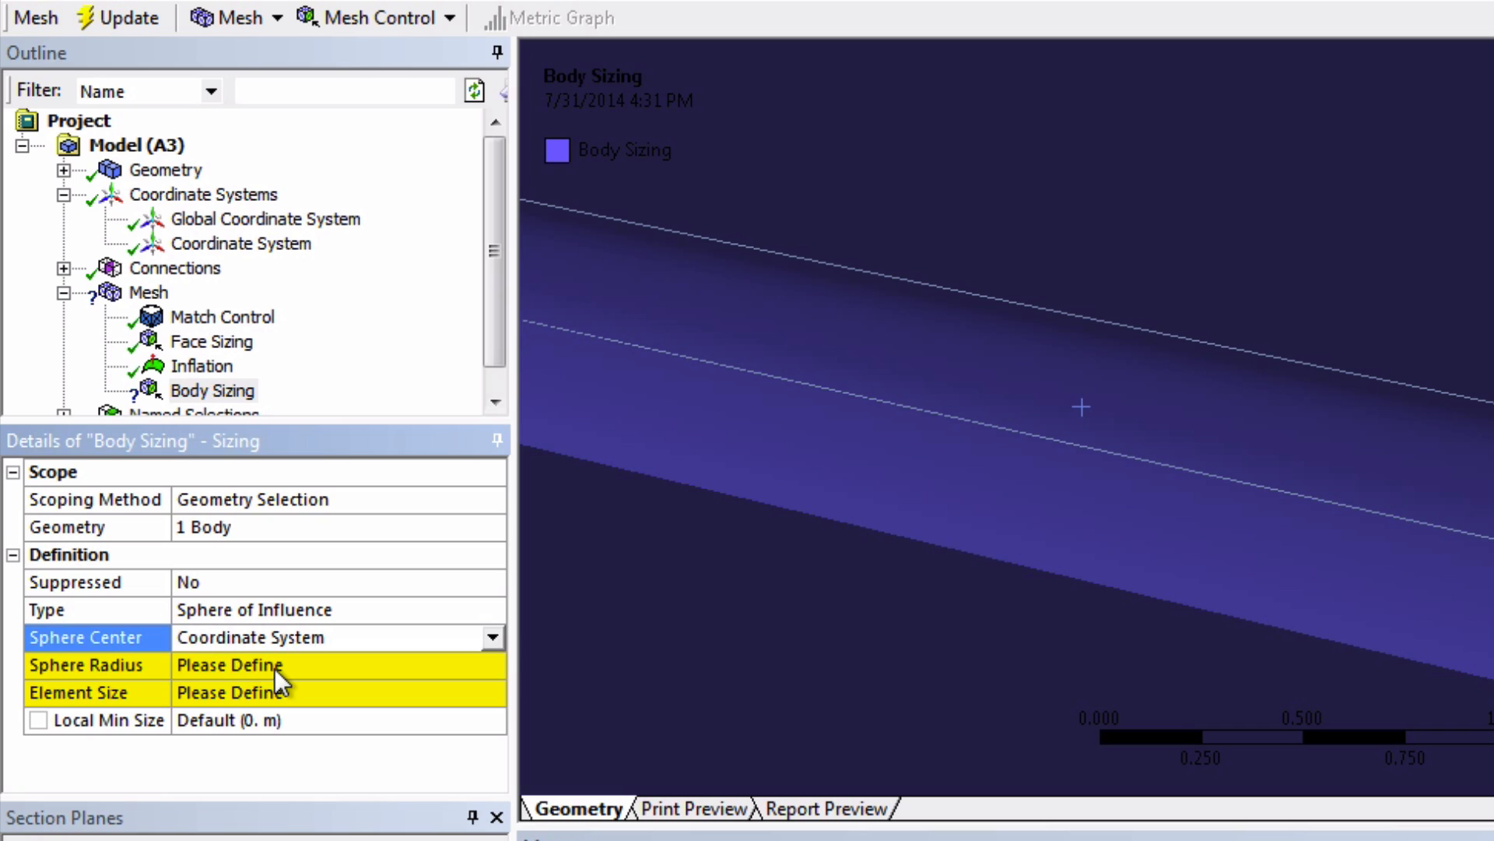
pyautogui.click(276, 664)
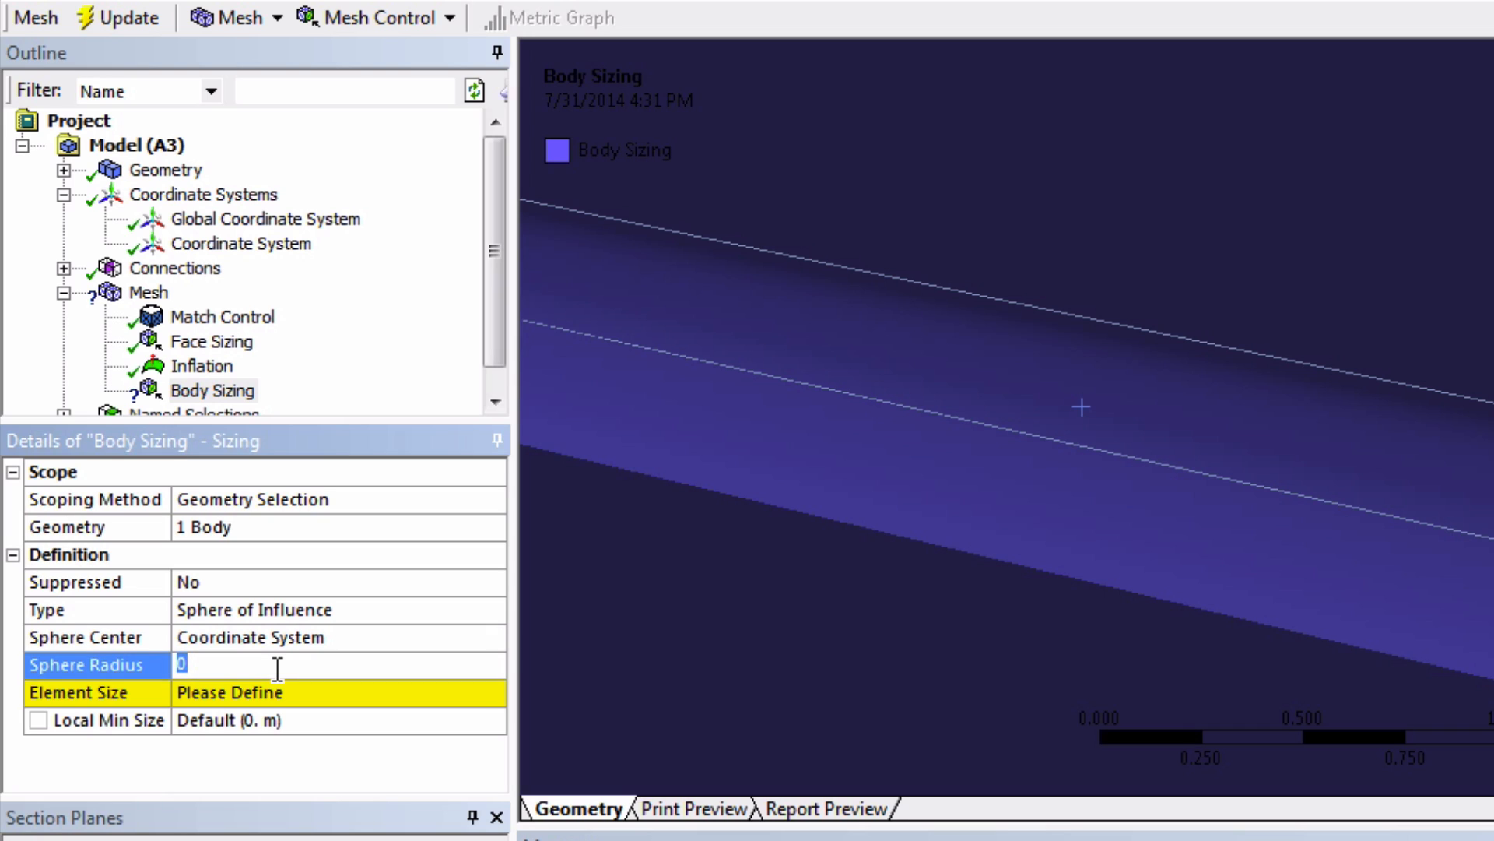
pyautogui.write('30. m')
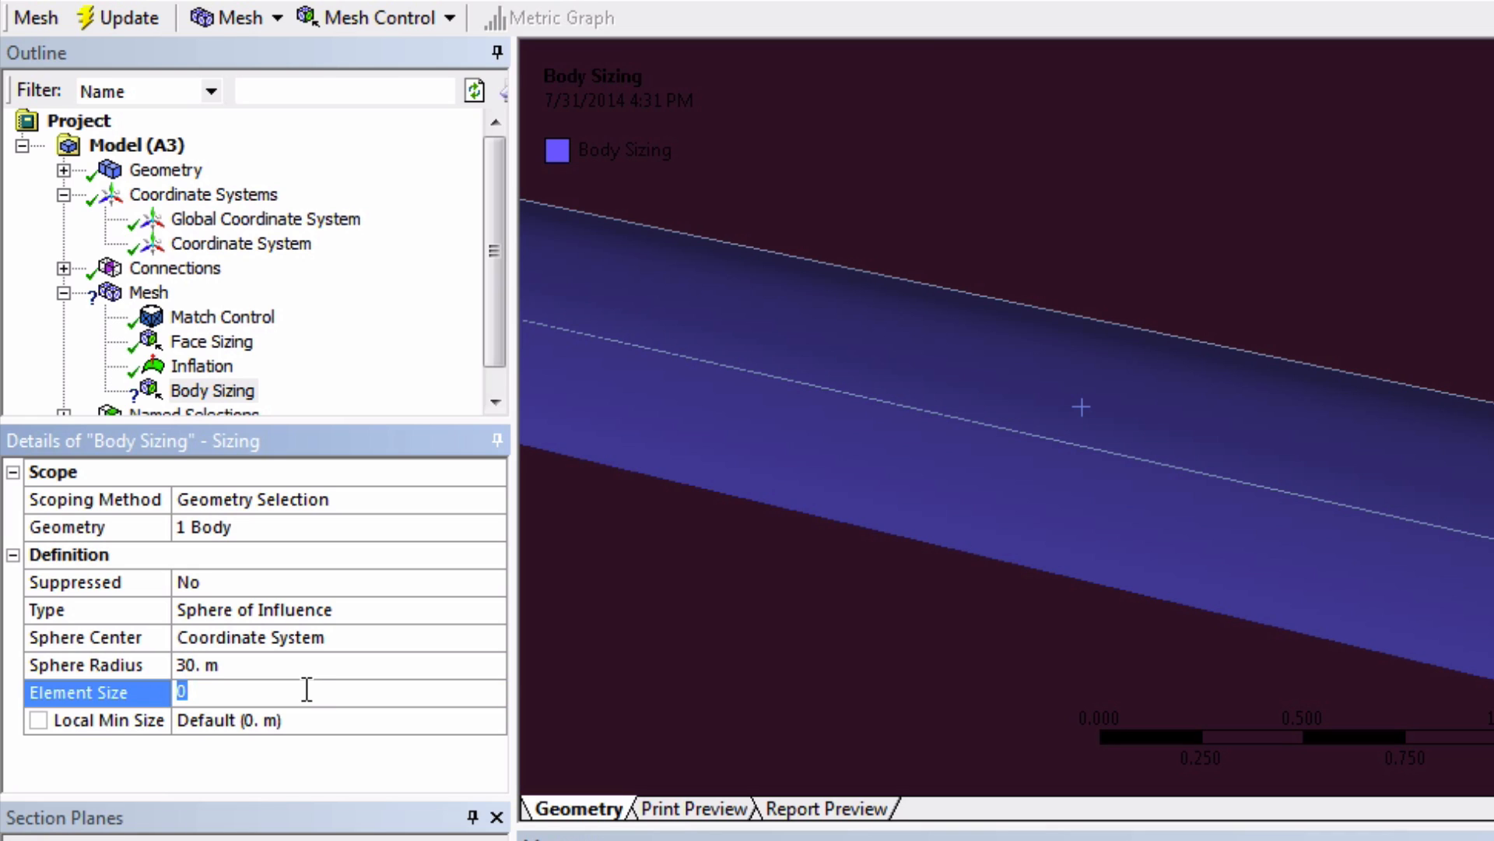
pyautogui.write('2. m')
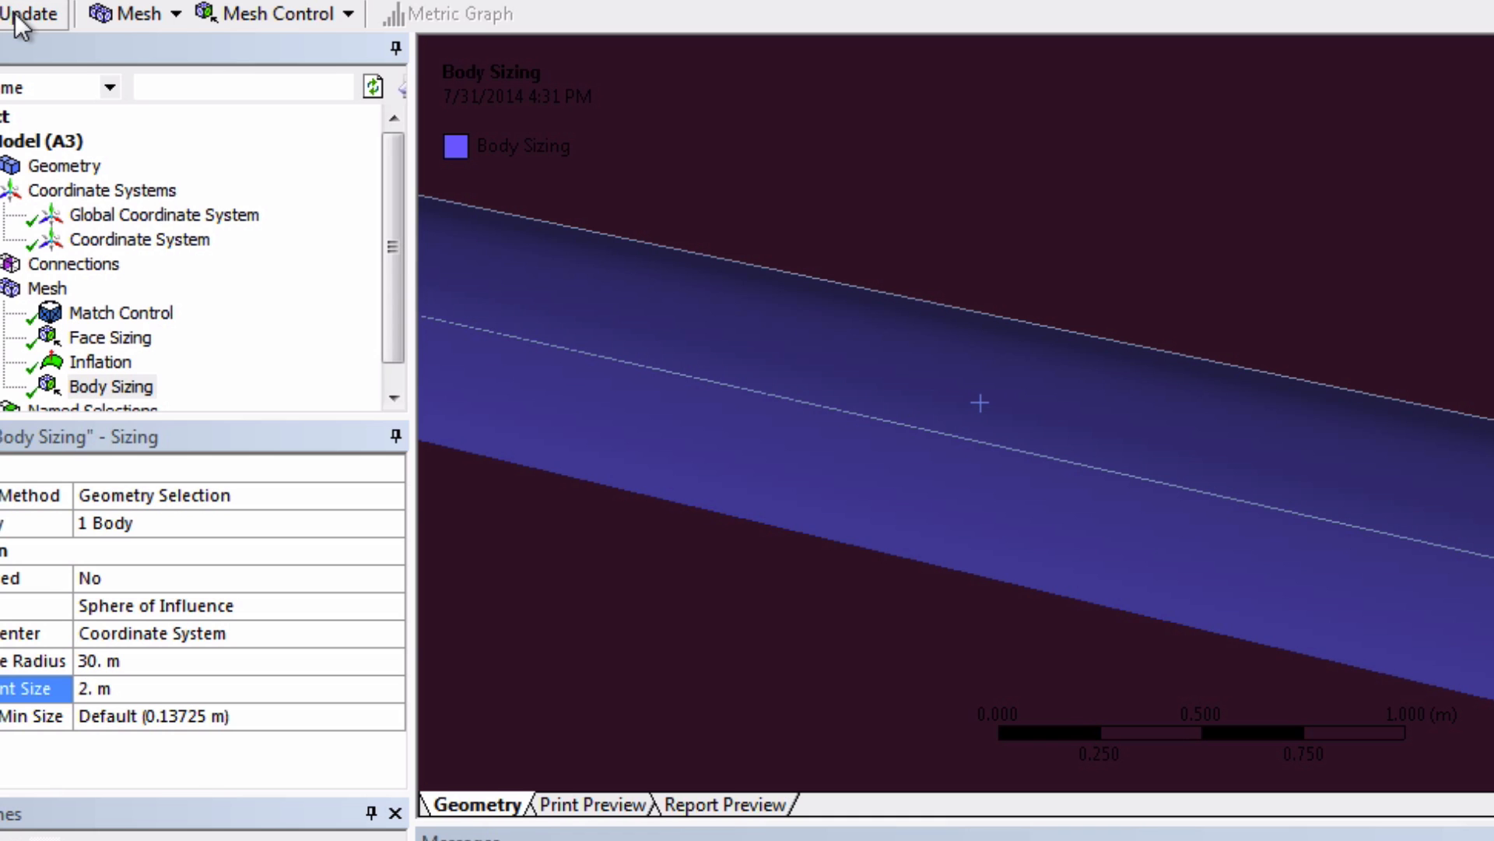
# Update the mesh, hide Section Plane 1, and display the finer sphere-of-influence mesh around the blade
pyautogui.click(29, 13)
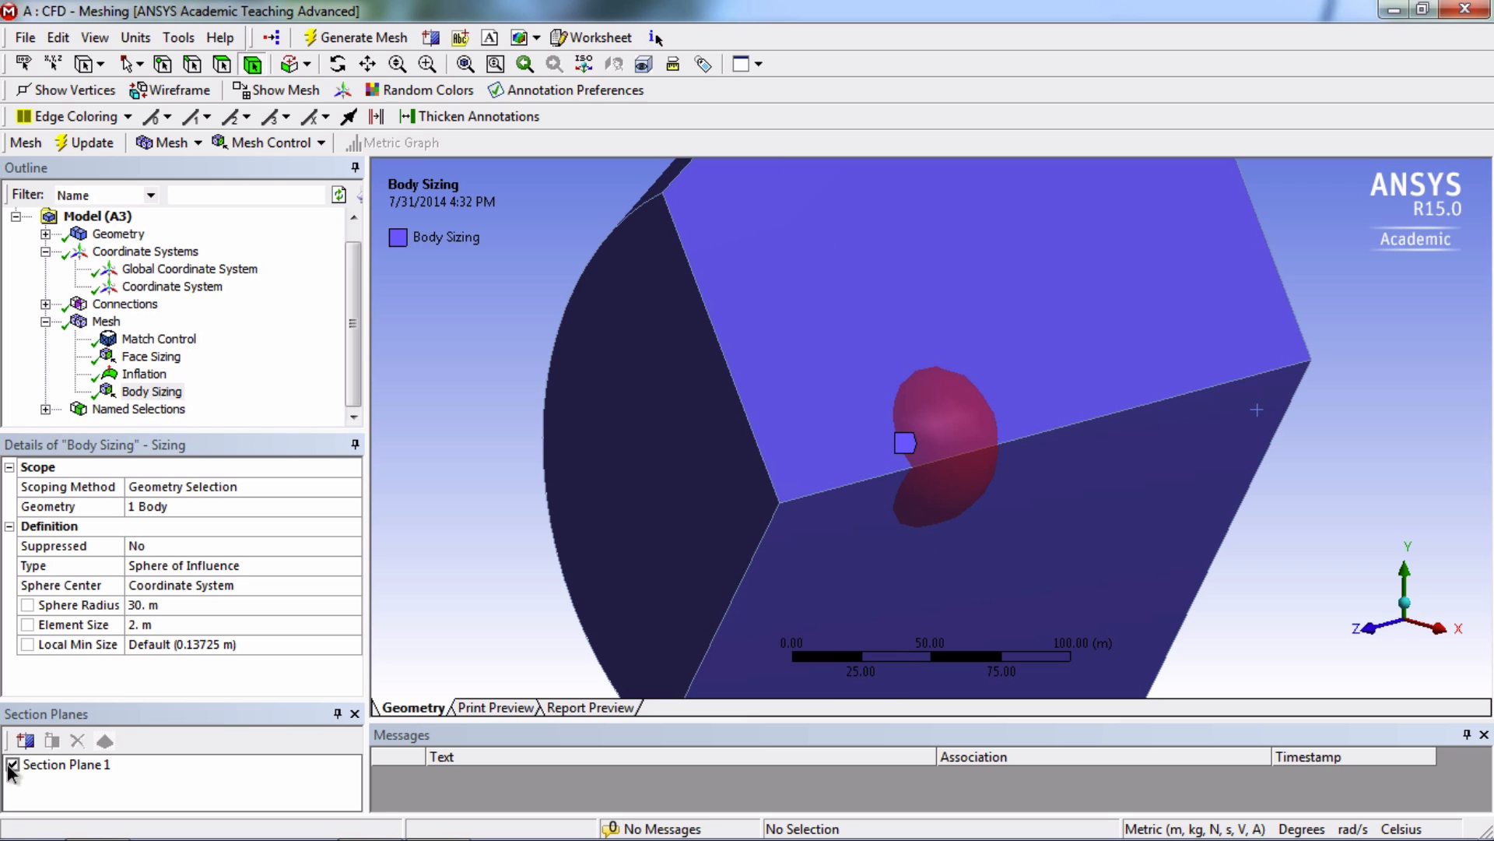
pyautogui.click(13, 763)
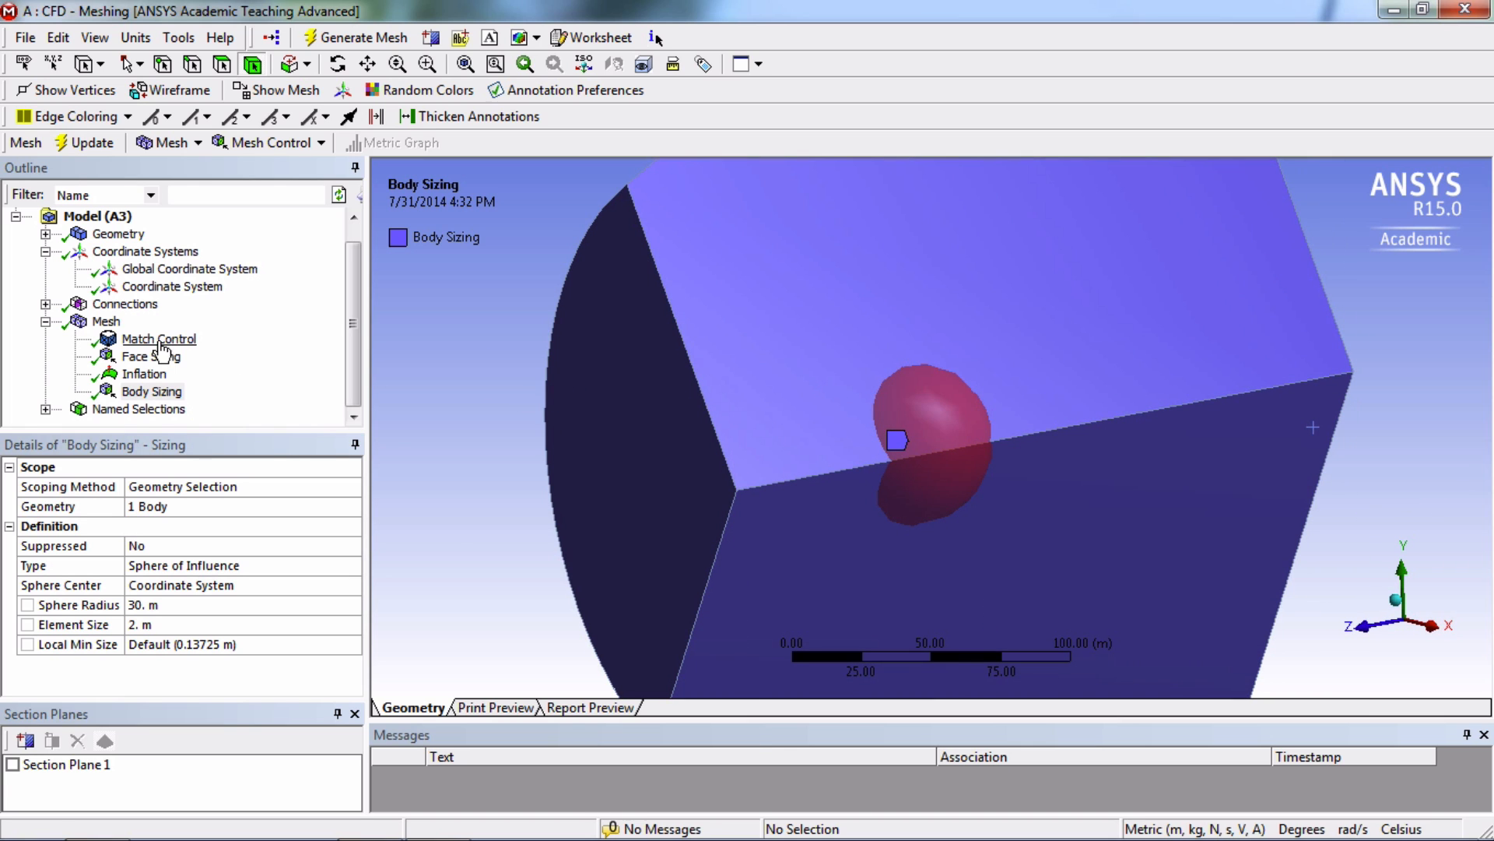
pyautogui.click(106, 322)
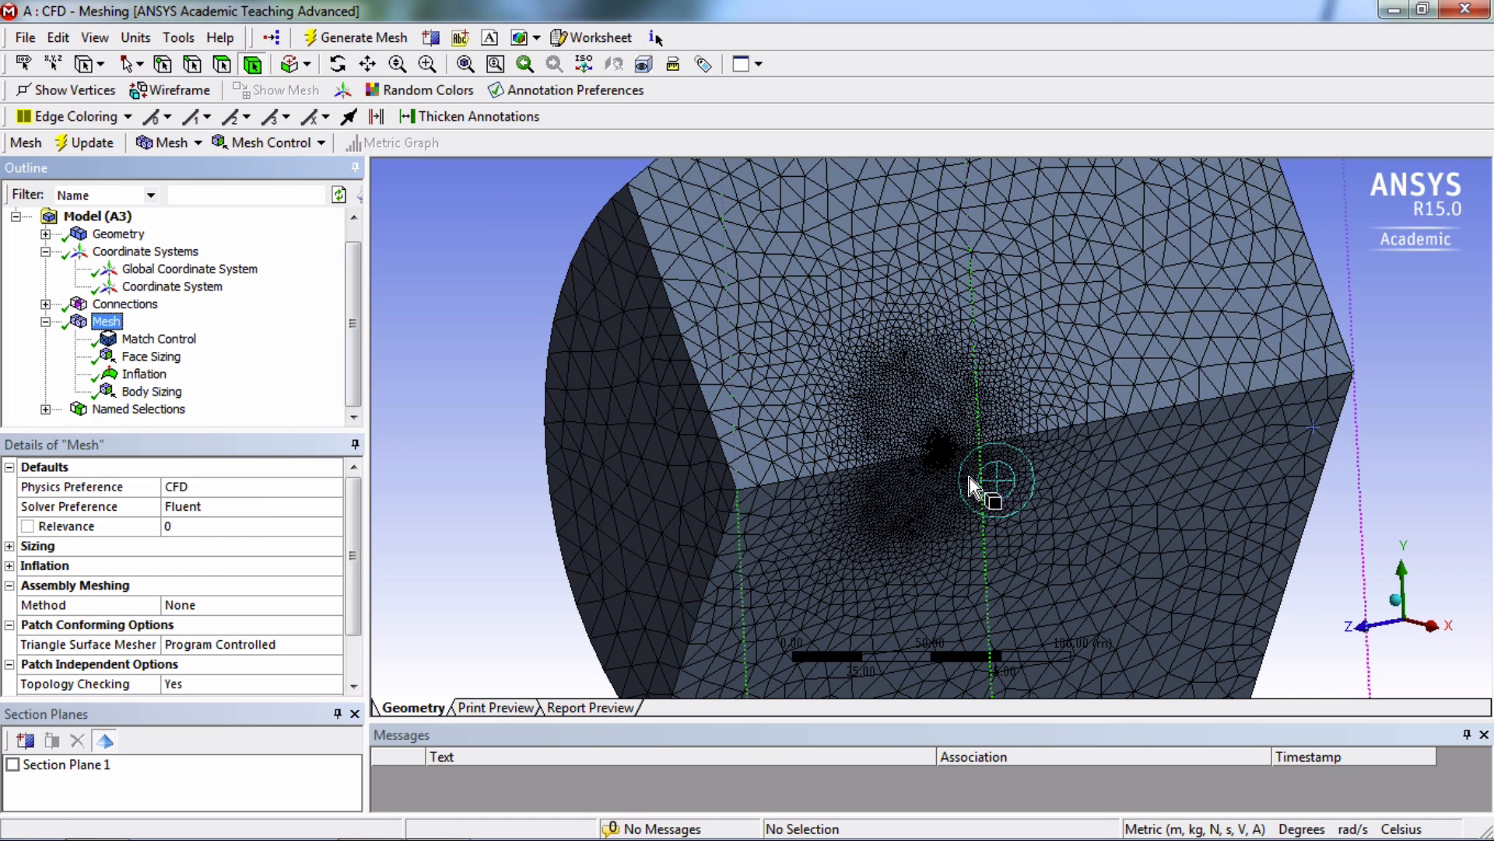